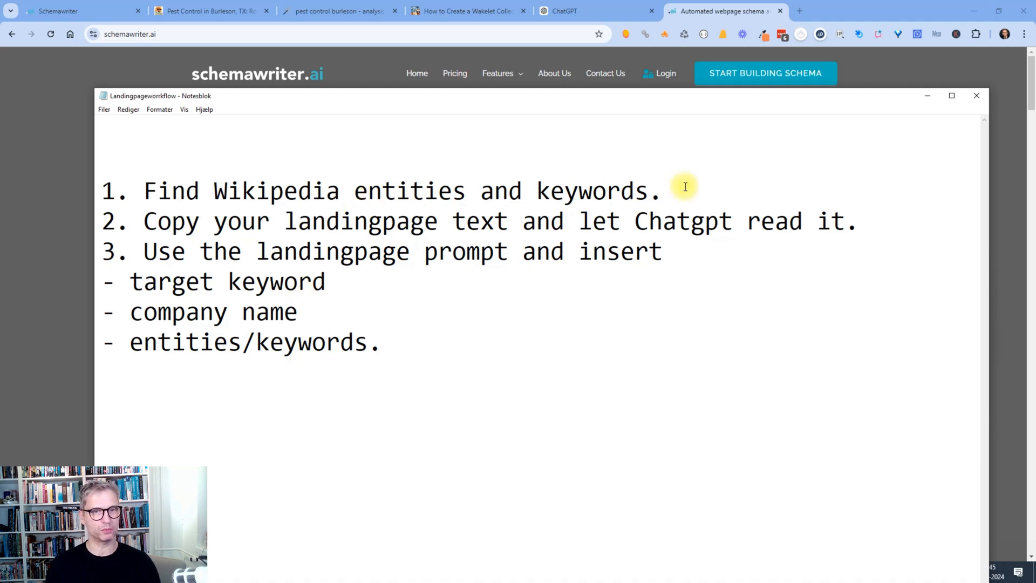
# Highlight each of the three numbered workflow steps in turn, then put Notepad away.
pyautogui.doubleClick(234, 189)
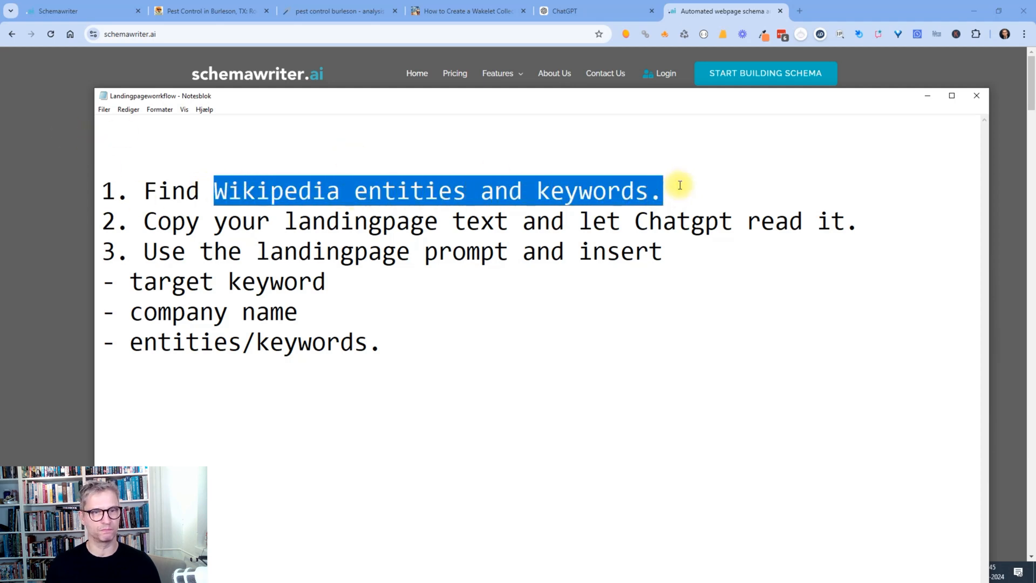
pyautogui.moveTo(294, 220)
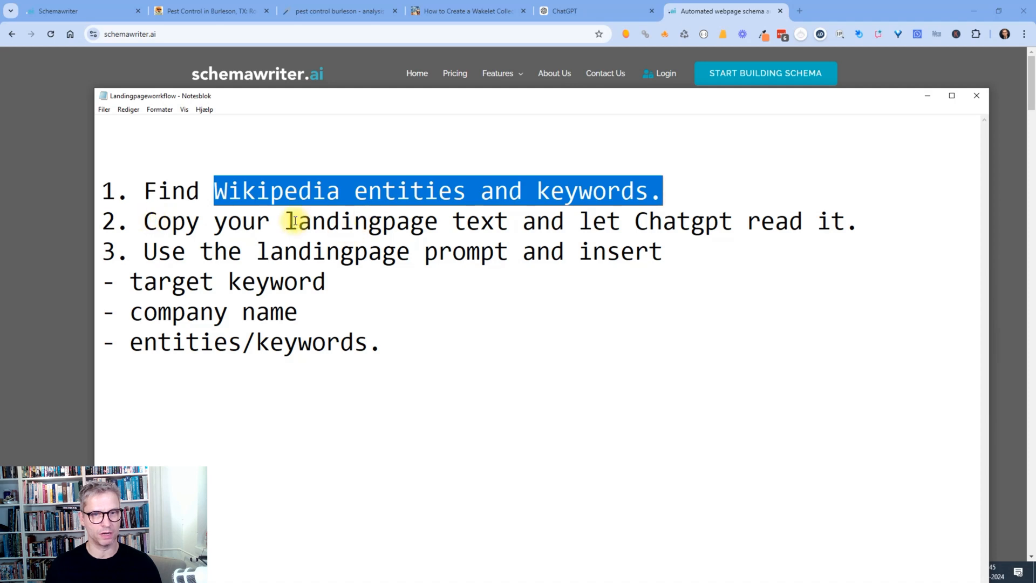
pyautogui.moveTo(296, 220); pyautogui.dragTo(505, 220)
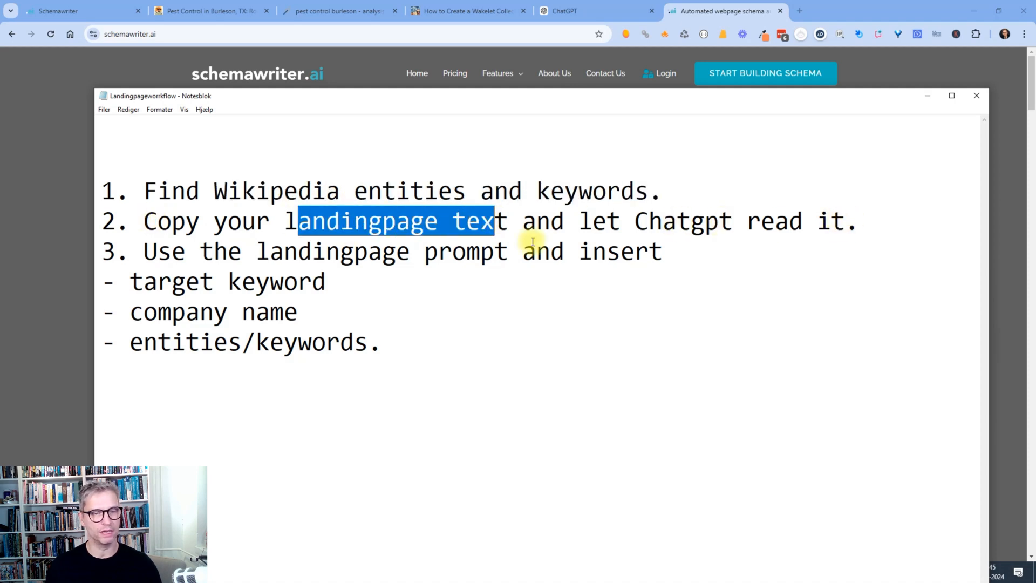
pyautogui.moveTo(136, 249)
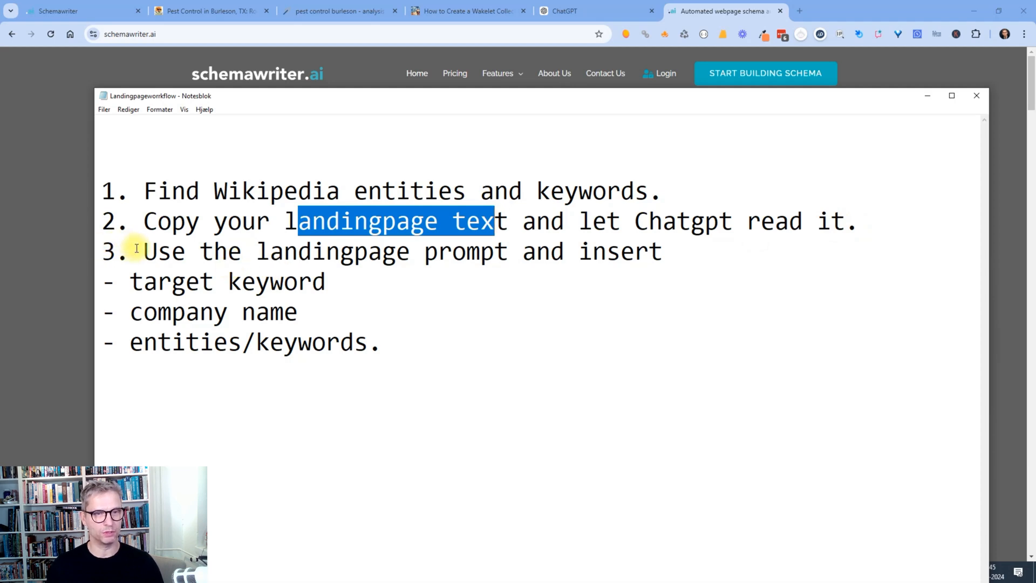
pyautogui.moveTo(144, 251); pyautogui.dragTo(660, 251)
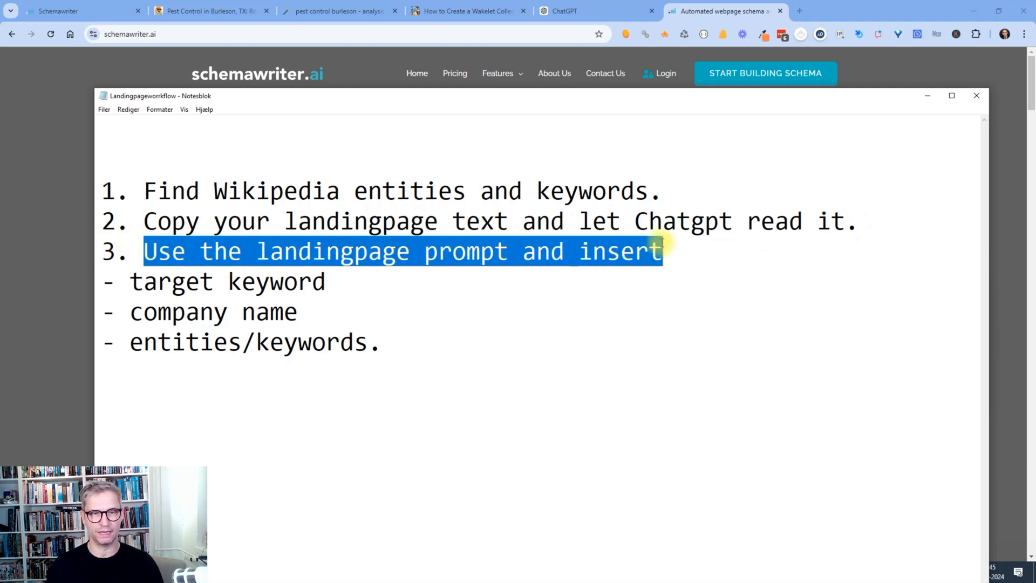
pyautogui.click(228, 311)
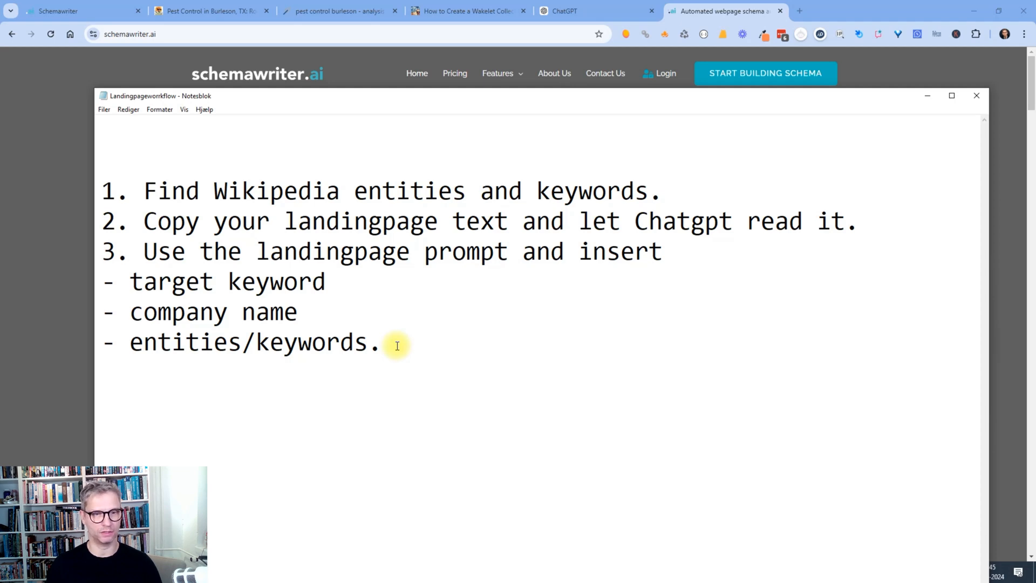
pyautogui.click(383, 342)
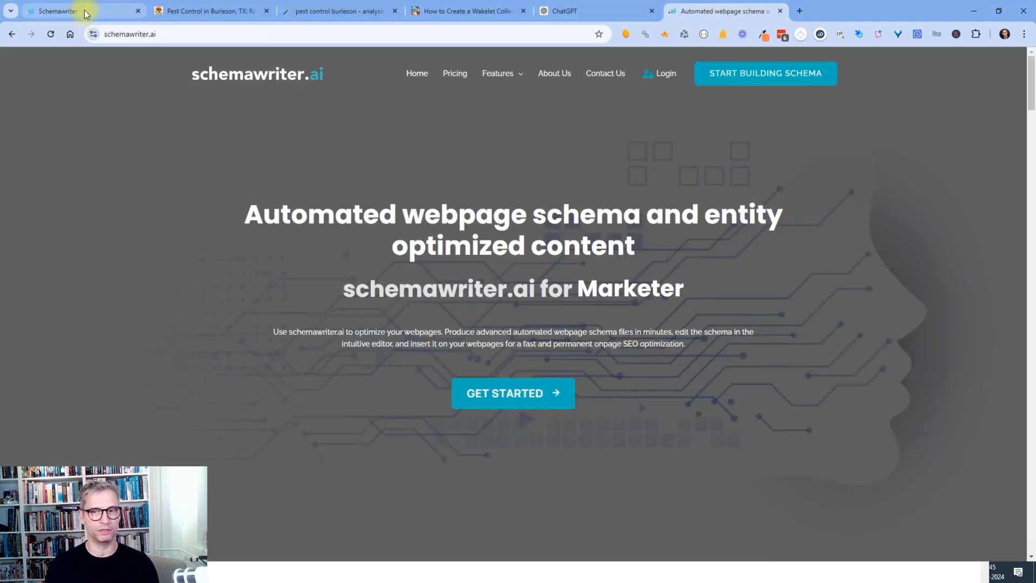
pyautogui.moveTo(73, 11)
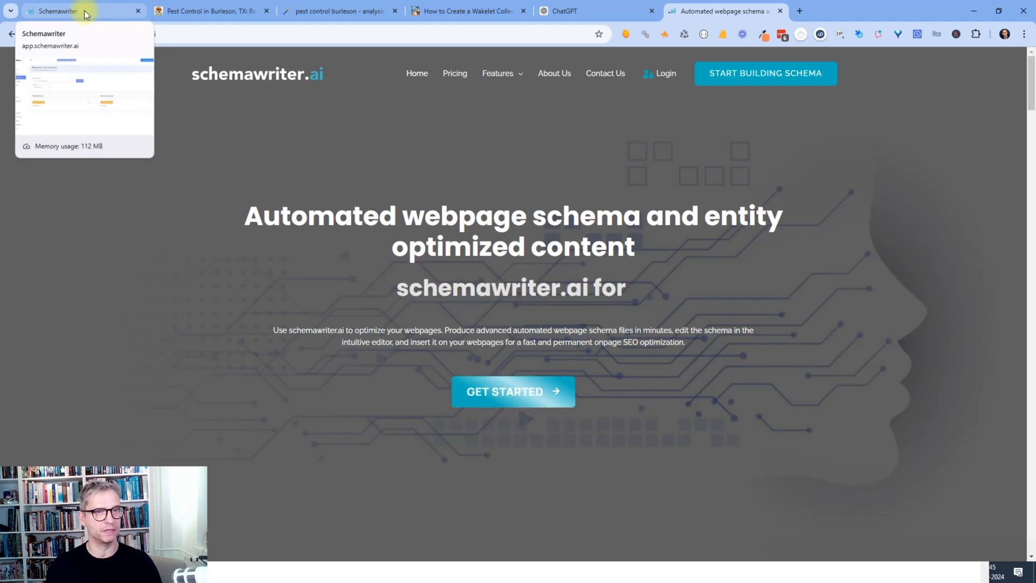
# Switch to the Schemawriter Wikipedia Entities page and focus the Input Keyword field.
pyautogui.click(72, 11)
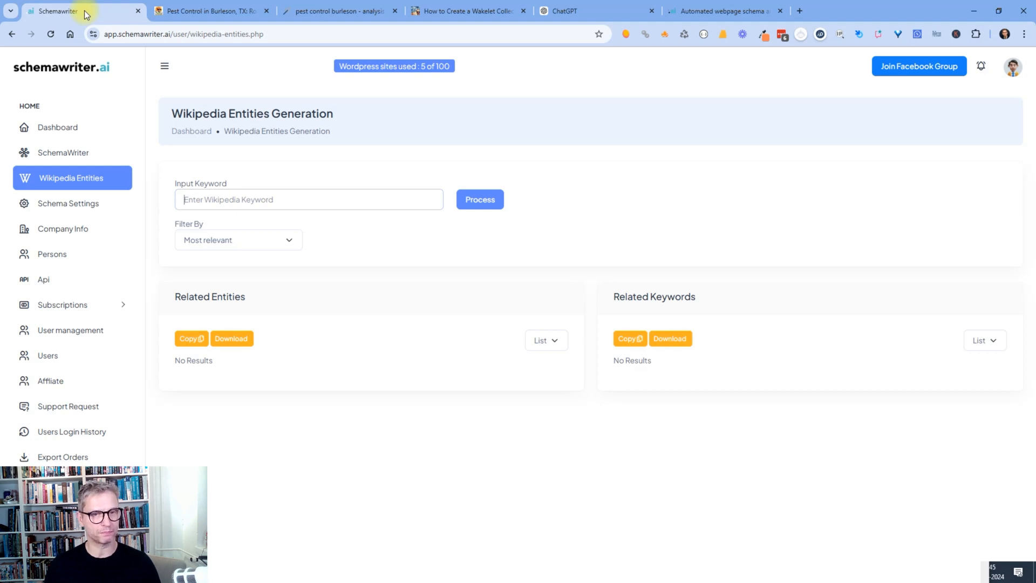
pyautogui.moveTo(81, 197)
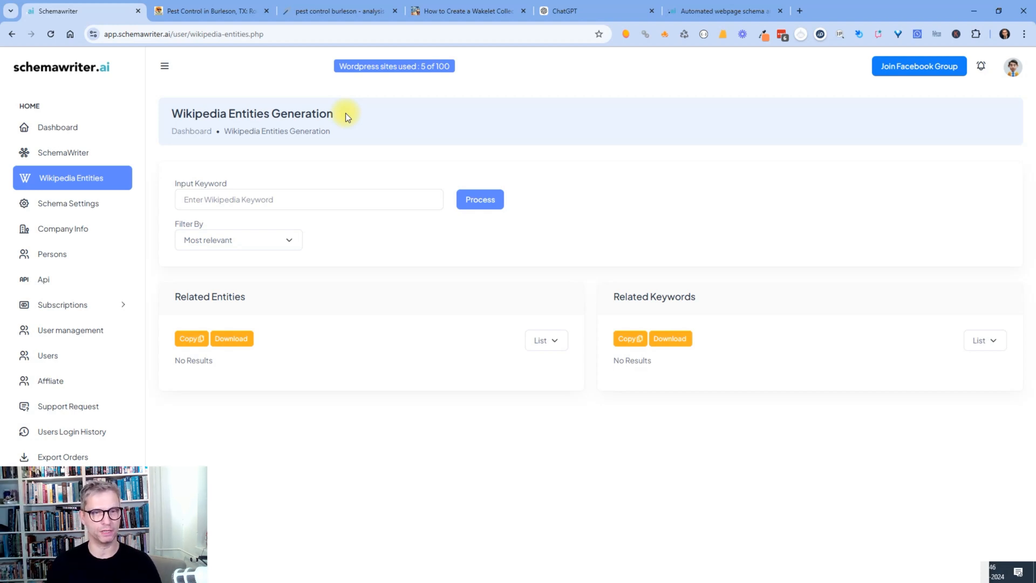
pyautogui.click(307, 199)
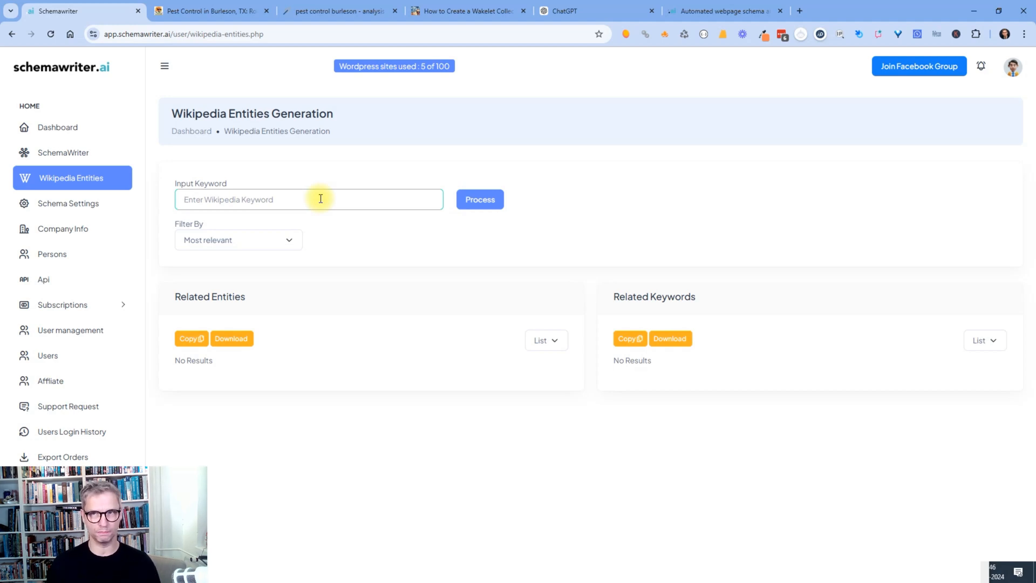
# Bring up the Gro Lawn 'Pest Control in Burleson' page and check 'pest' in the FatRank extension.
pyautogui.click(340, 10)
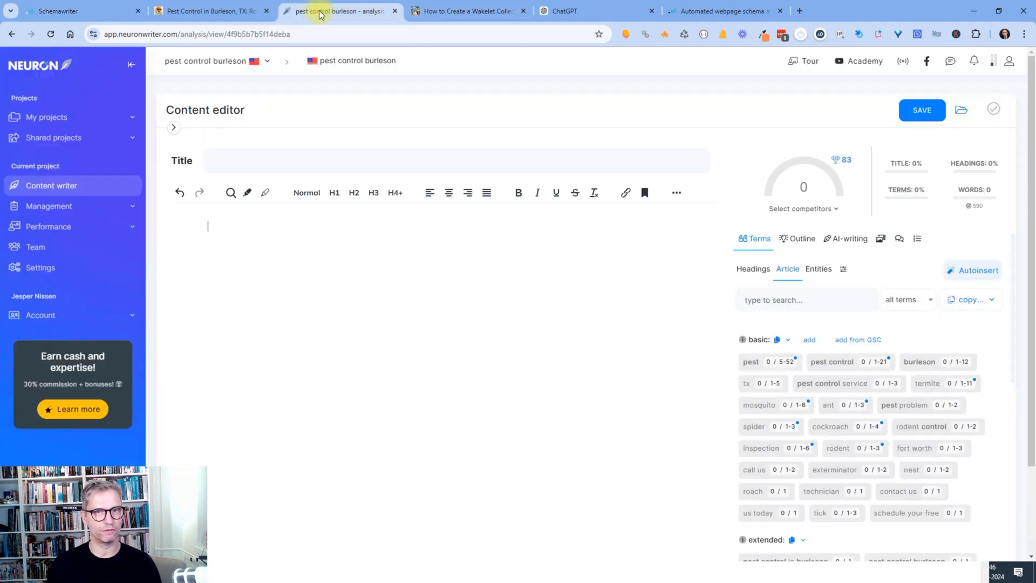
pyautogui.click(210, 11)
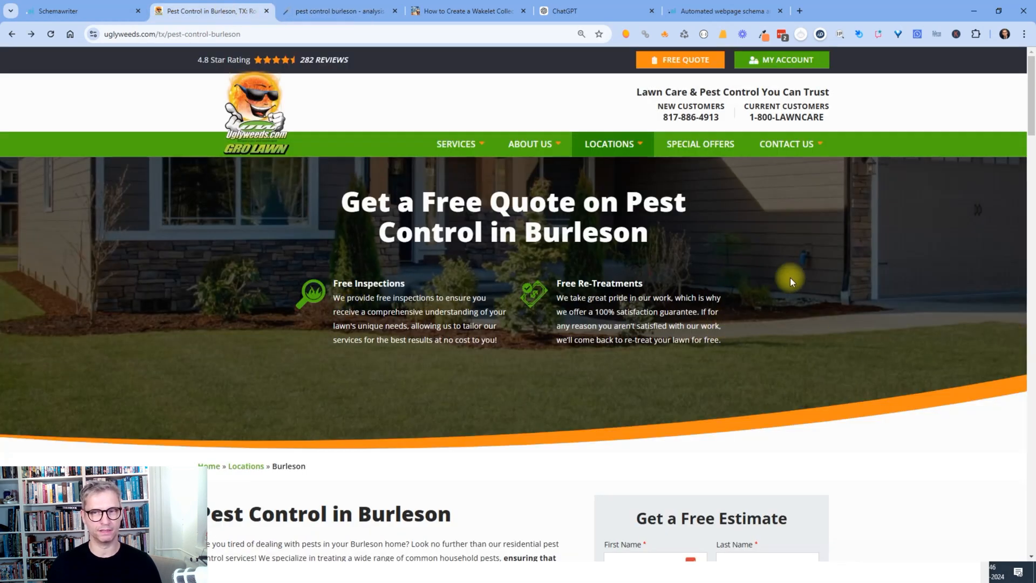
pyautogui.moveTo(827, 291)
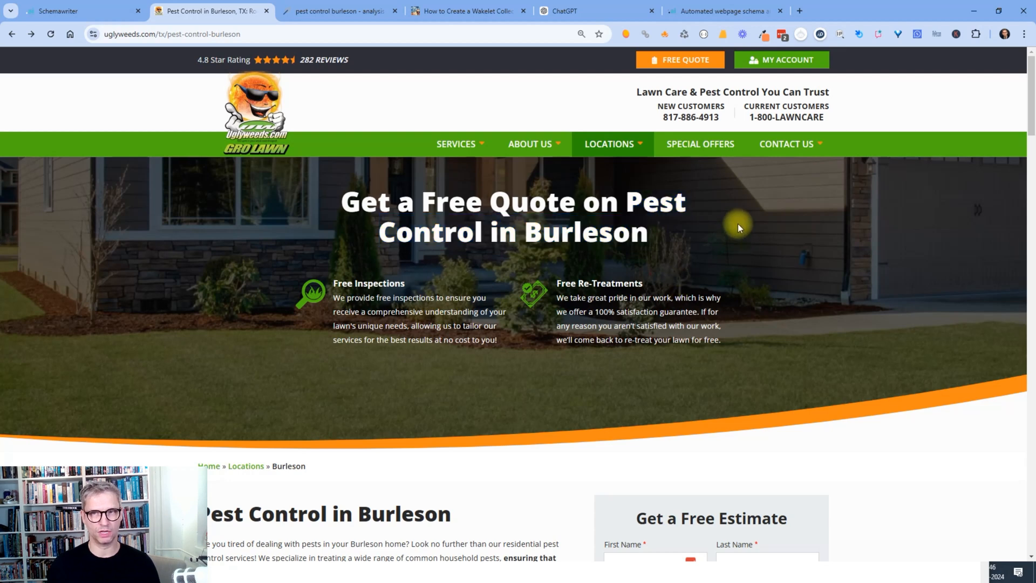
pyautogui.click(721, 33)
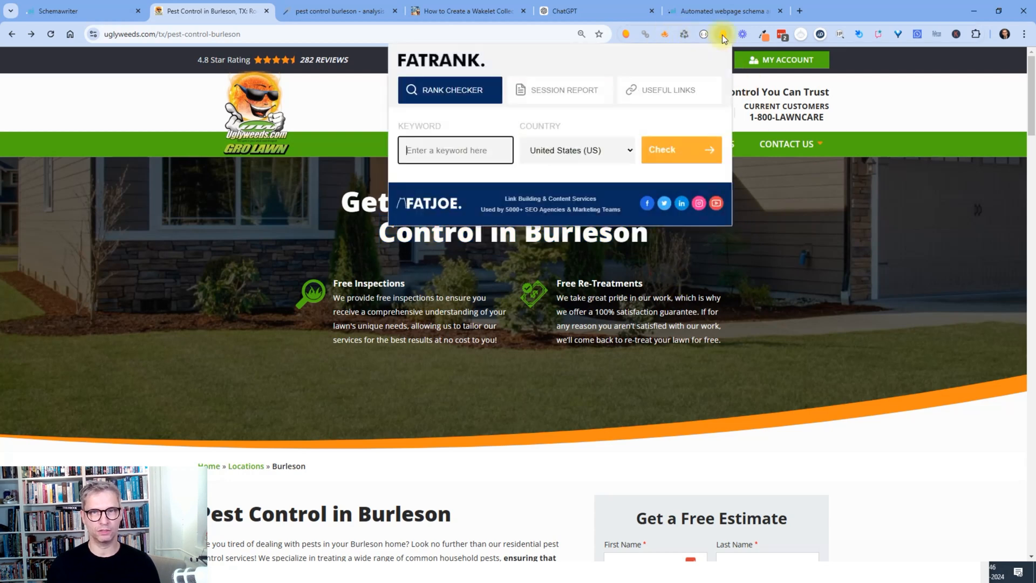
pyautogui.write('pest')
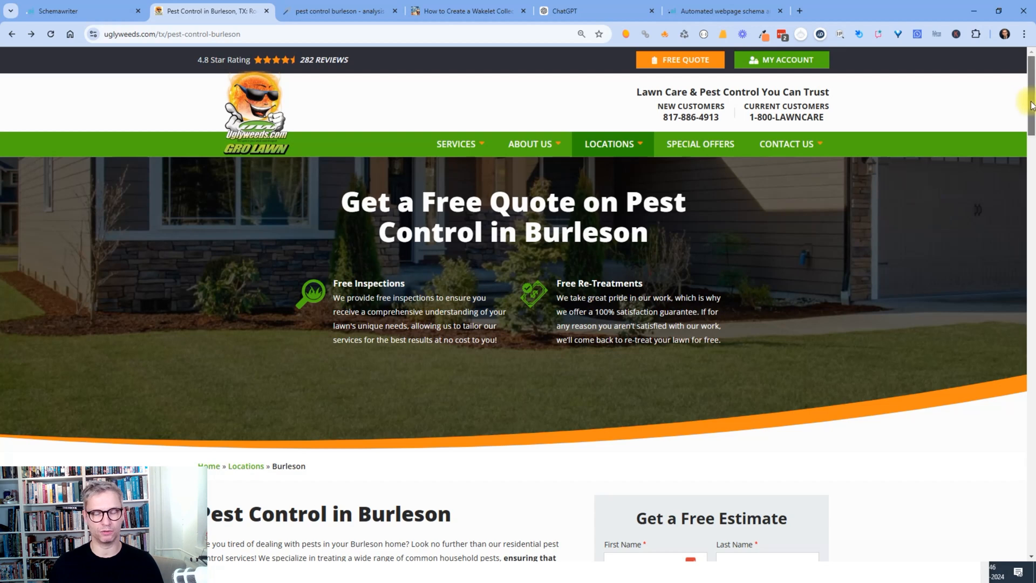
# Scroll down the landing page from the hero to the service list.
pyautogui.scroll(-3)
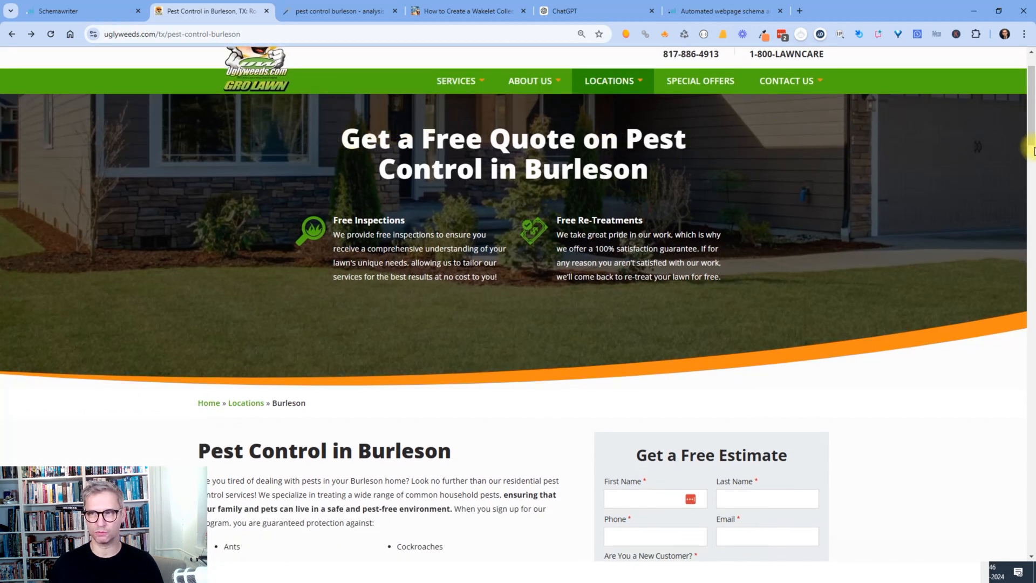
pyautogui.scroll(-3)
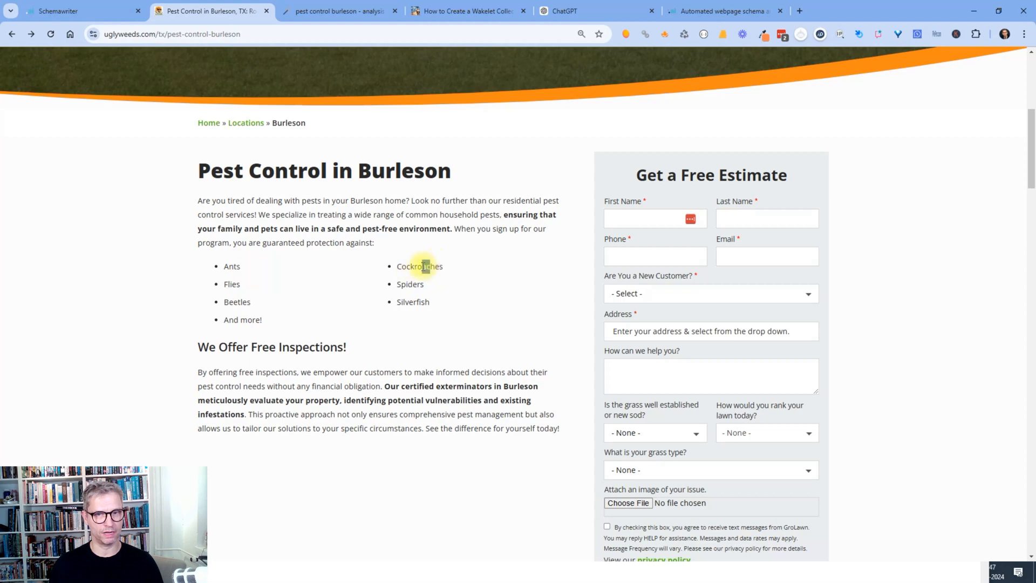
pyautogui.scroll(-3)
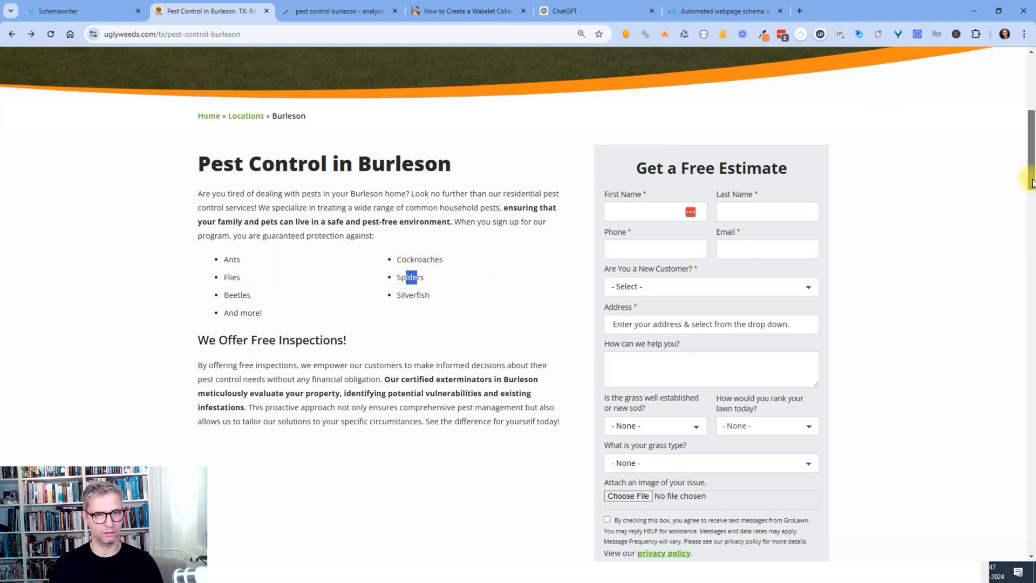
pyautogui.scroll(-3)
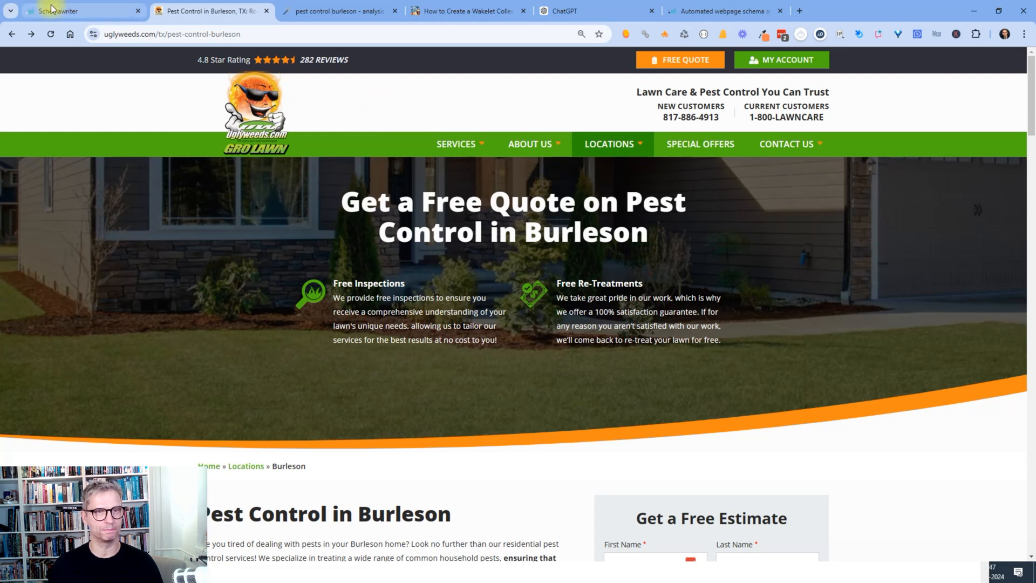
# Process the keyword 'pest control' in Schemawriter to generate related entities and keywords.
pyautogui.click(72, 11)
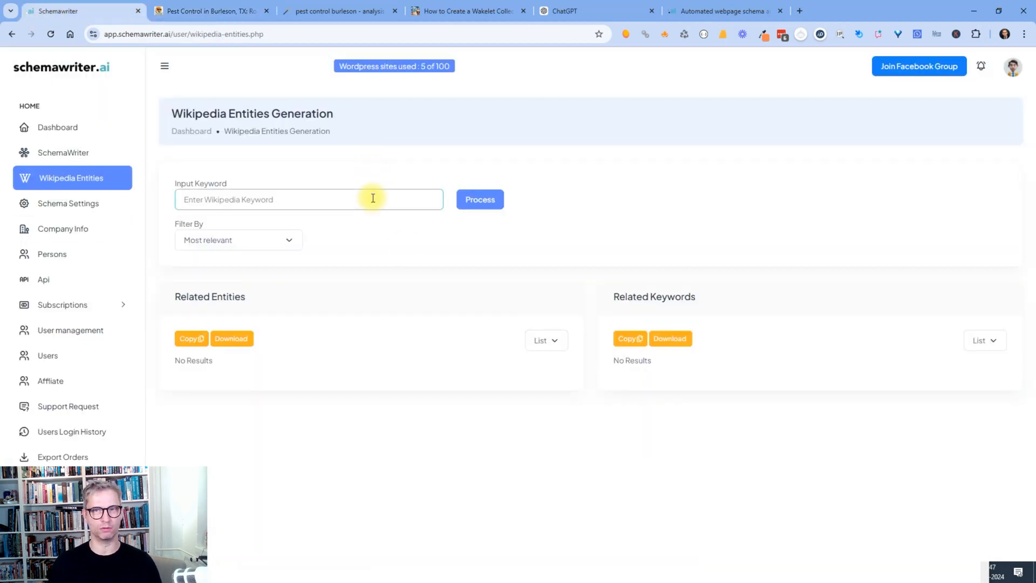
pyautogui.write('pest control')
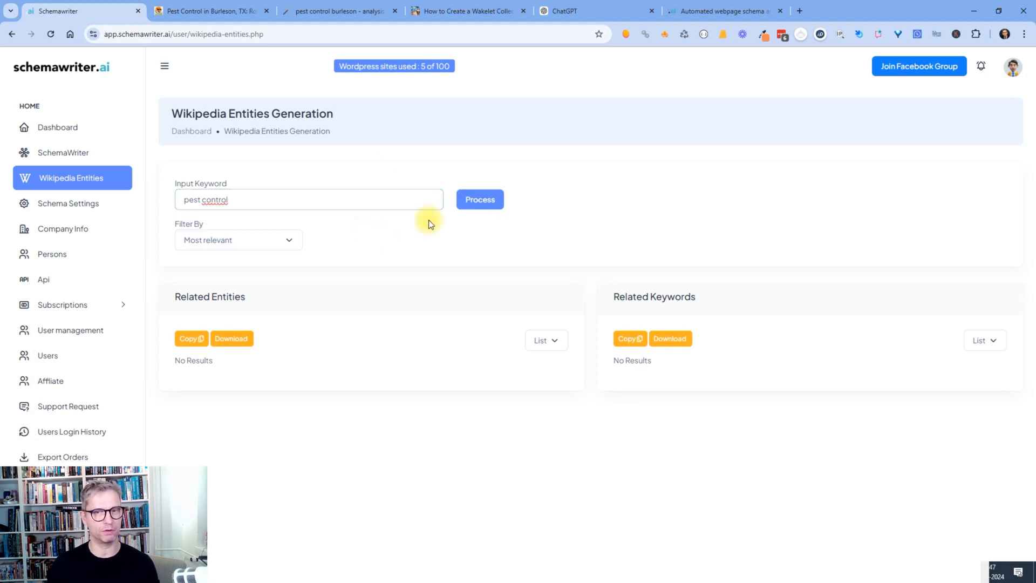
pyautogui.click(479, 198)
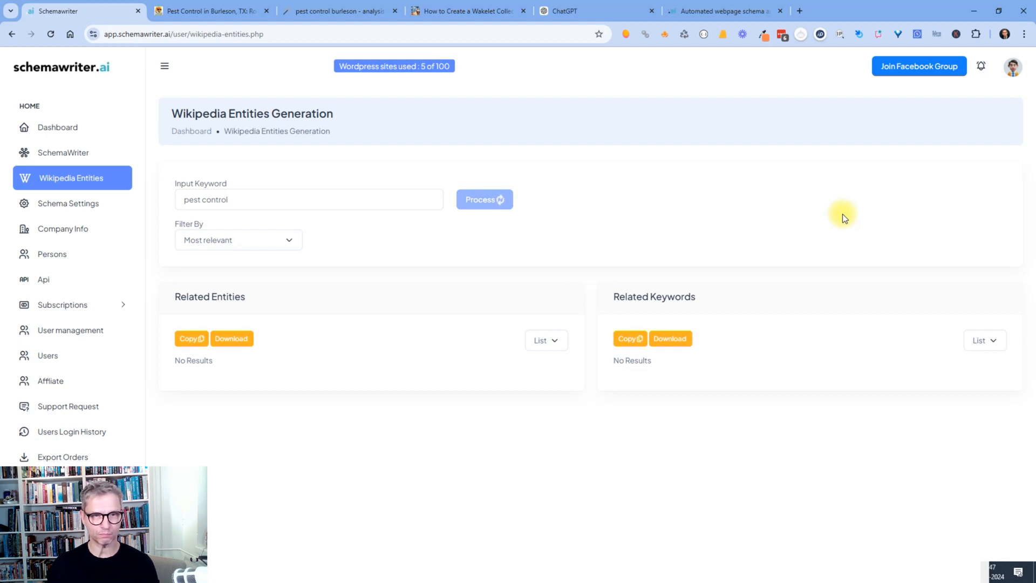
pyautogui.click(483, 200)
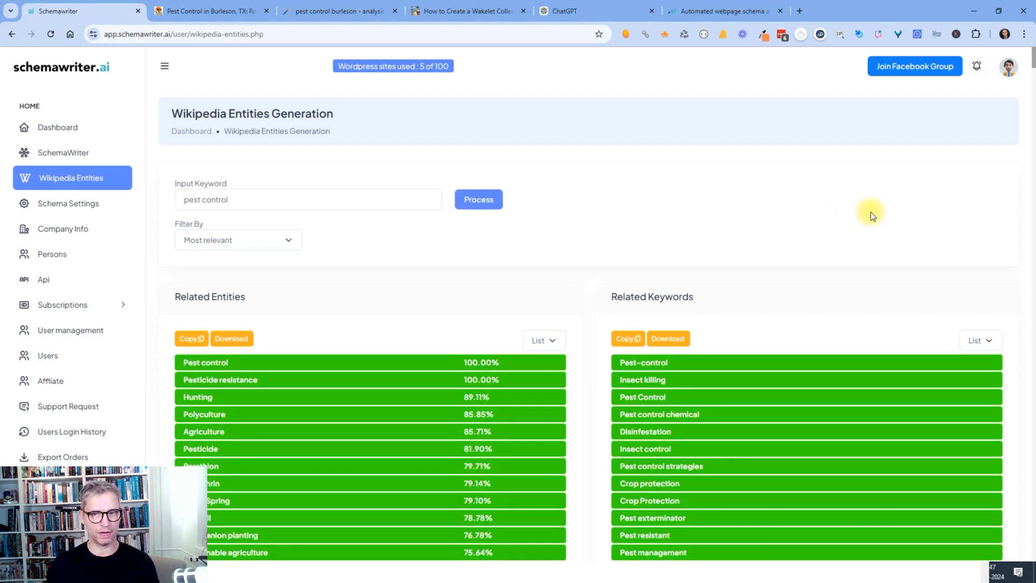
# Review the Related Entities and Keywords lists and select the top entity 'Pest control'.
pyautogui.scroll(-3)
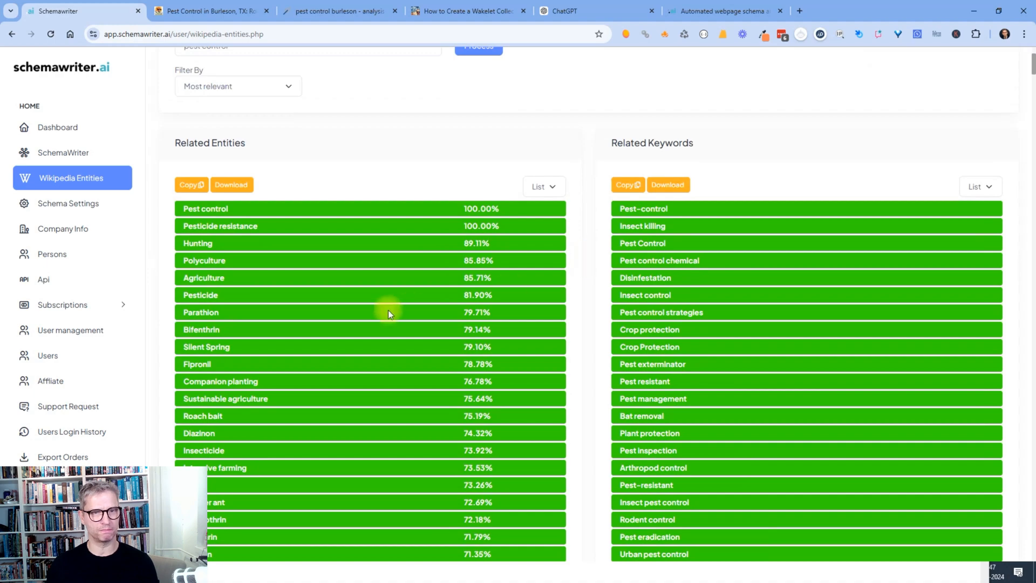
pyautogui.scroll(-3)
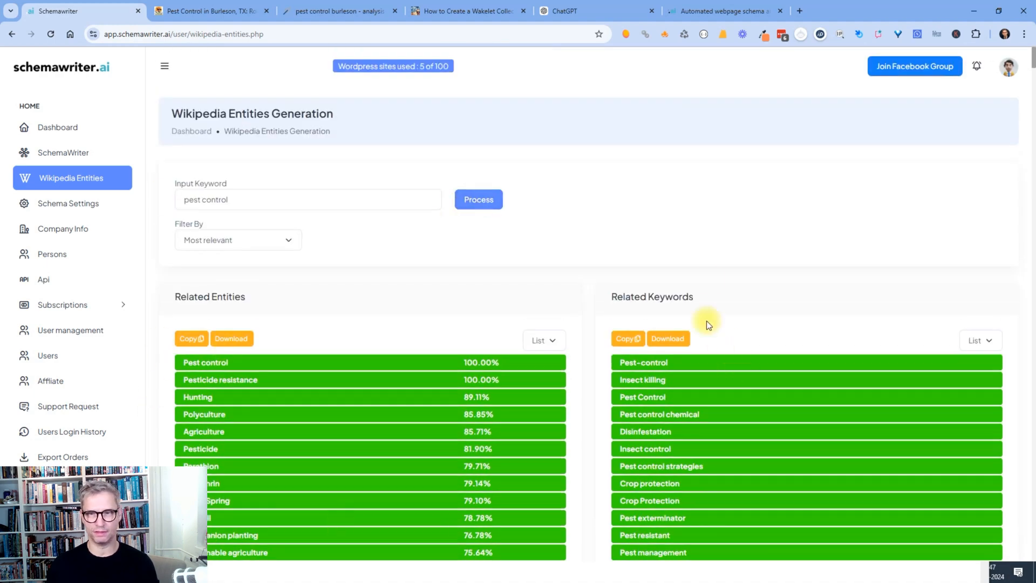
pyautogui.scroll(-3)
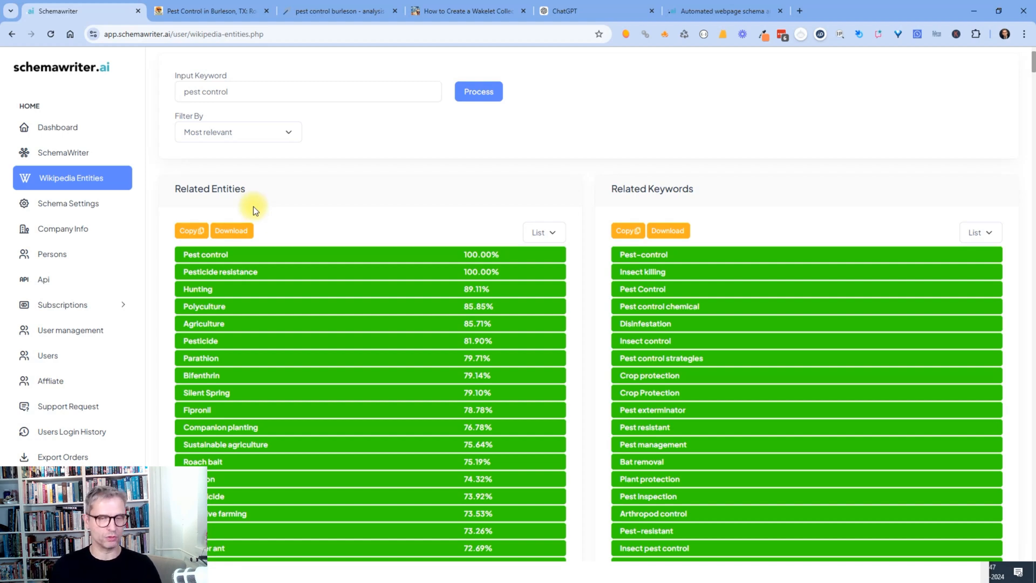
pyautogui.doubleClick(205, 254)
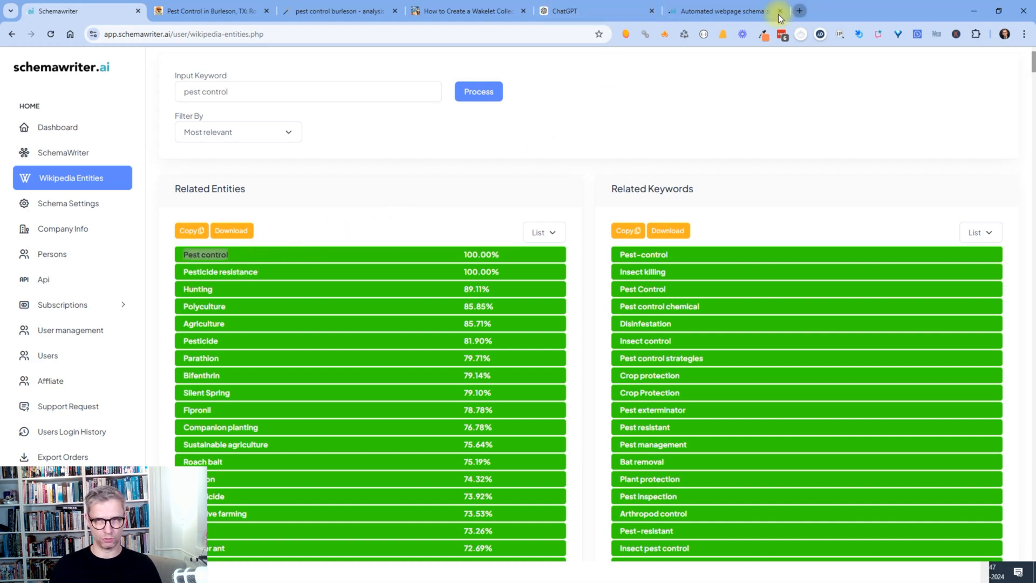
# Look up the 'Pest control' Wikipedia article in a new tab, then return to the Schemawriter results.
pyautogui.click(797, 11)
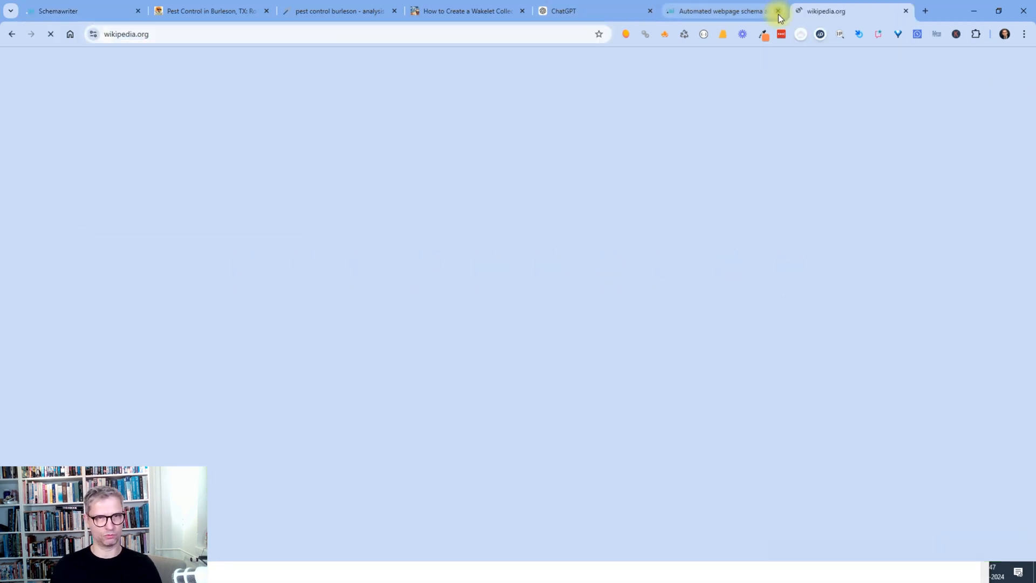
pyautogui.write('Pest control')
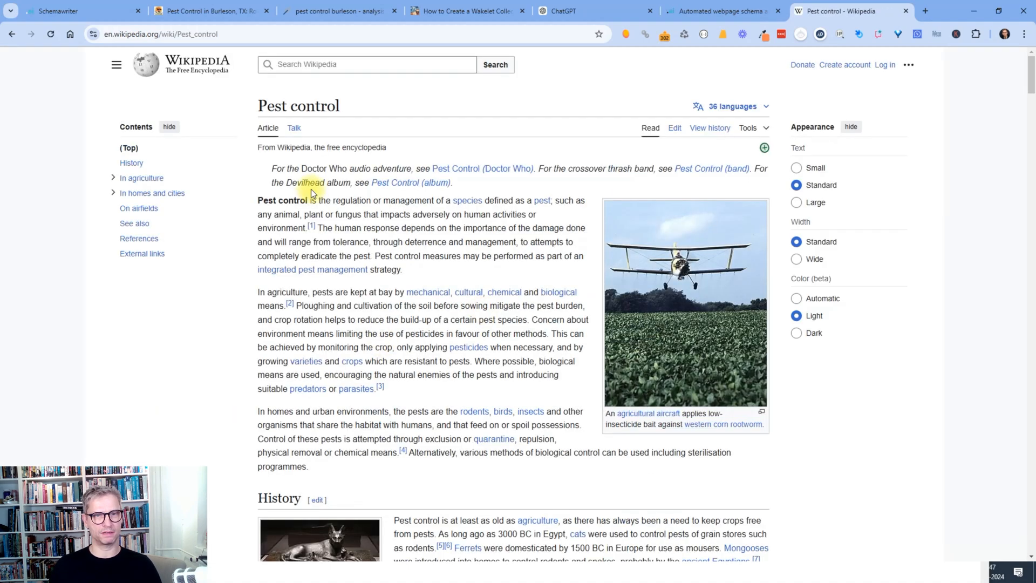
pyautogui.moveTo(518, 396)
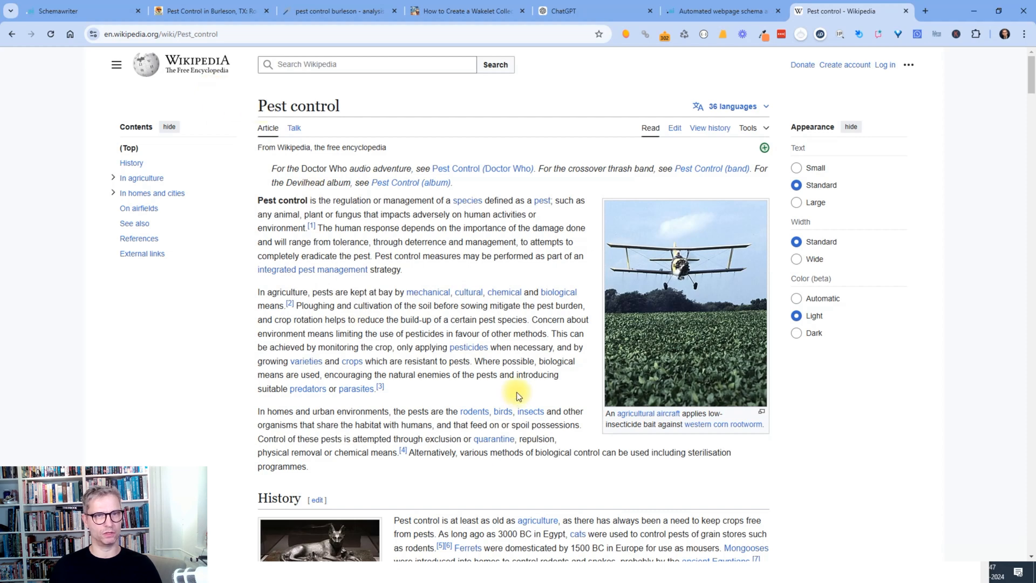
pyautogui.click(75, 11)
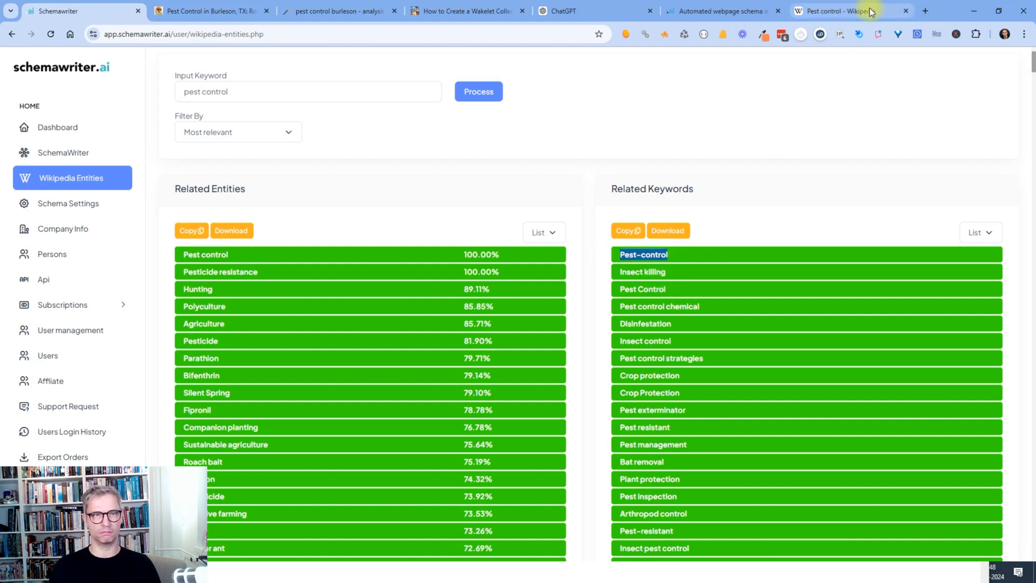
pyautogui.click(846, 11)
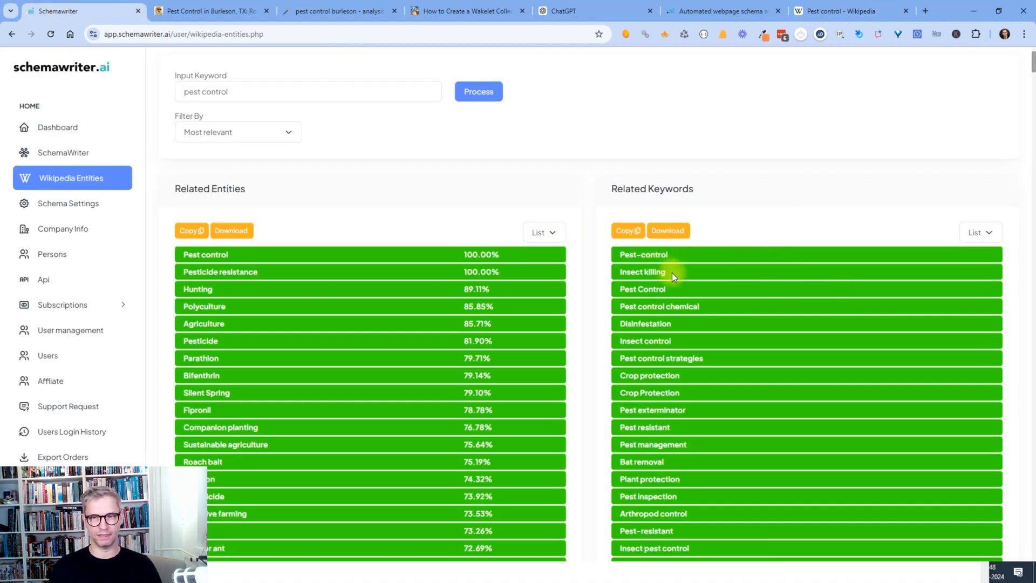
pyautogui.doubleClick(641, 272)
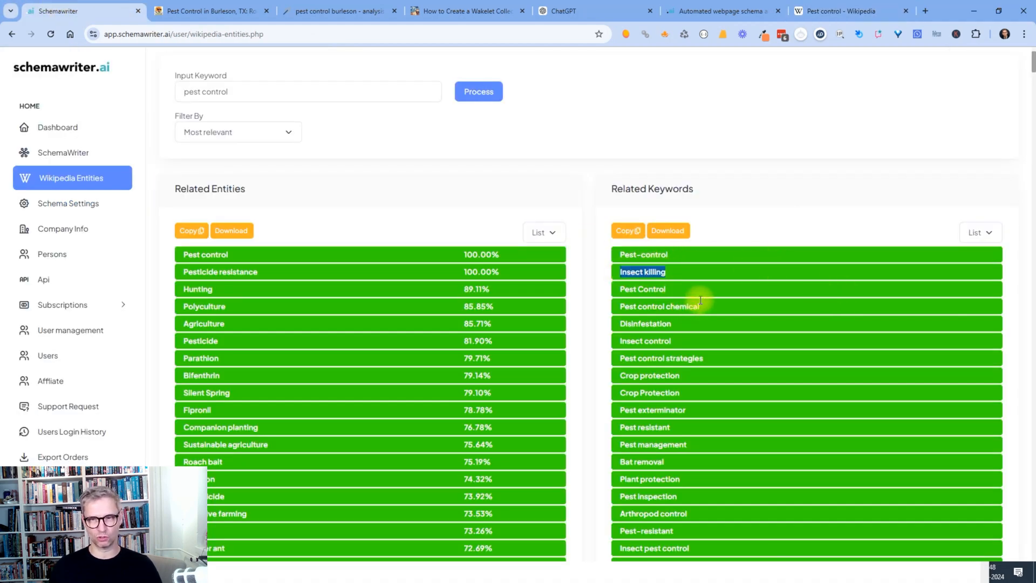
pyautogui.moveTo(706, 419)
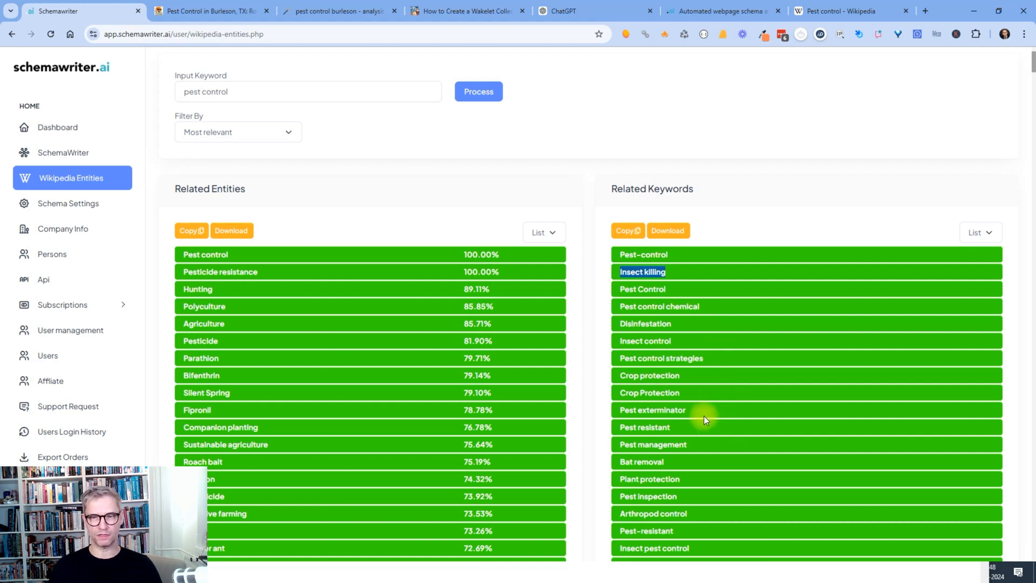
pyautogui.scroll(-3)
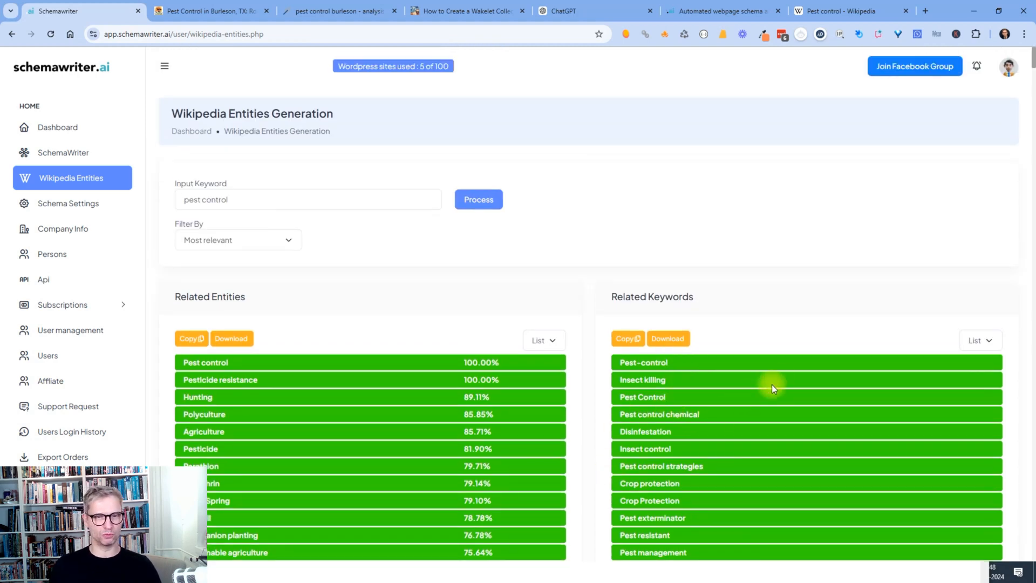
pyautogui.moveTo(358, 442)
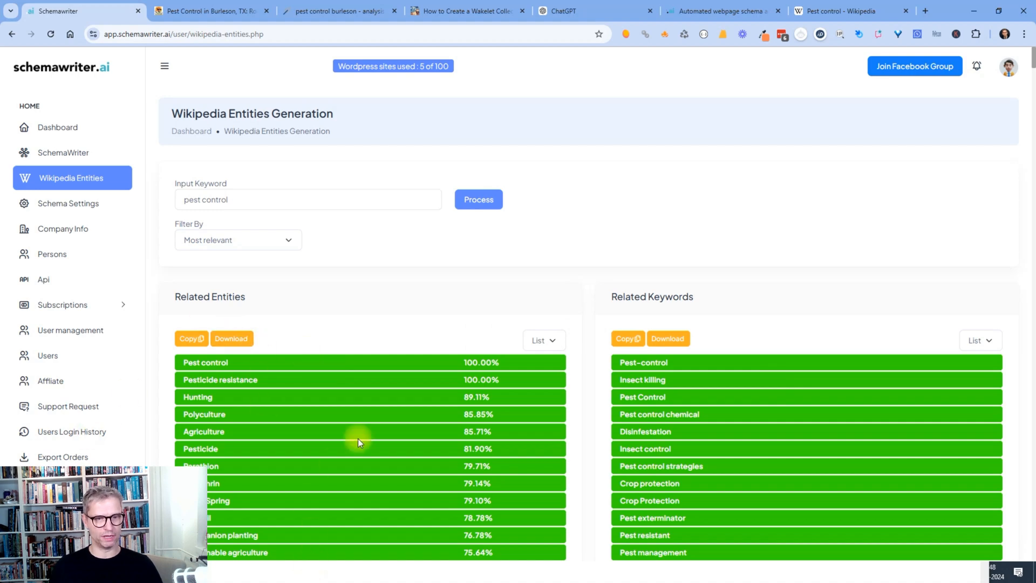
pyautogui.scroll(-3)
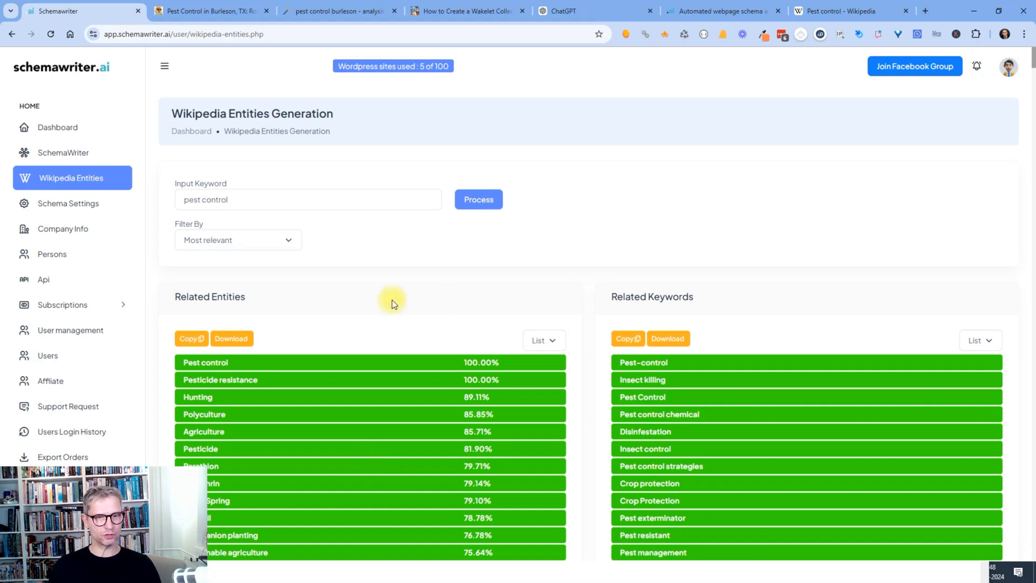
# Switch the entities output to comma-separated, copy it, and highlight the copy-page-text workflow step.
pyautogui.click(541, 340)
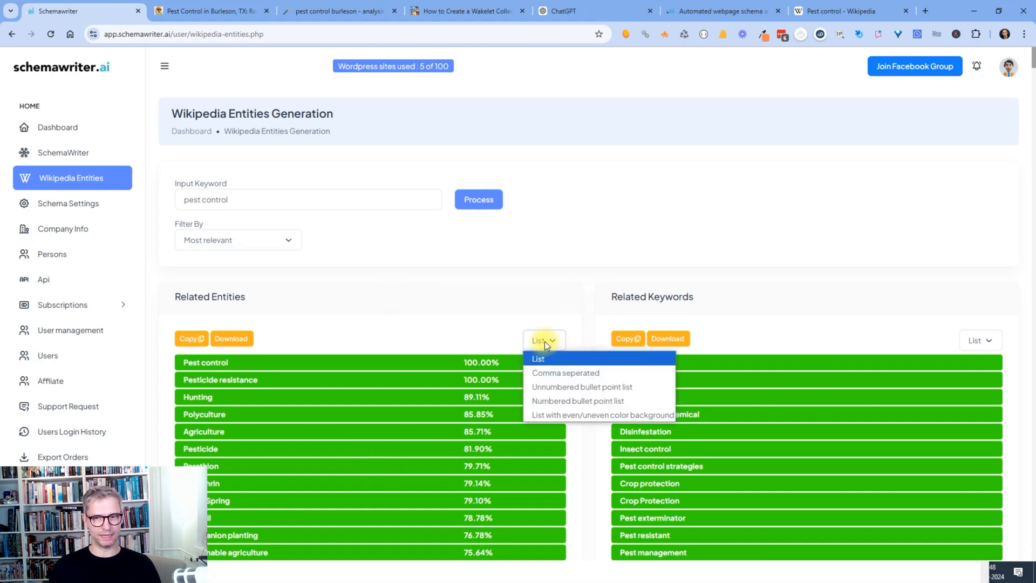
pyautogui.click(565, 372)
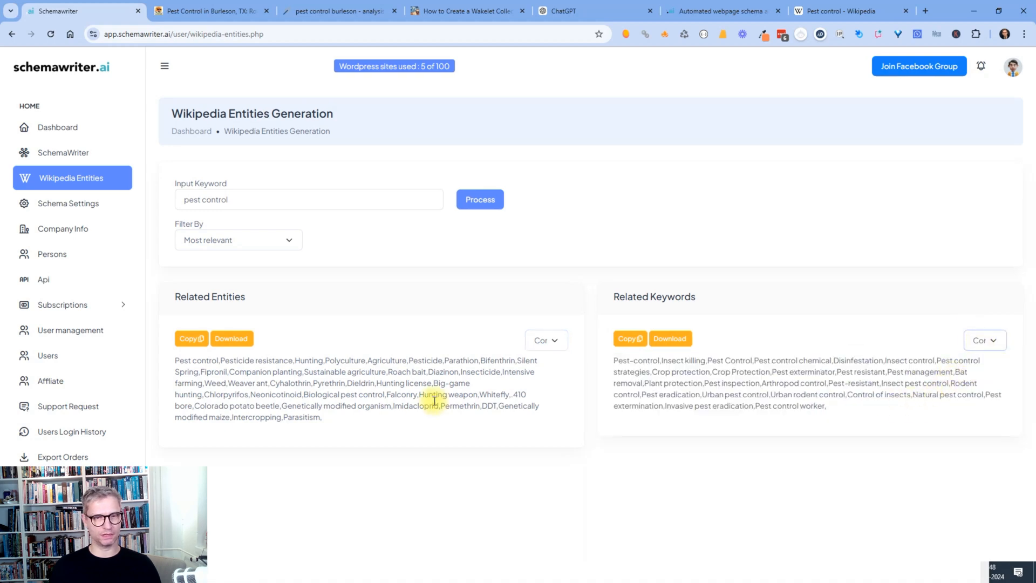
pyautogui.click(189, 337)
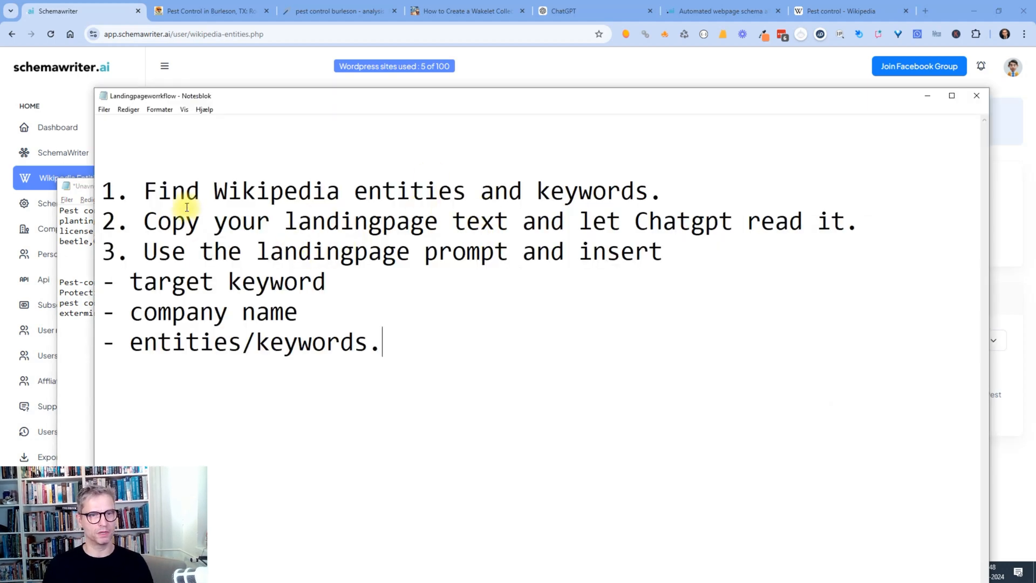
pyautogui.moveTo(144, 220); pyautogui.dragTo(348, 220)
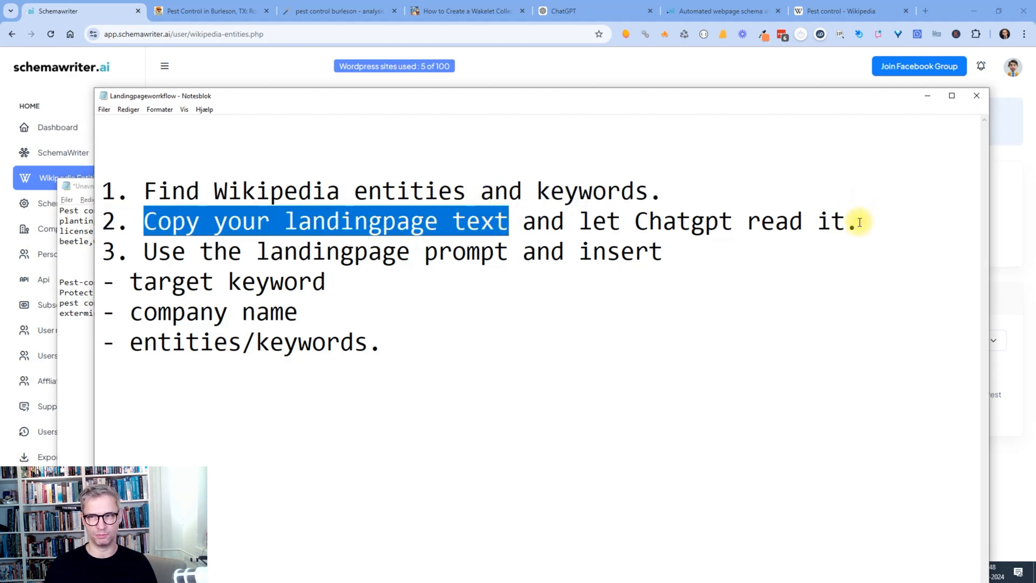
# Copy the Gro Lawn Burleson page text and start a ChatGPT message 'read this:' with it pasted.
pyautogui.click(205, 11)
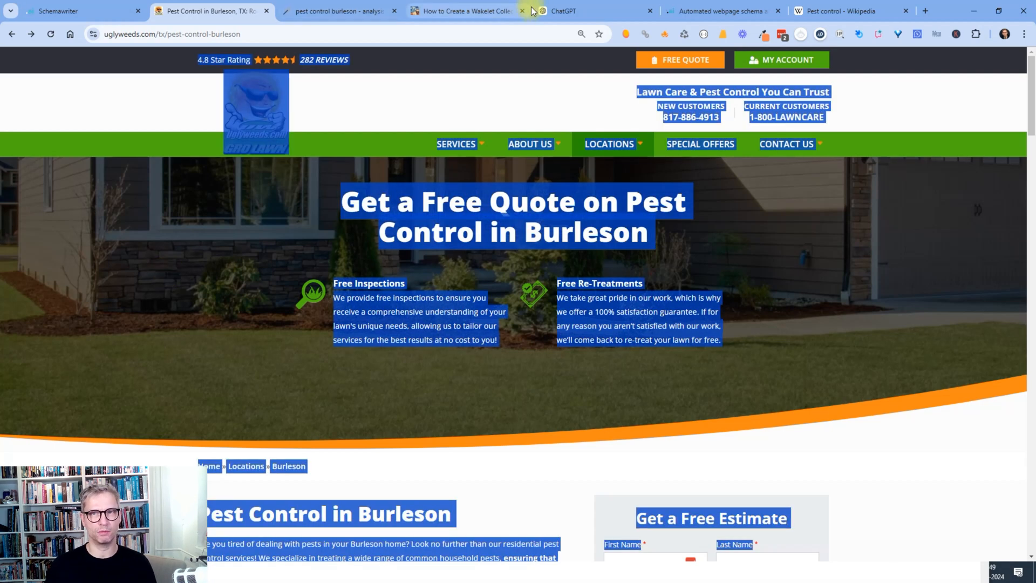
pyautogui.click(582, 11)
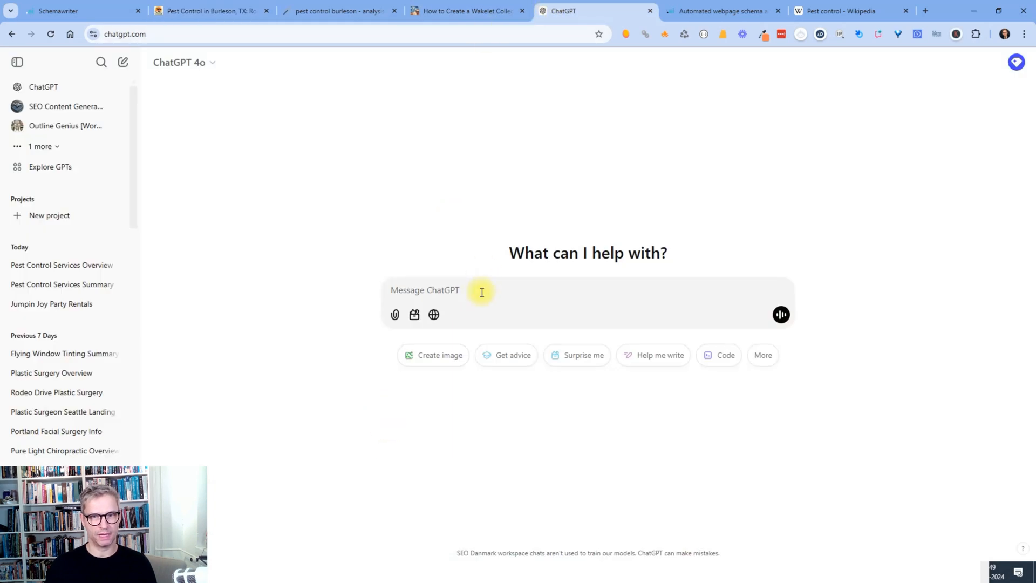
pyautogui.write('read this:')
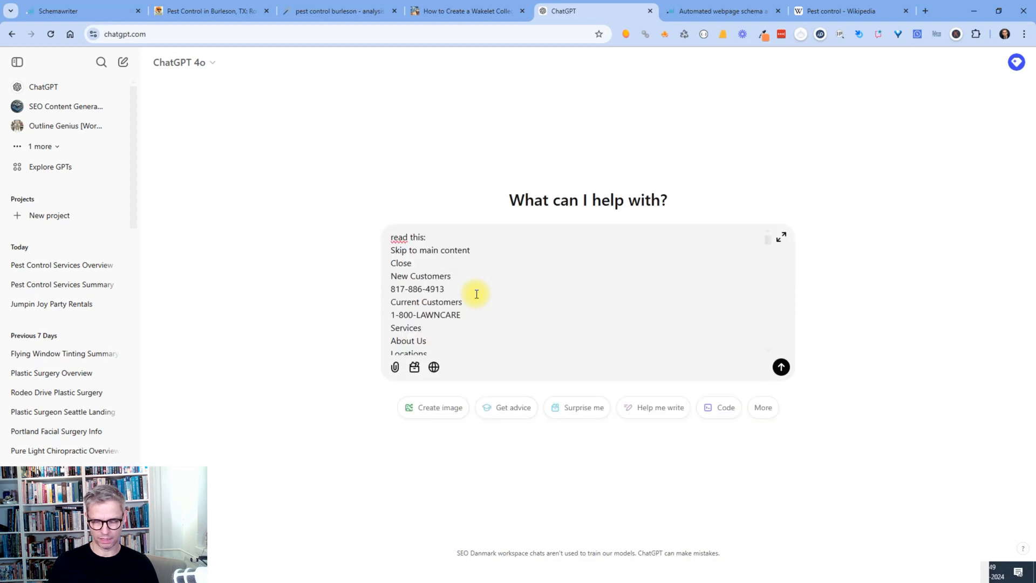
# Send the page text to ChatGPT and scroll through its summary of services and contact details.
pyautogui.click(780, 367)
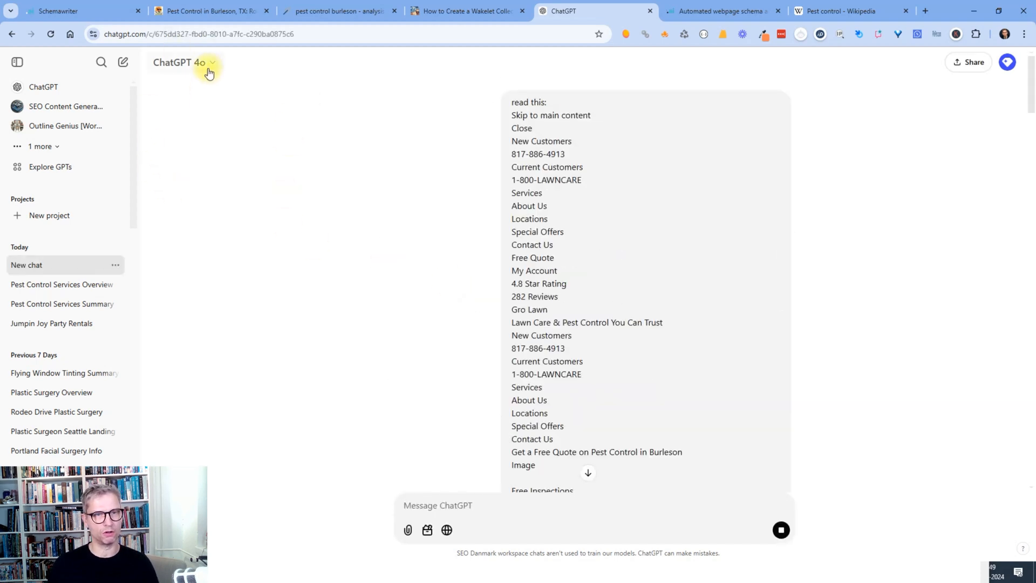
pyautogui.click(185, 62)
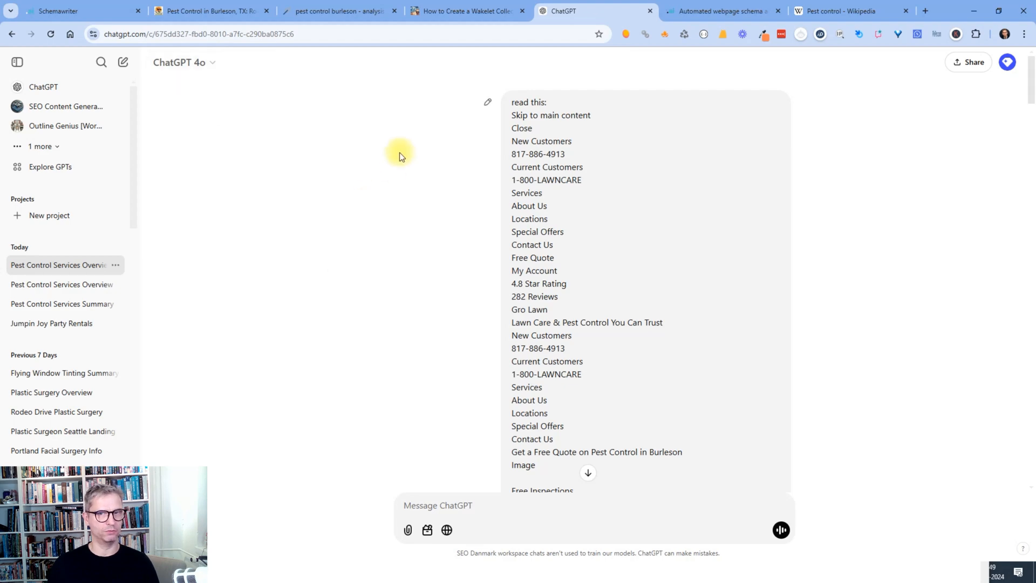
pyautogui.moveTo(816, 338)
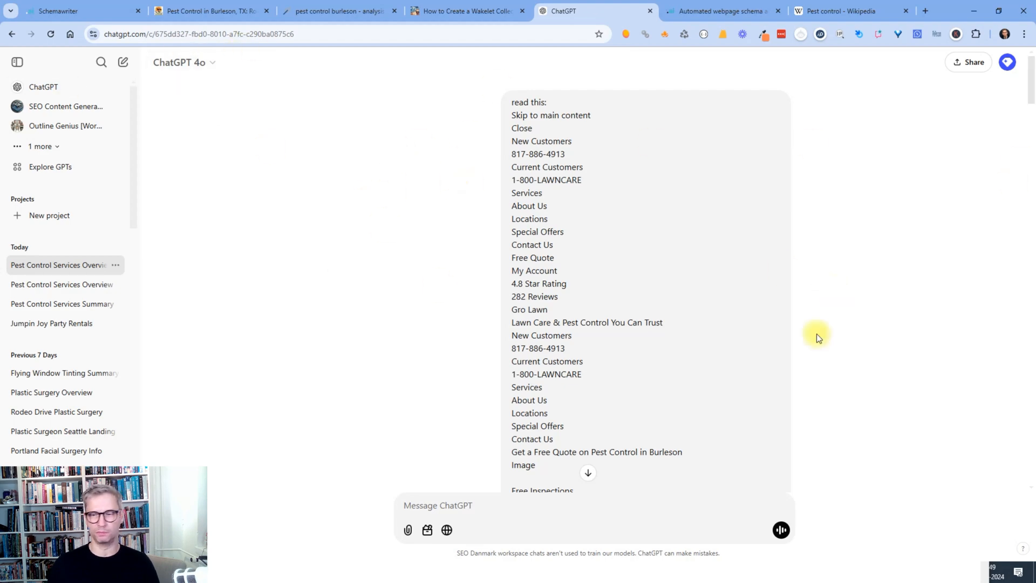
pyautogui.scroll(-3)
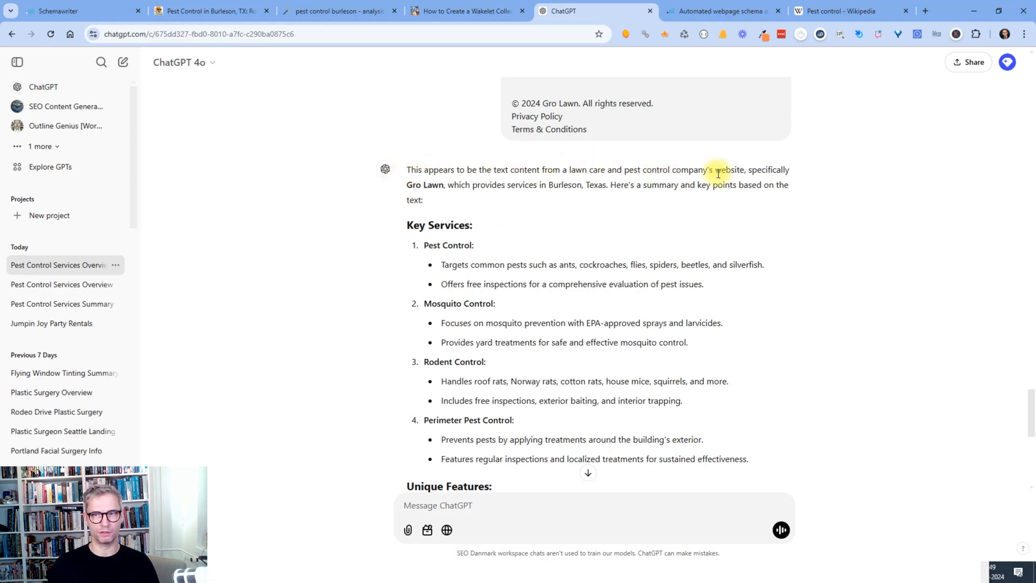
pyautogui.scroll(-3)
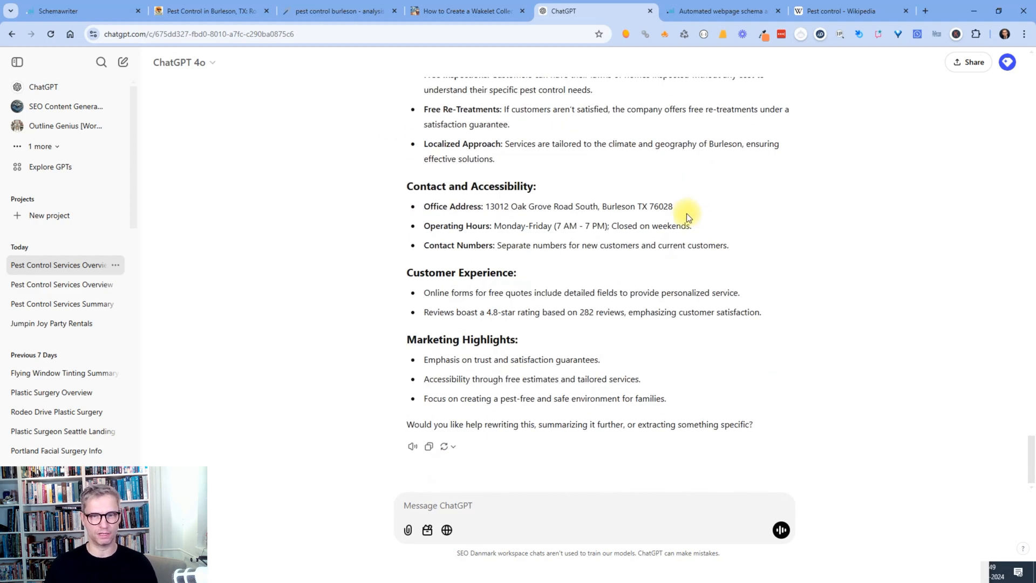
# Return to the workflow notes and highlight step 3 about the landingpage prompt.
pyautogui.press('alt+tab')
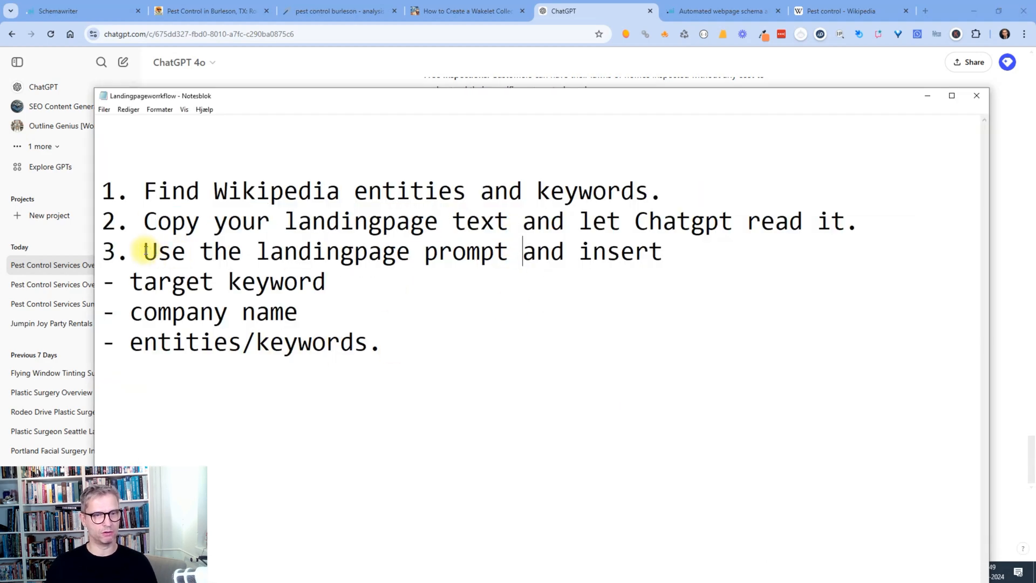
pyautogui.moveTo(143, 251); pyautogui.dragTo(650, 251)
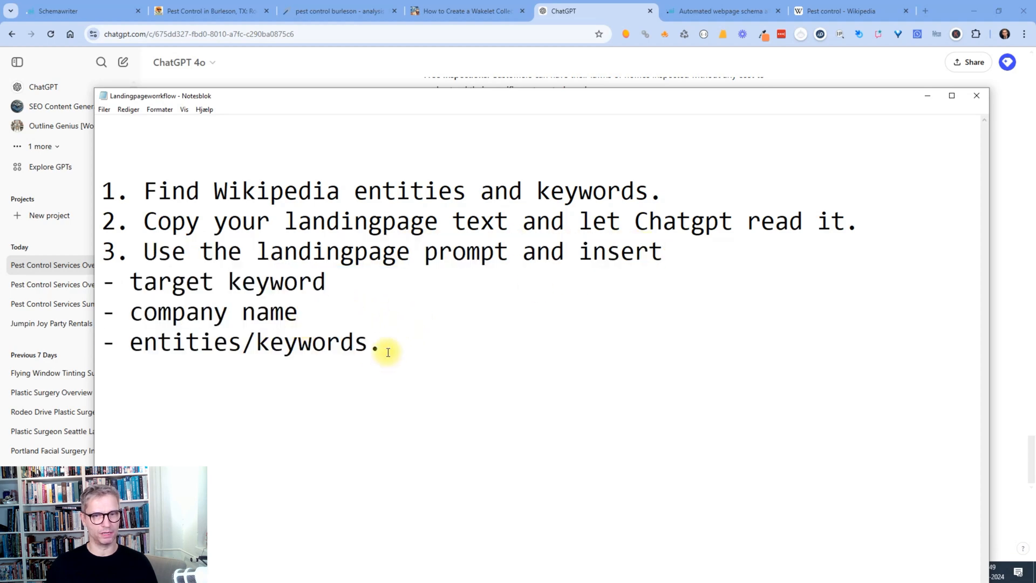
pyautogui.moveTo(382, 346)
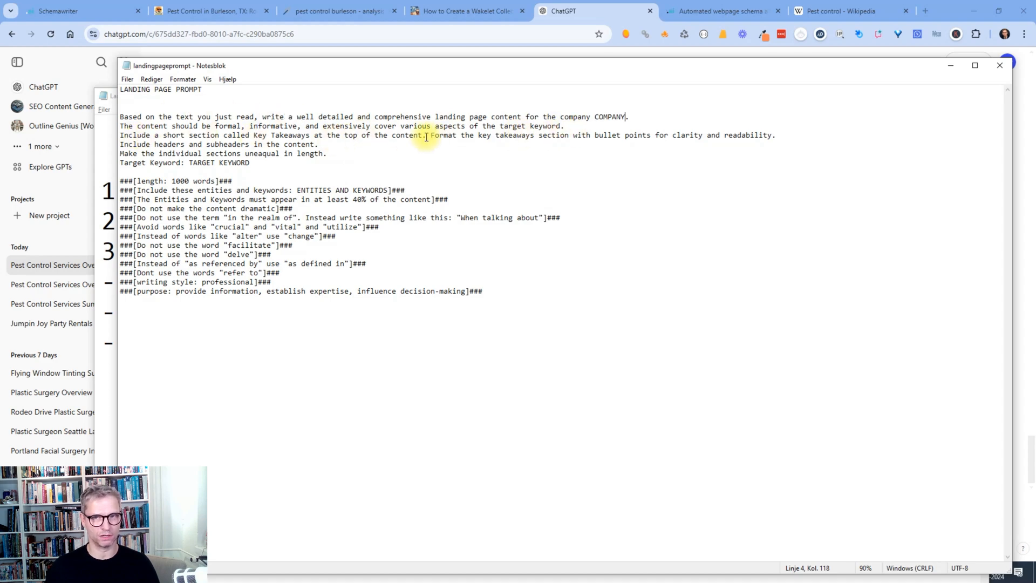
pyautogui.moveTo(548, 132)
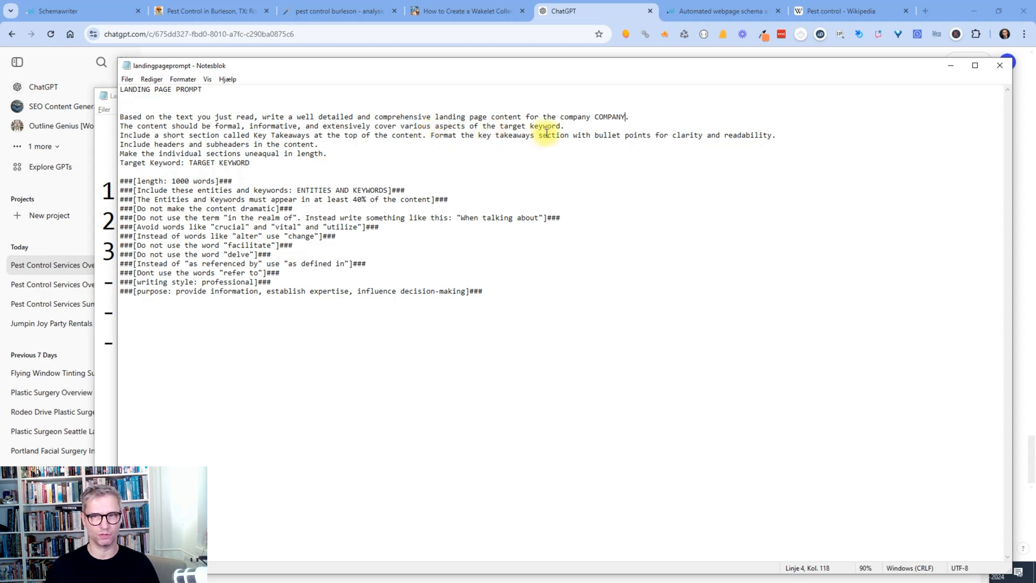
pyautogui.moveTo(787, 131)
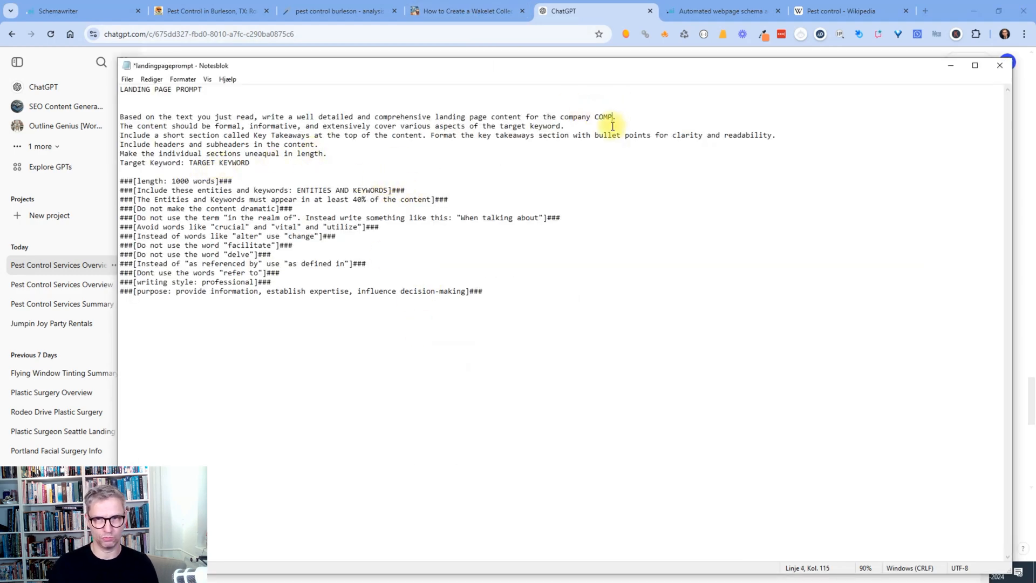
# Fill the prompt with company 'Gro Lawn' and target keyword 'pest control burleson'.
pyautogui.write('Gro L')
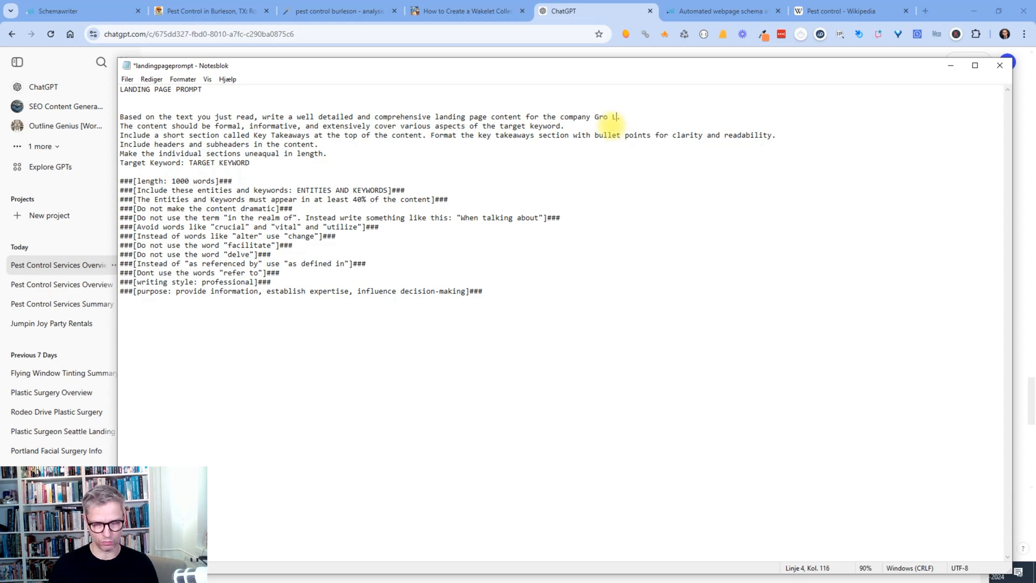
pyautogui.write('awn')
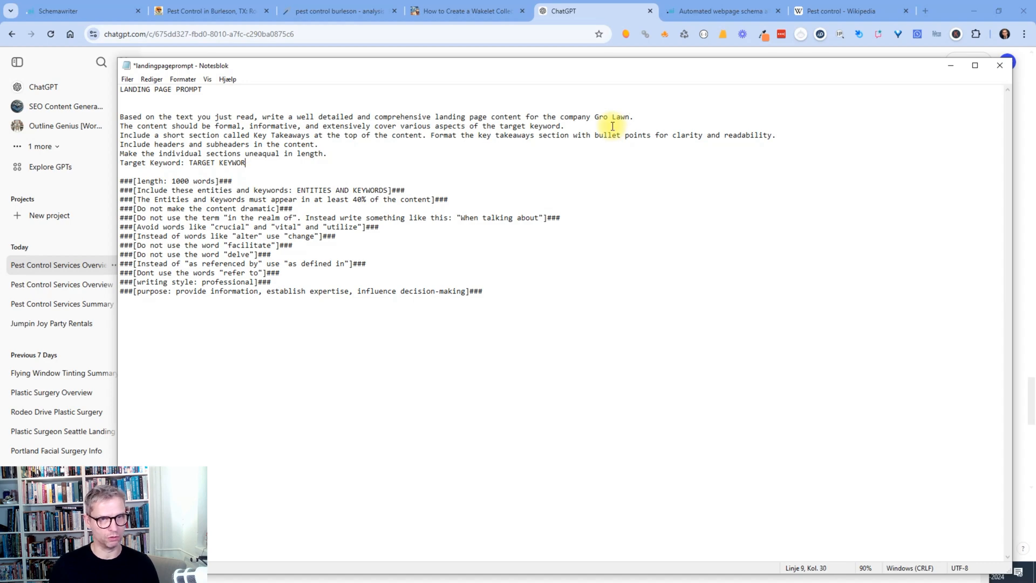
pyautogui.write('pest')
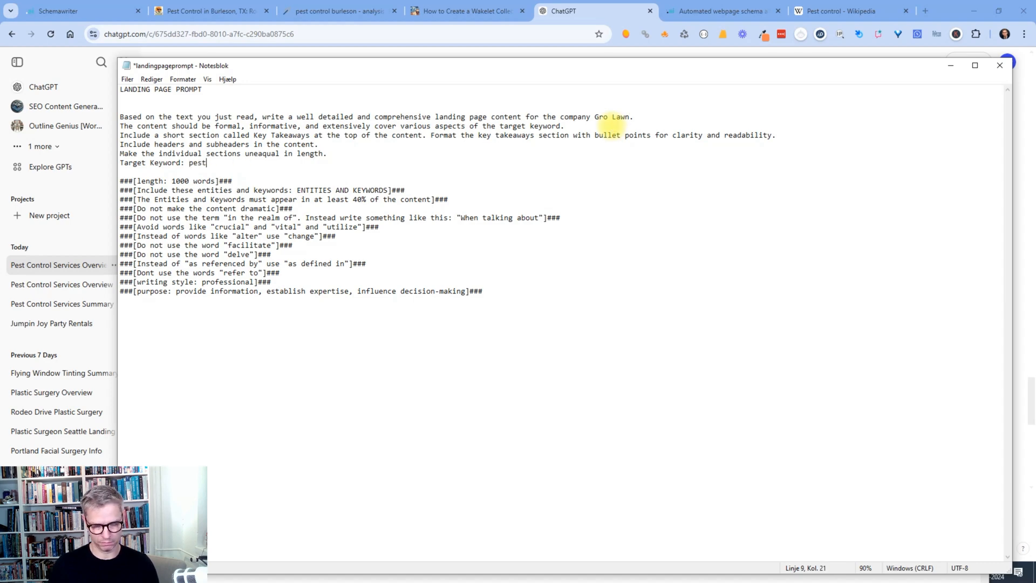
pyautogui.write('control burle')
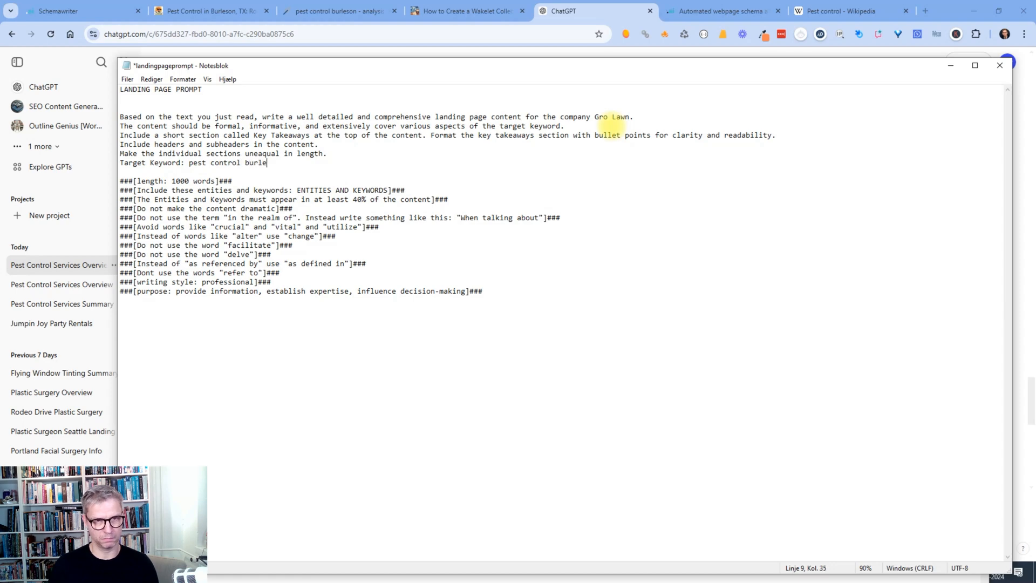
pyautogui.write('son')
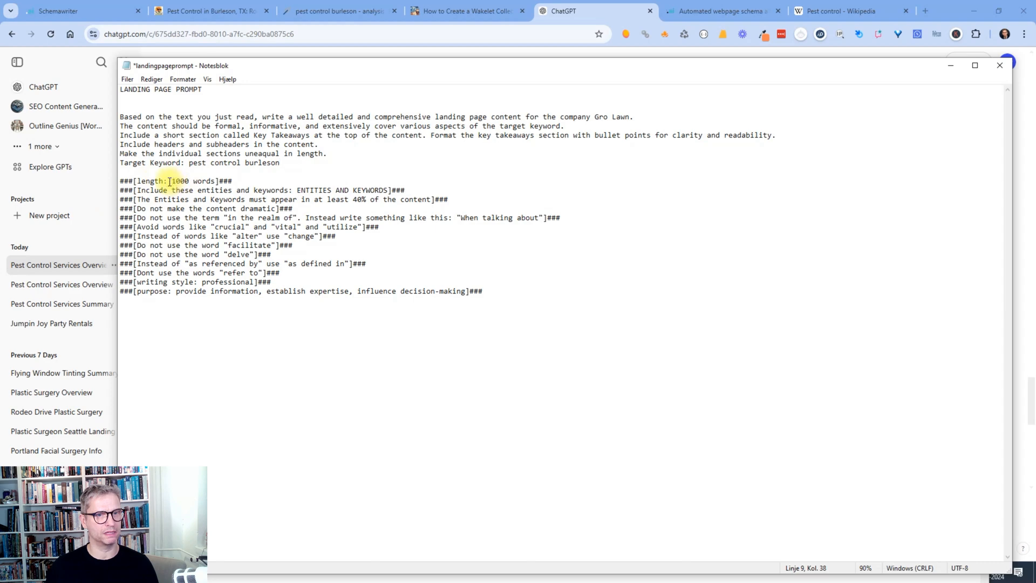
# Change the prompt's requested length from 2000 to 1000 words.
pyautogui.doubleClick(180, 180)
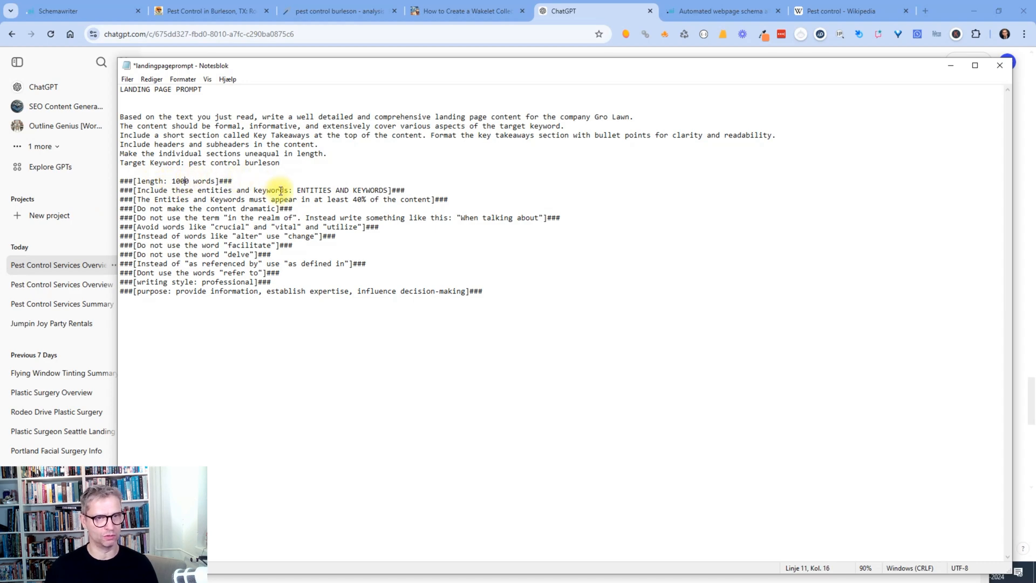
pyautogui.write('2000')
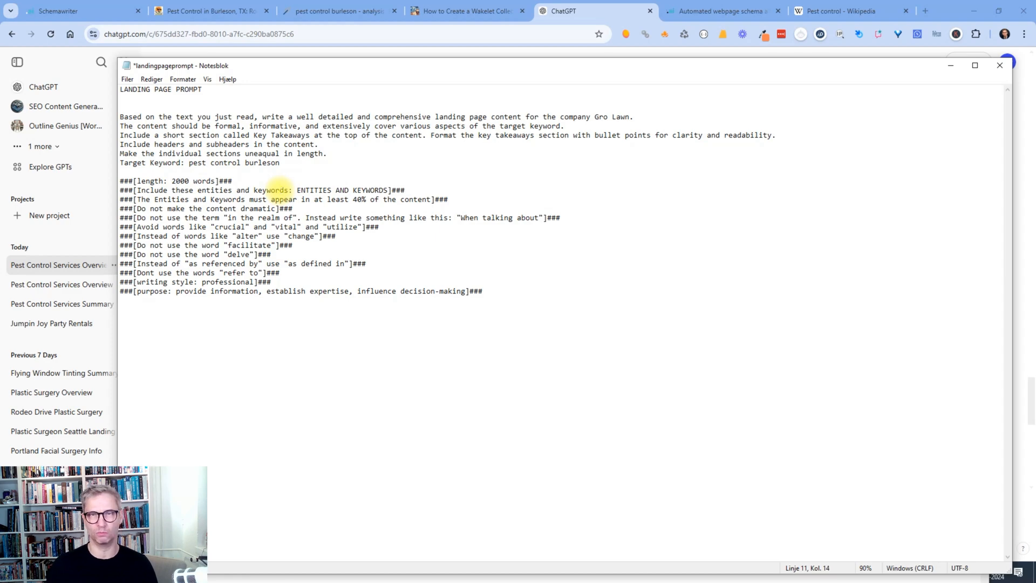
pyautogui.write('1000')
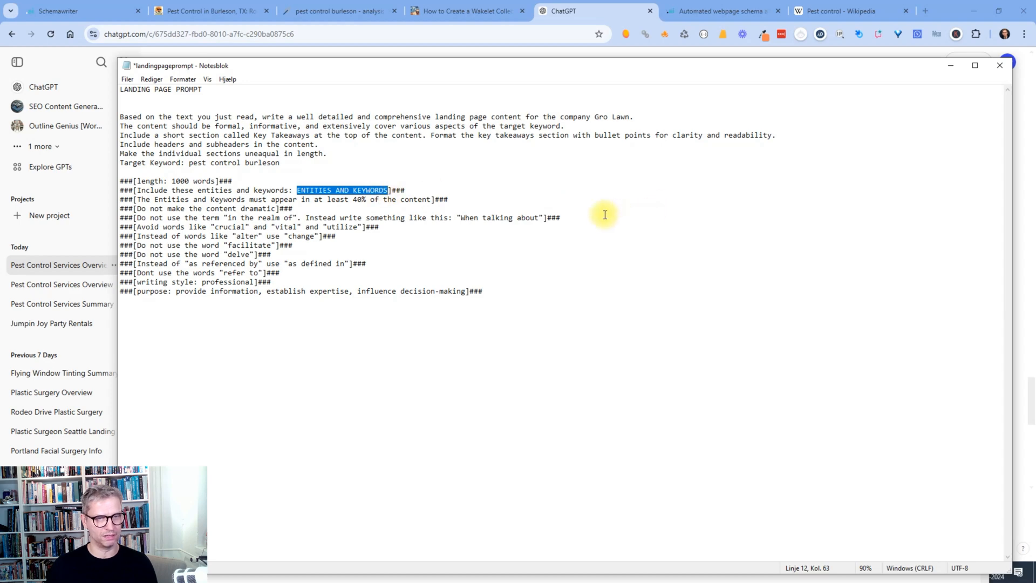
# Show pest control's related entities as a scored list and scroll down to Parasitism at 60.17%.
pyautogui.press('alt+tab')
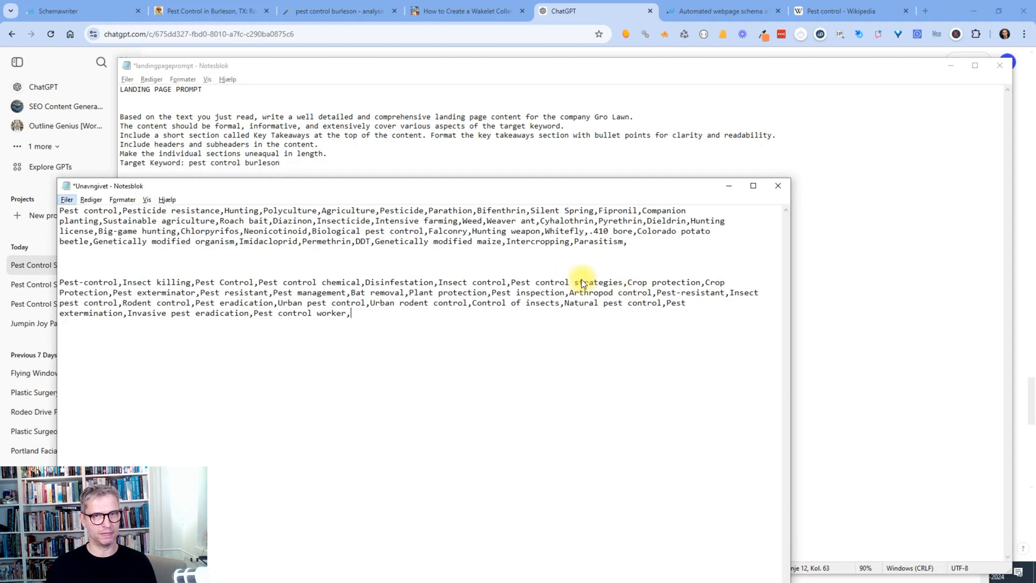
pyautogui.click(78, 10)
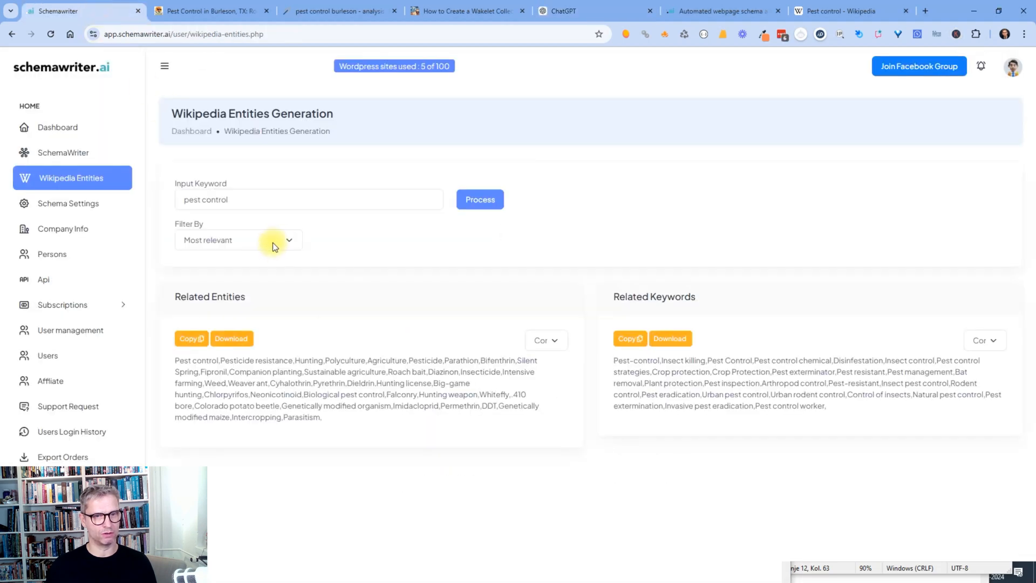
pyautogui.click(544, 339)
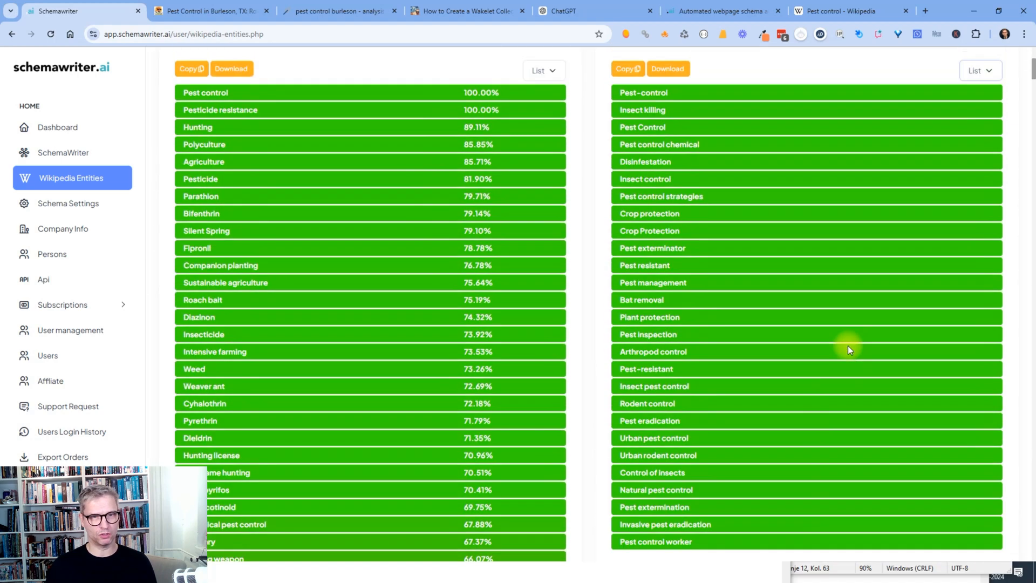
pyautogui.scroll(-3)
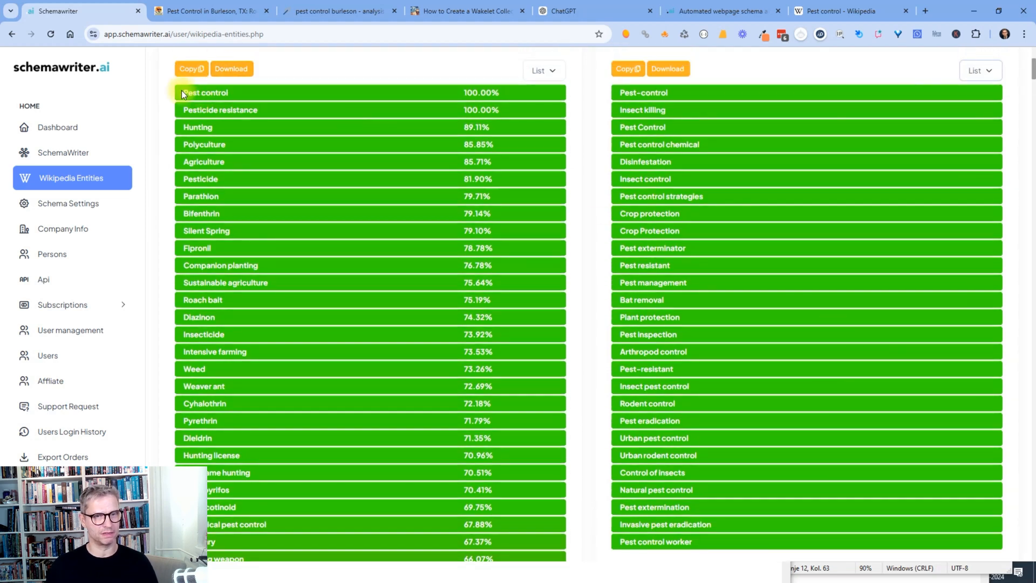
pyautogui.scroll(-3)
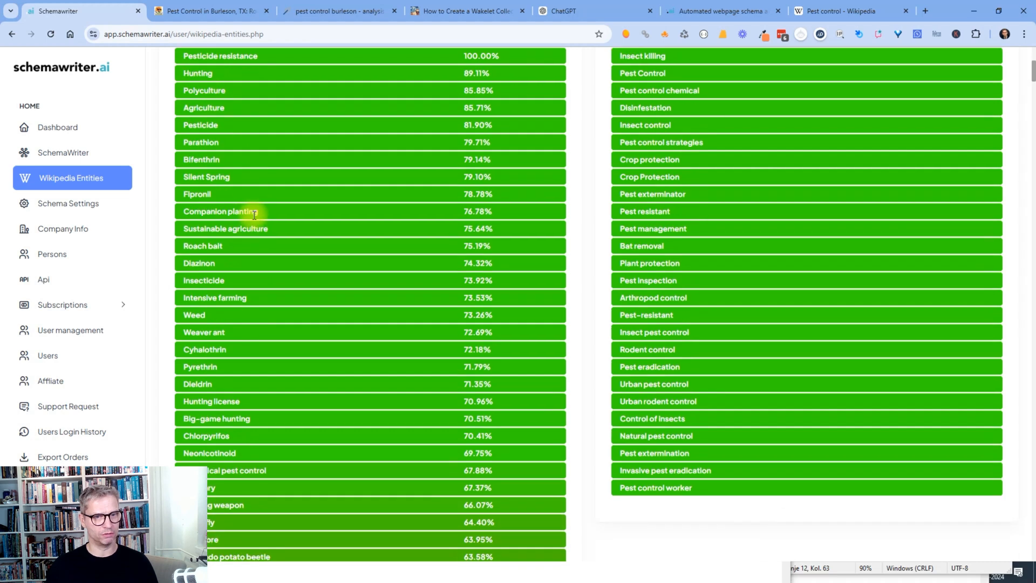
pyautogui.scroll(-3)
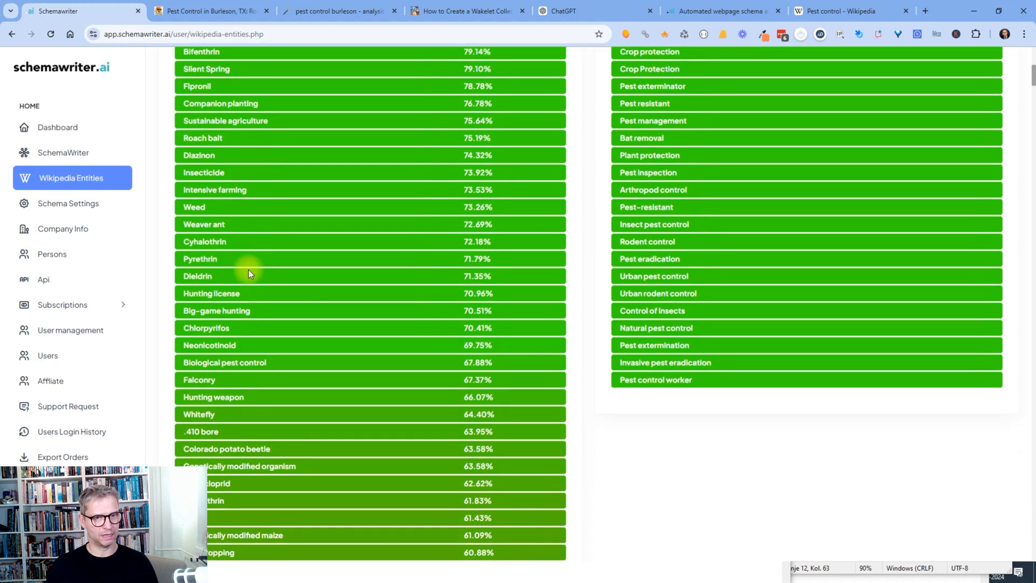
pyautogui.scroll(-3)
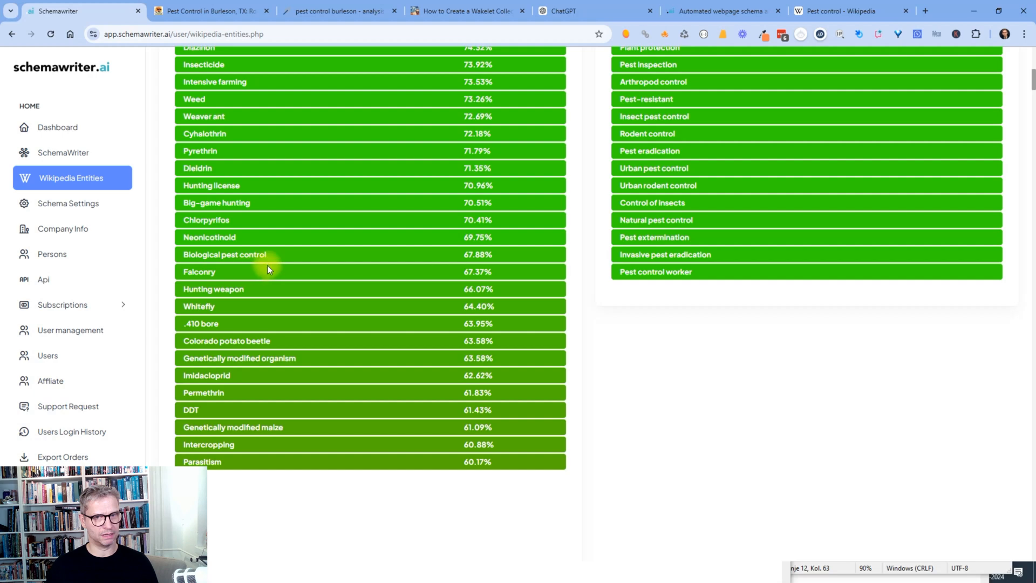
pyautogui.moveTo(504, 258)
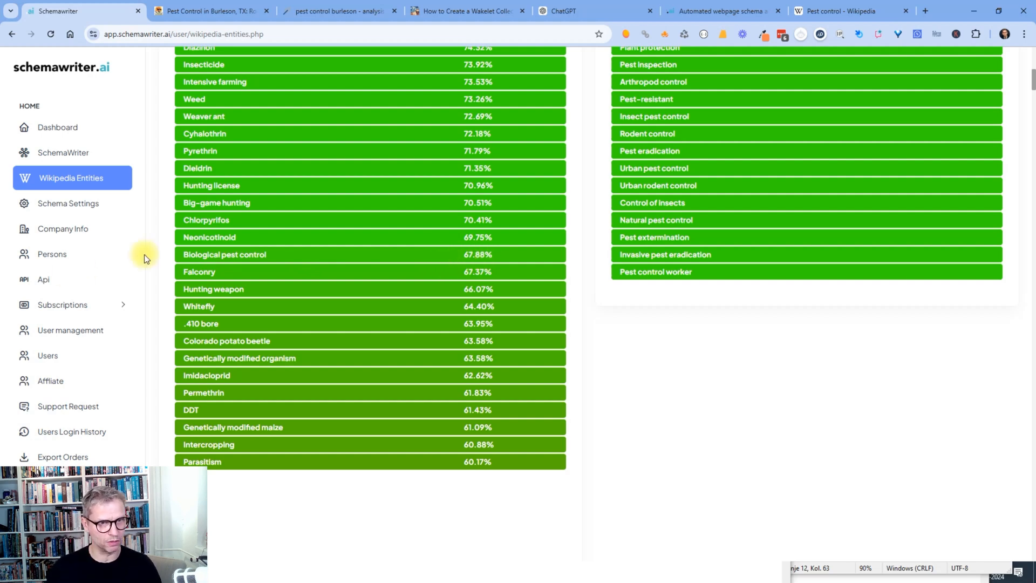
pyautogui.moveTo(250, 290)
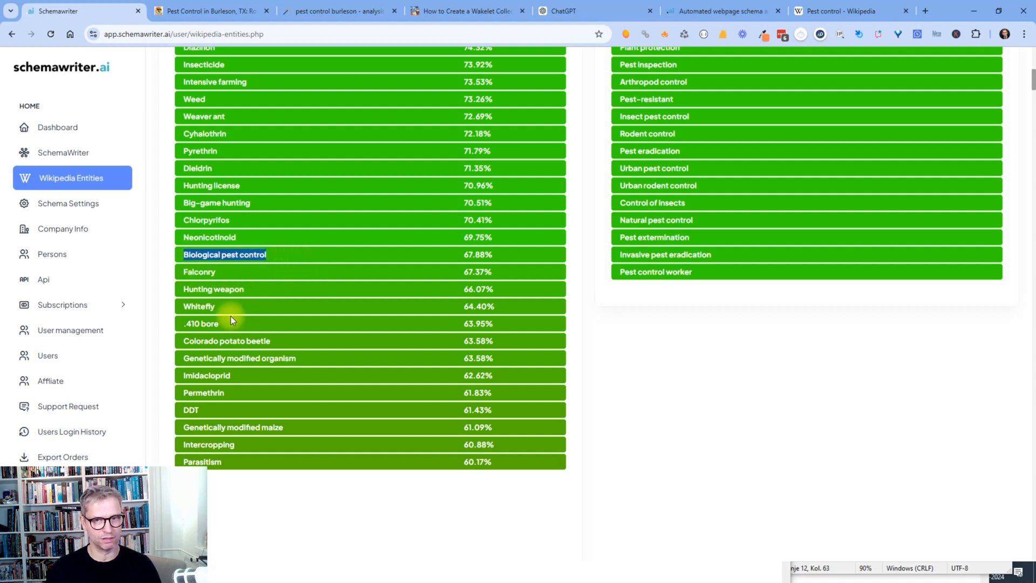
pyautogui.moveTo(240, 255)
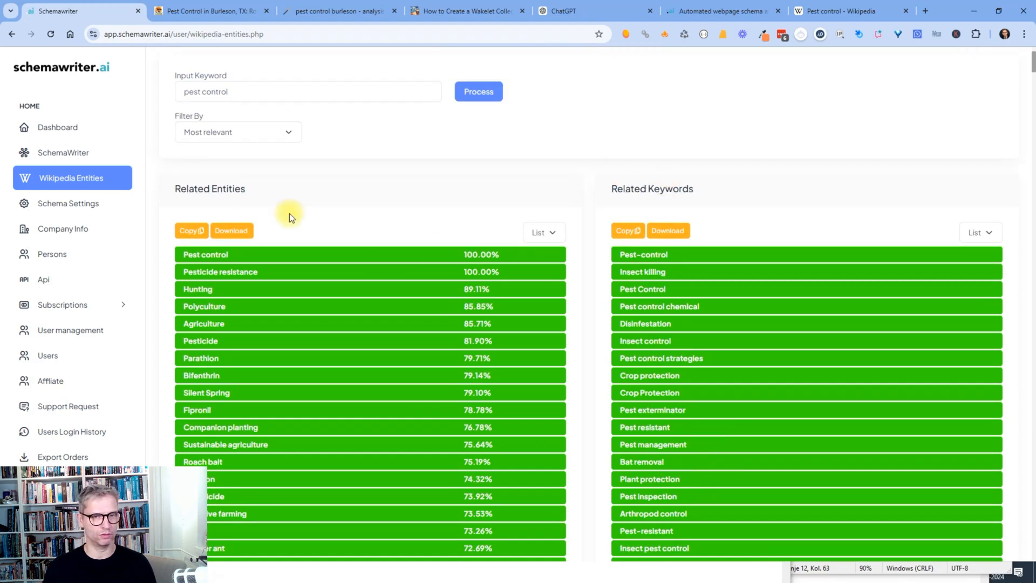
# Delete the entities from Falconry onward and remove the duplicate Pest Control keyword.
pyautogui.scroll(-3)
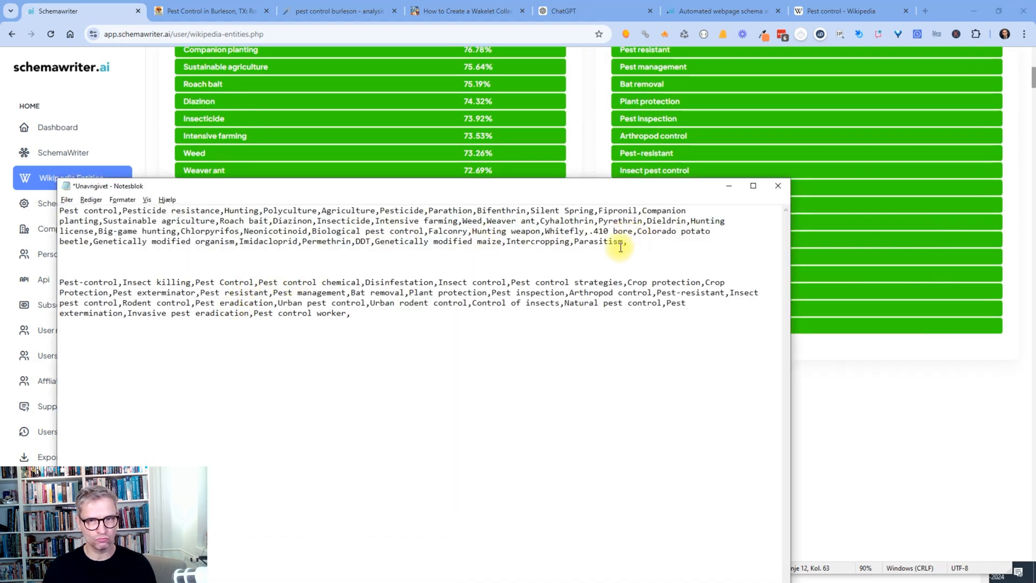
pyautogui.moveTo(425, 231); pyautogui.dragTo(625, 240)
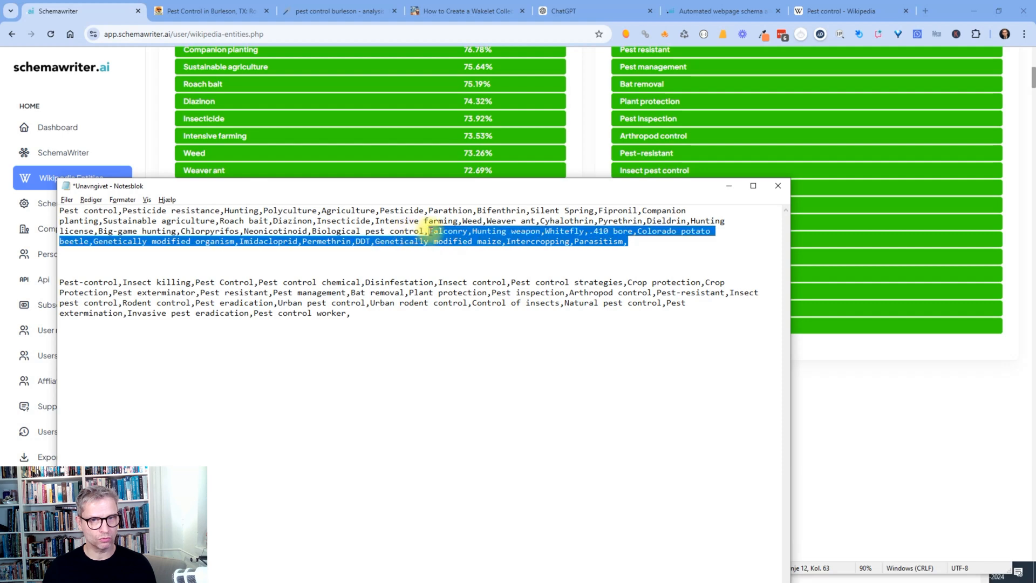
pyautogui.press('Delete')
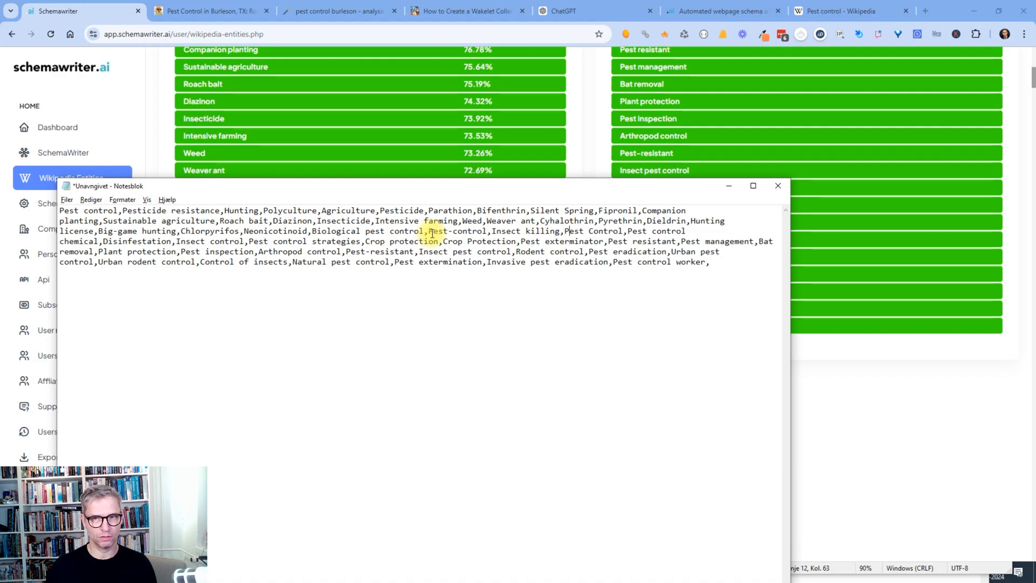
pyautogui.doubleClick(586, 231)
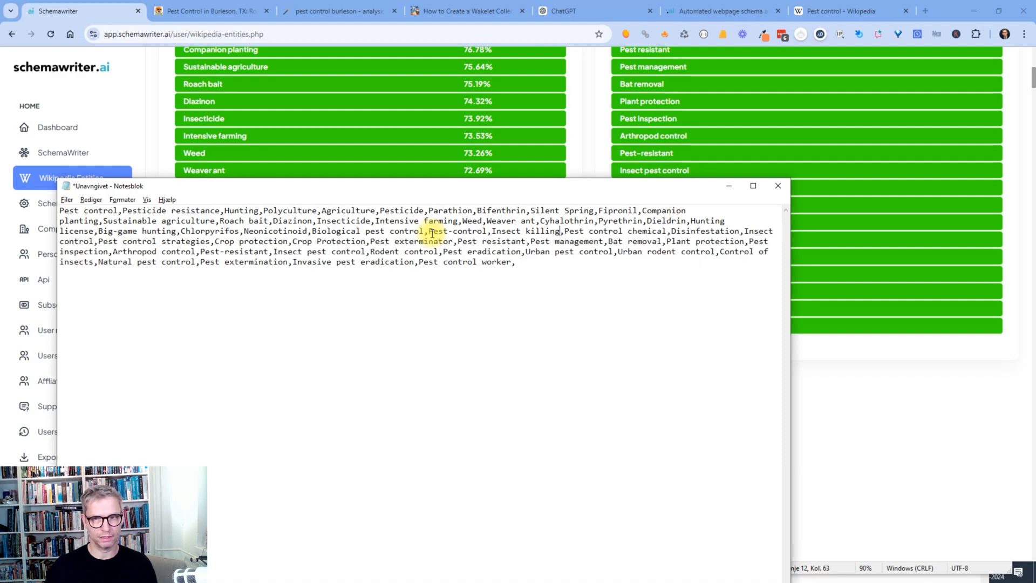
pyautogui.press('ctrl+a')
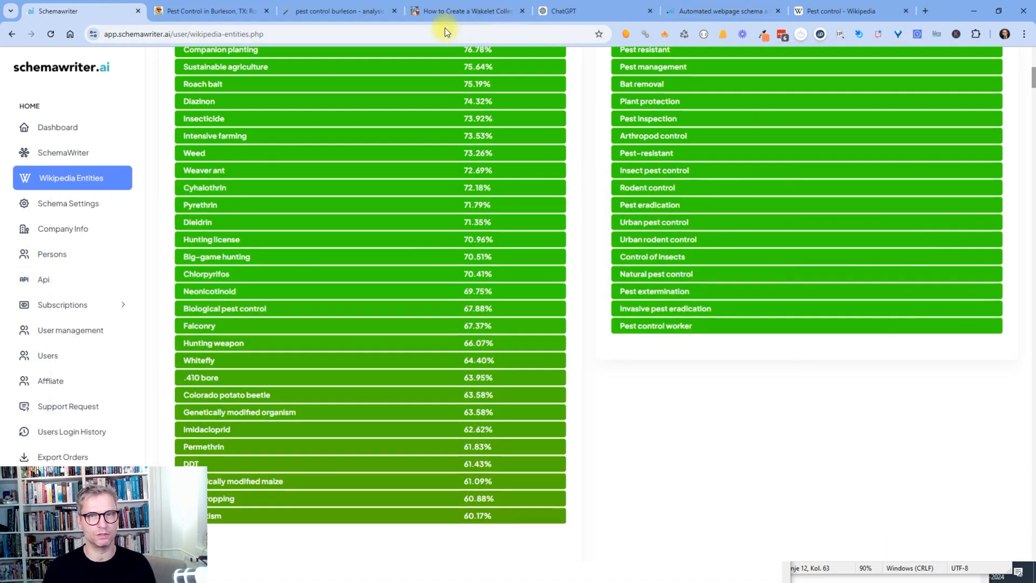
# Paste the combined list over ENTITIES AND KEYWORDS in landingpageprompt and select the whole prompt.
pyautogui.press('alt+tab')
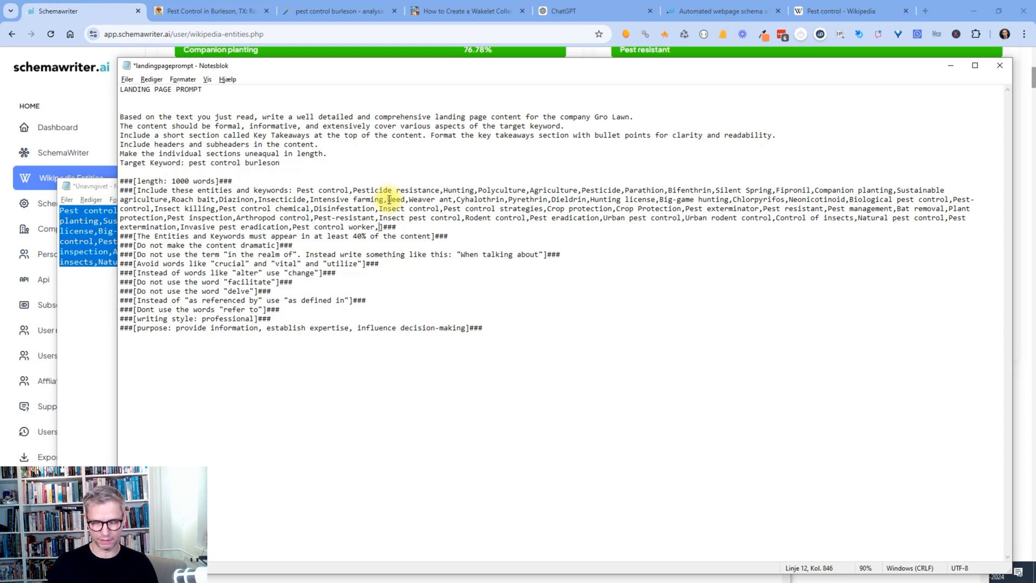
pyautogui.press('Backspace')
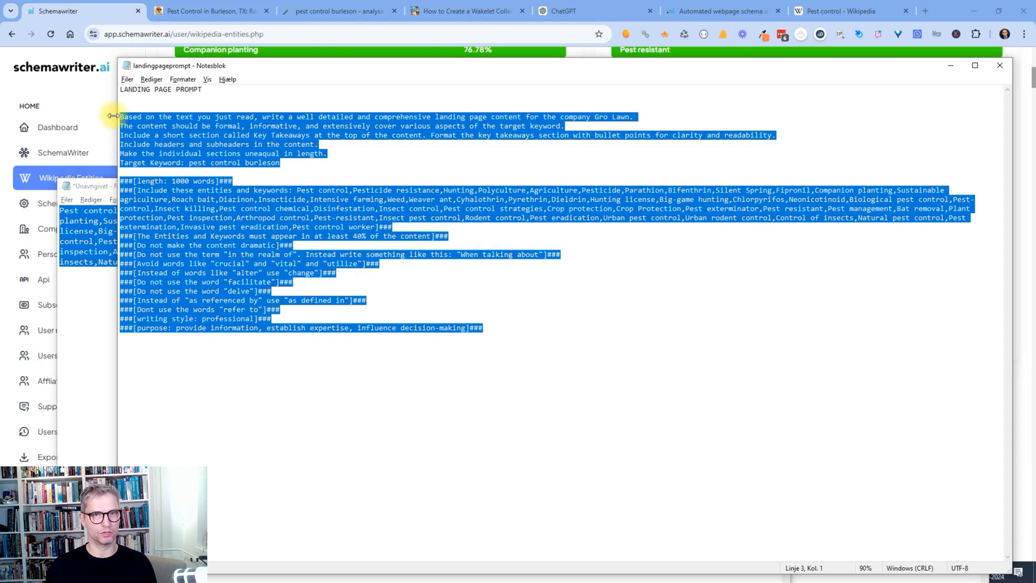
# Send the full landing page prompt in the ChatGPT conversation.
pyautogui.click(594, 11)
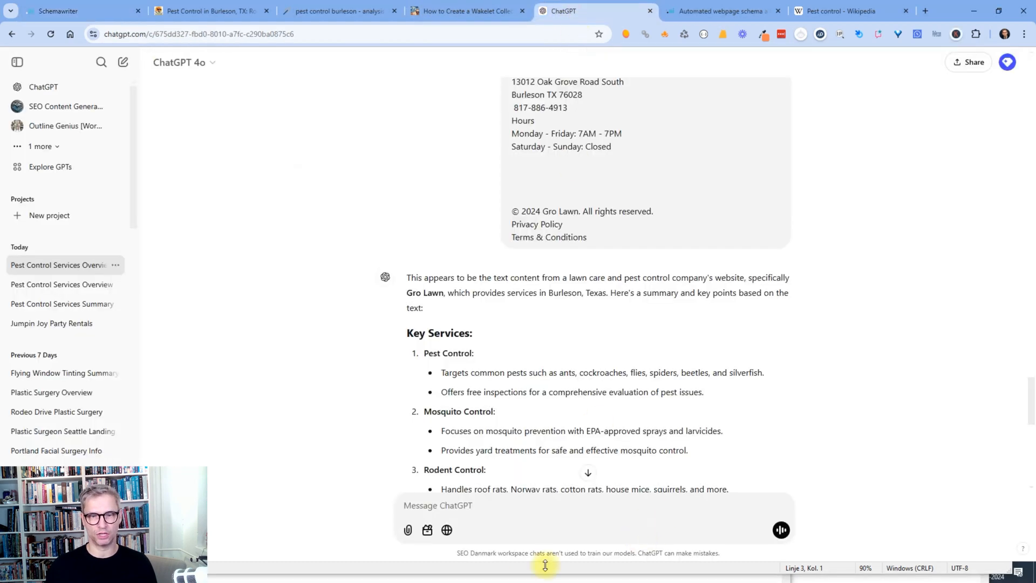
pyautogui.scroll(-3)
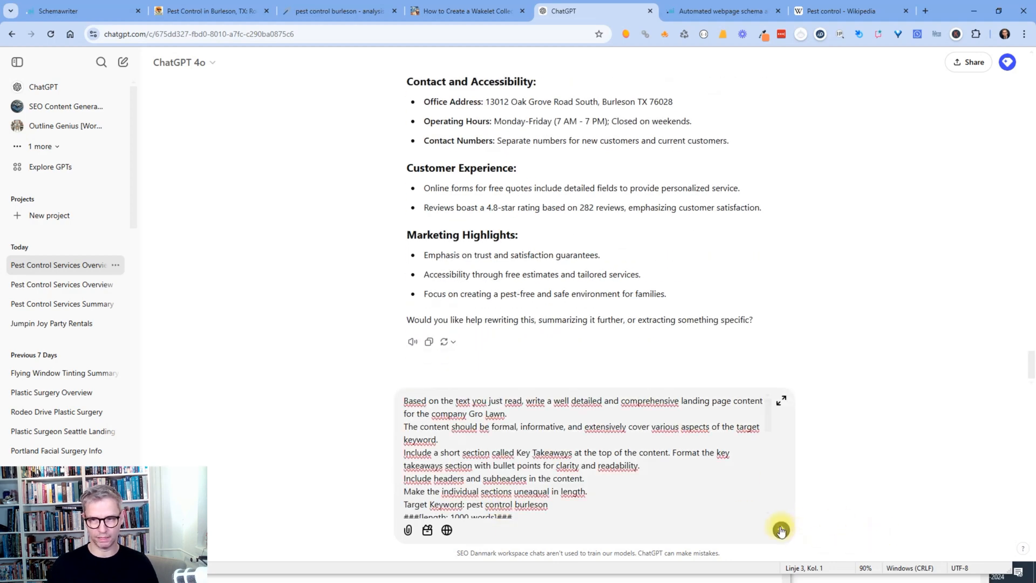
pyautogui.click(780, 529)
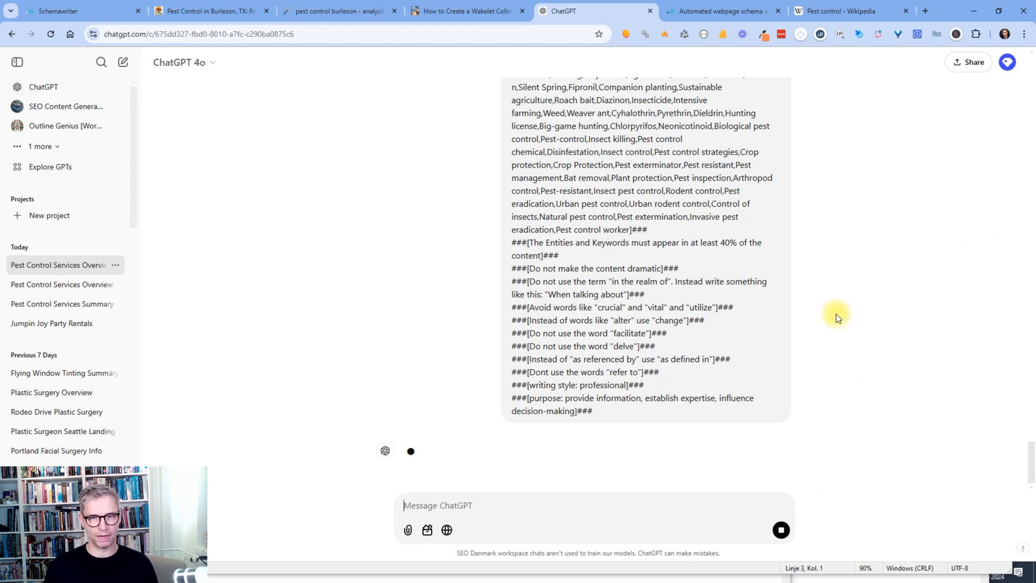
pyautogui.moveTo(431, 376)
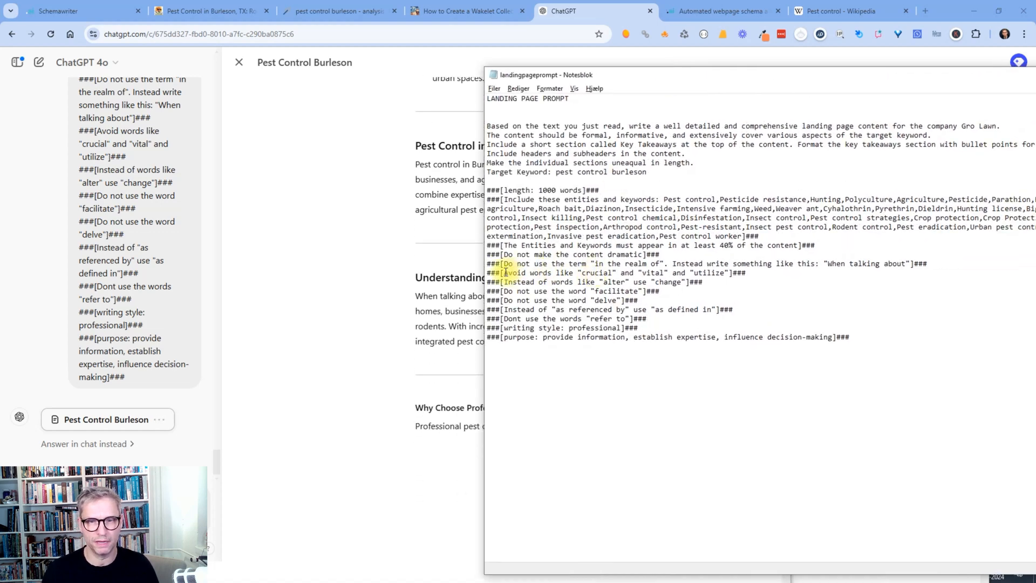
# Scroll through the generated Pest Control Burleson document starting with Key Takeaways.
pyautogui.scroll(-3)
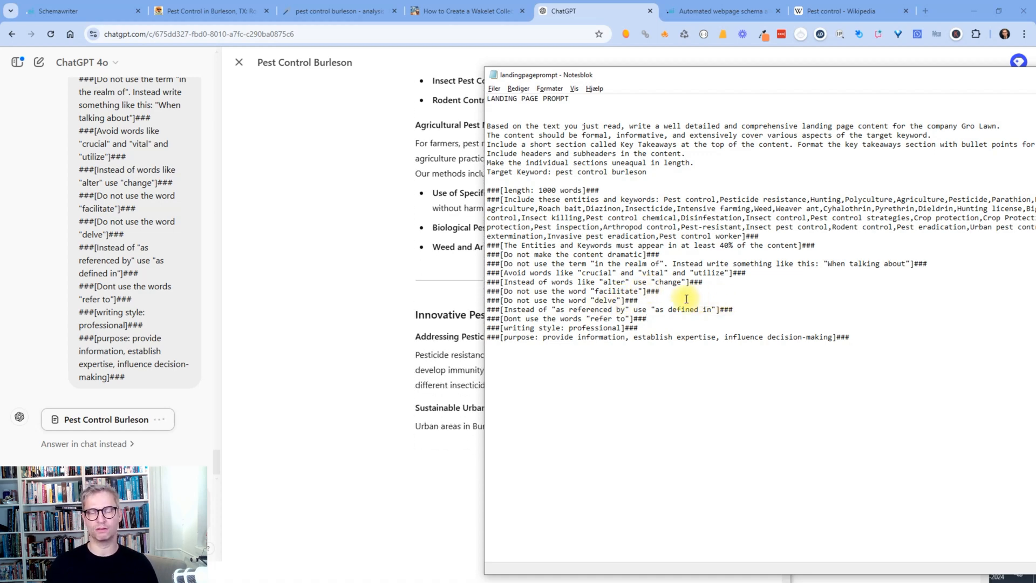
pyautogui.scroll(-3)
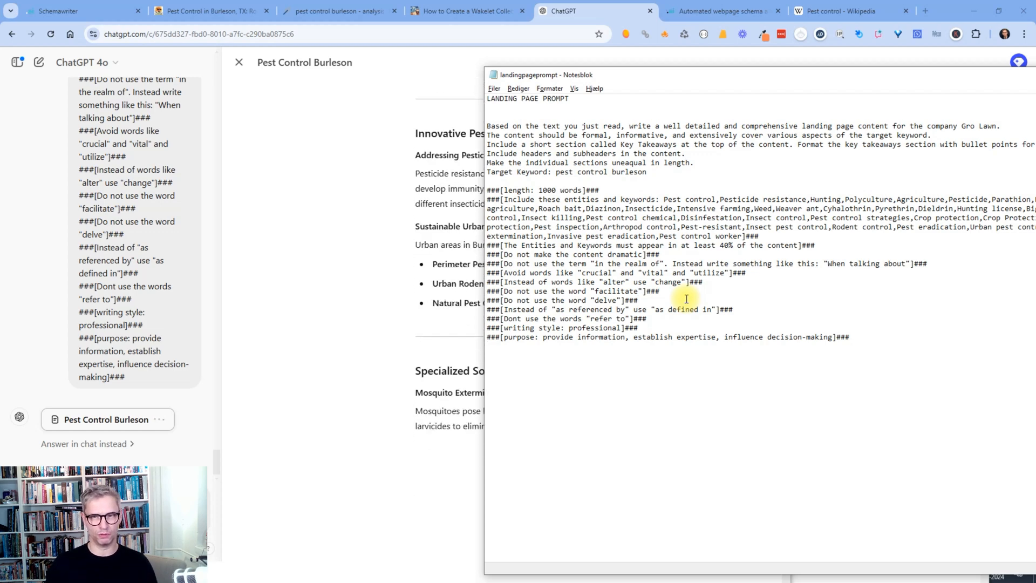
pyautogui.scroll(-3)
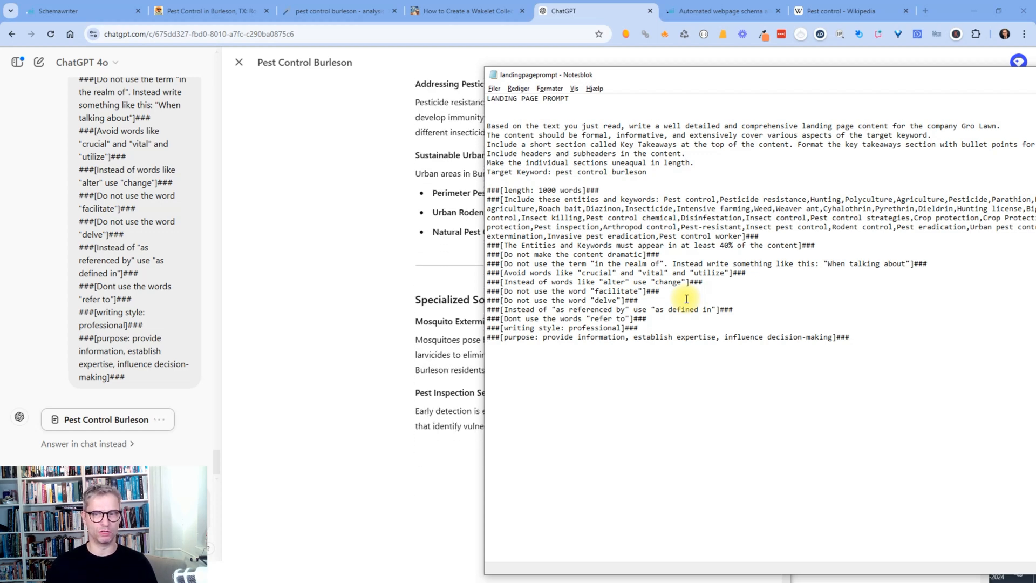
pyautogui.scroll(-3)
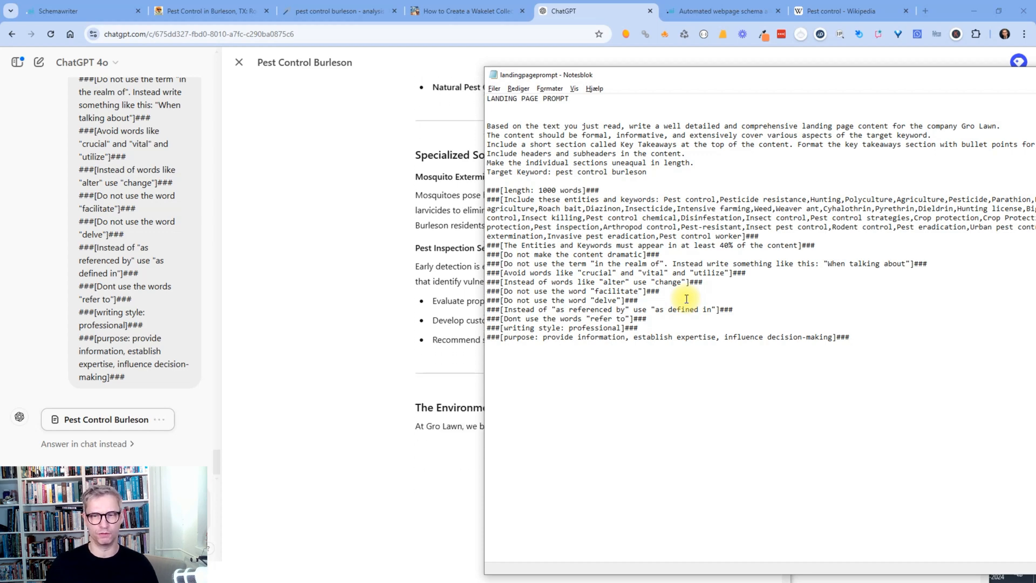
pyautogui.scroll(-3)
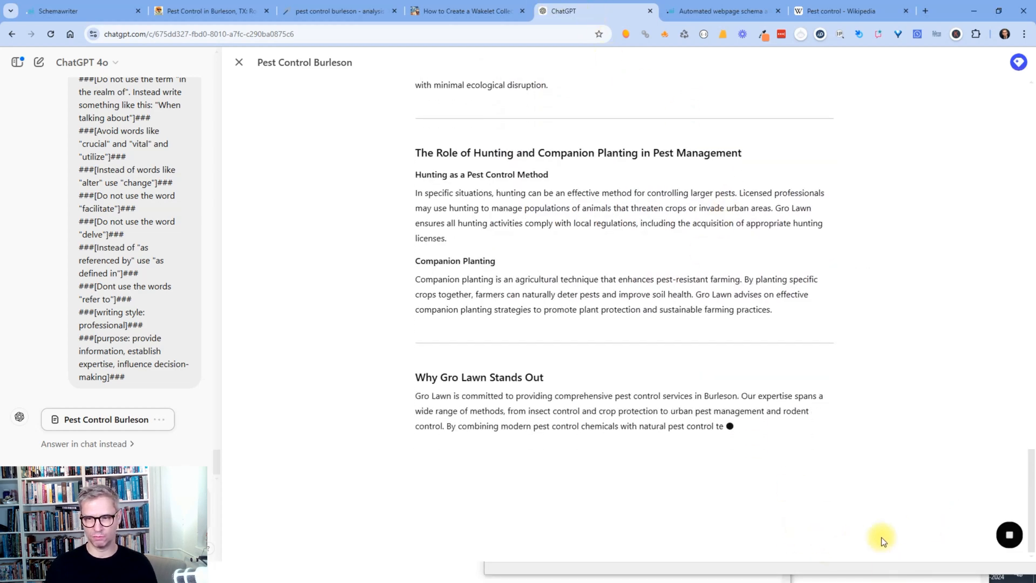
pyautogui.scroll(-3)
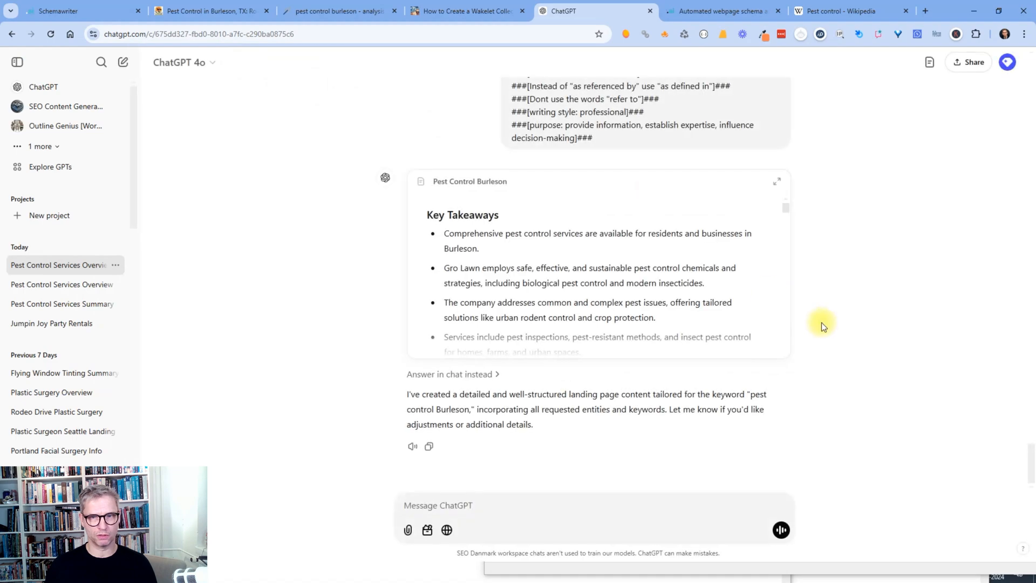
pyautogui.moveTo(463, 379)
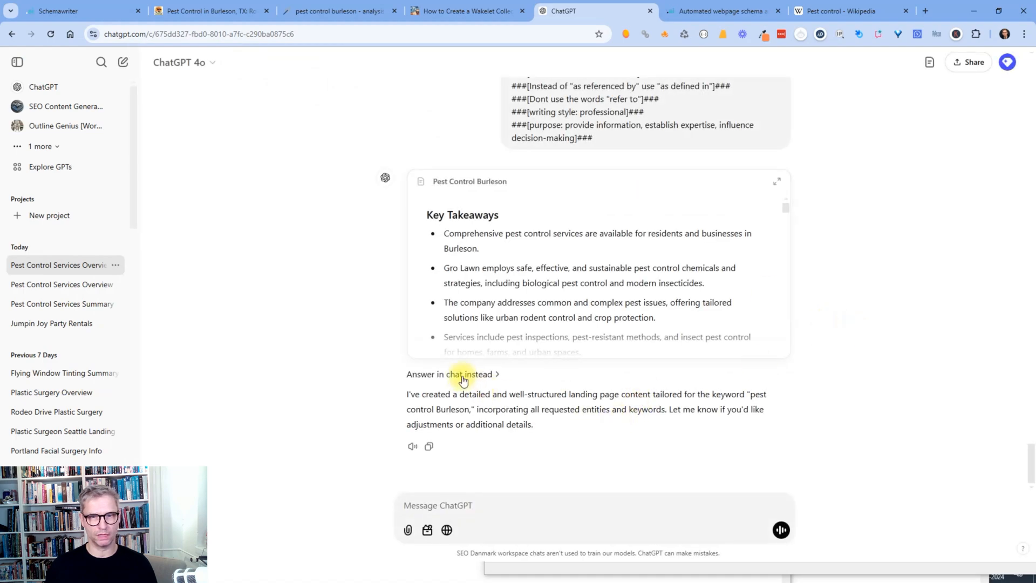
# Choose 'Answer in chat instead' so the landing page is written directly in chat.
pyautogui.click(462, 375)
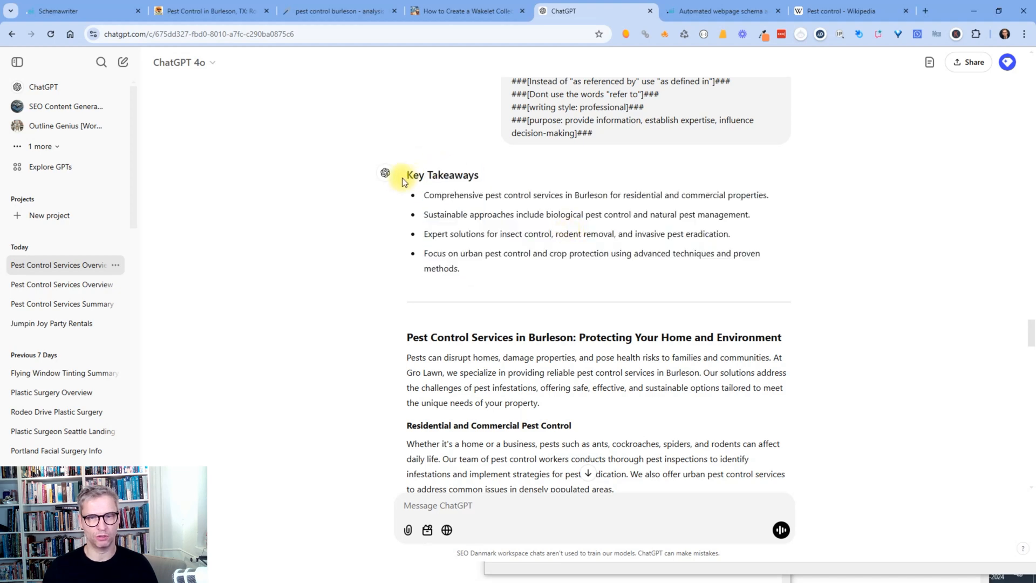
pyautogui.moveTo(422, 354)
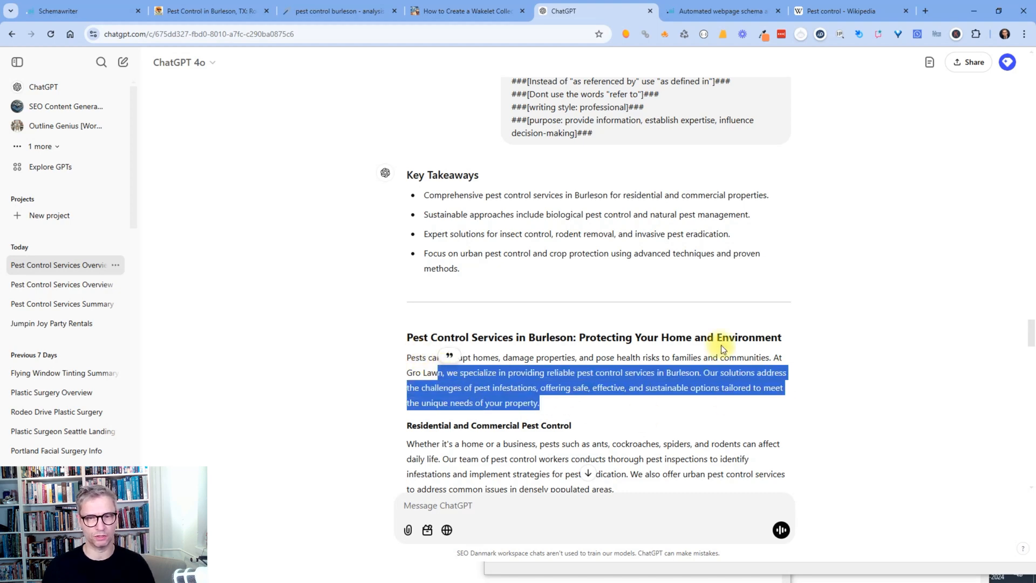
pyautogui.scroll(-3)
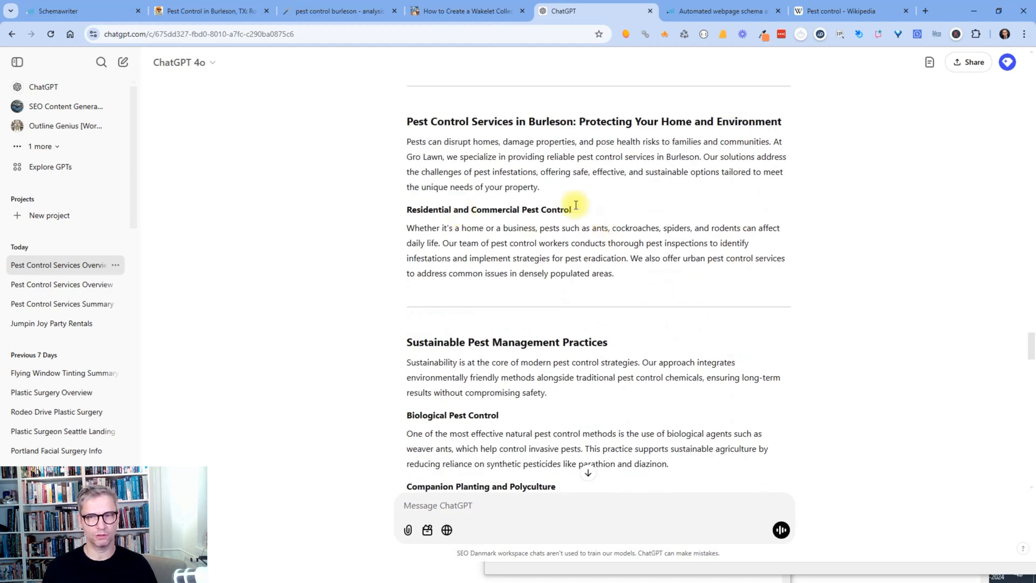
pyautogui.scroll(-3)
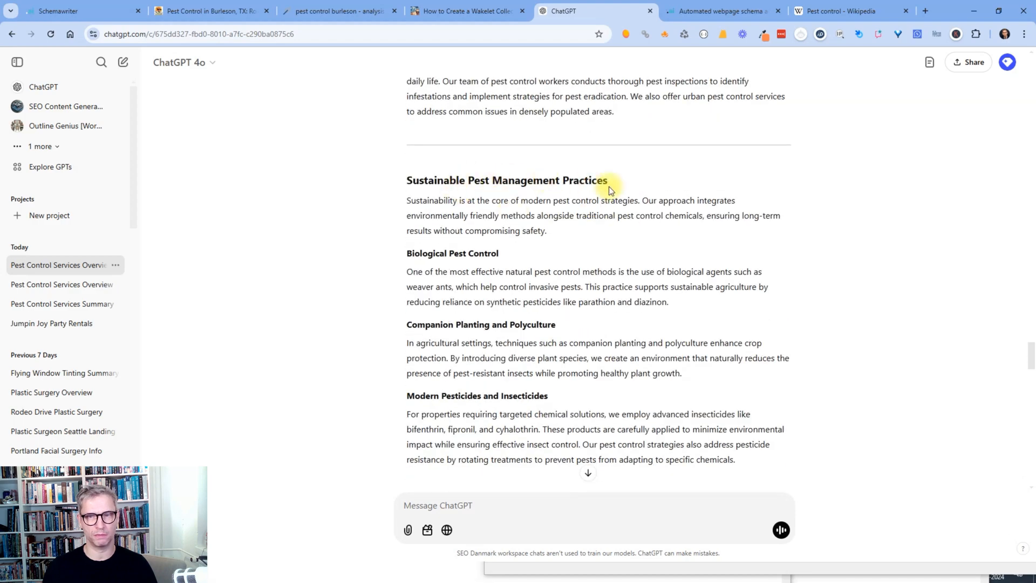
pyautogui.scroll(-3)
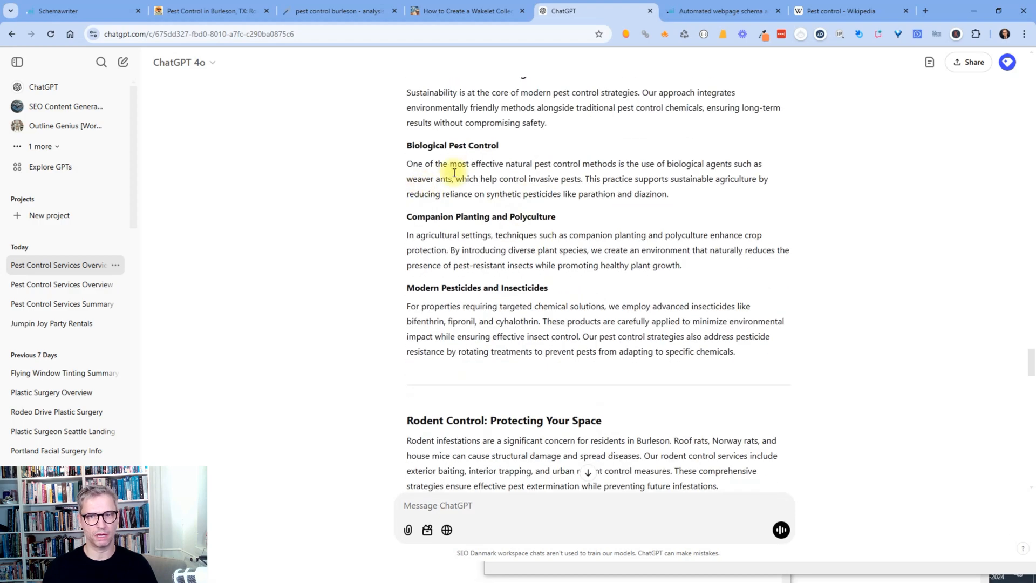
pyautogui.scroll(-3)
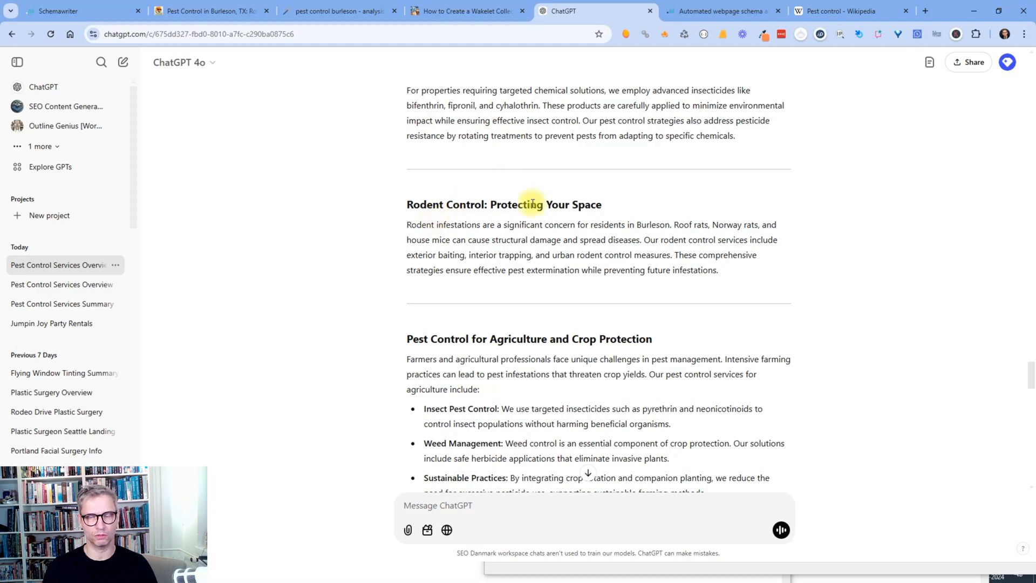
pyautogui.scroll(-3)
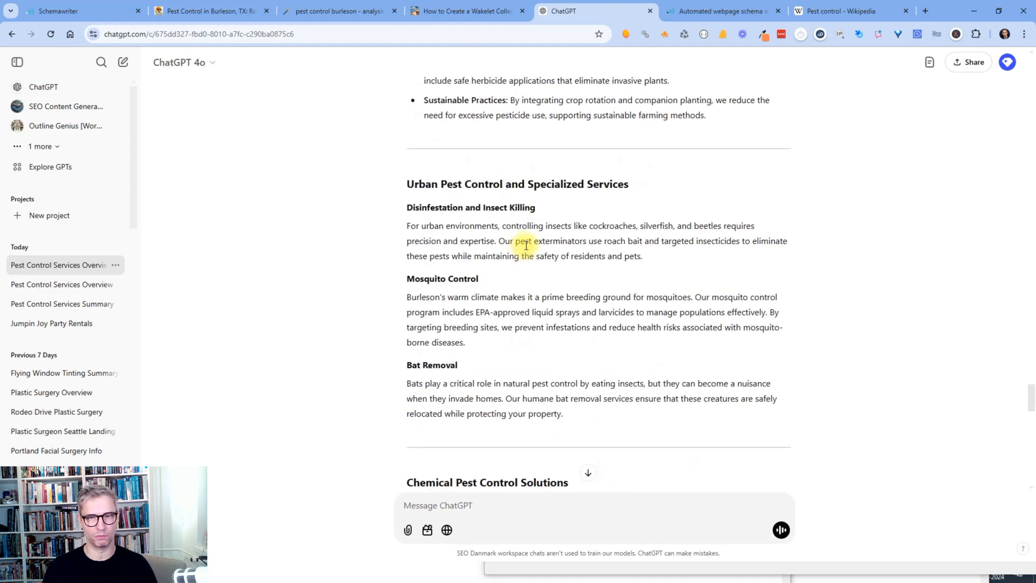
pyautogui.moveTo(483, 225)
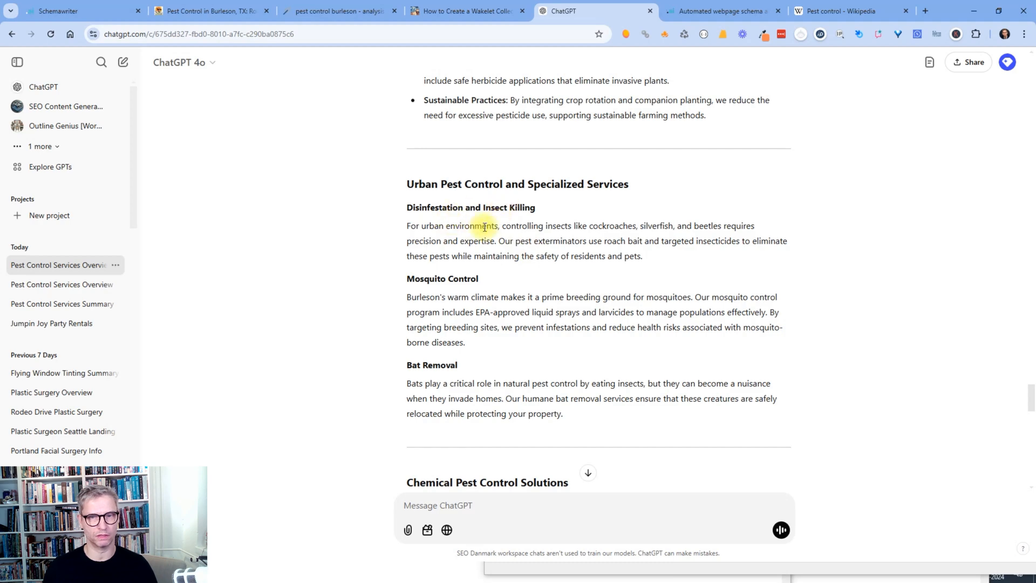
pyautogui.moveTo(531, 223)
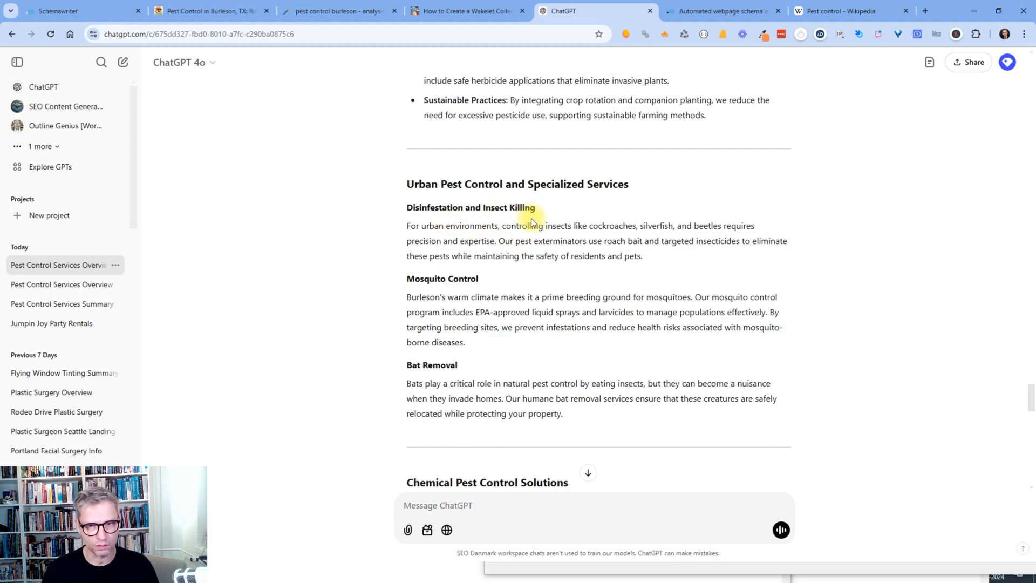
pyautogui.scroll(-3)
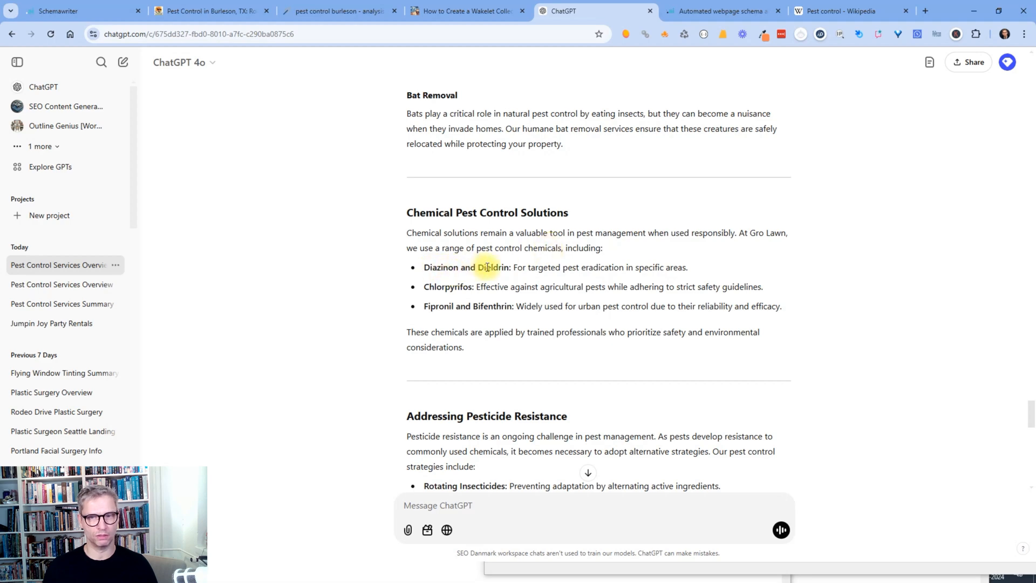
pyautogui.moveTo(681, 271)
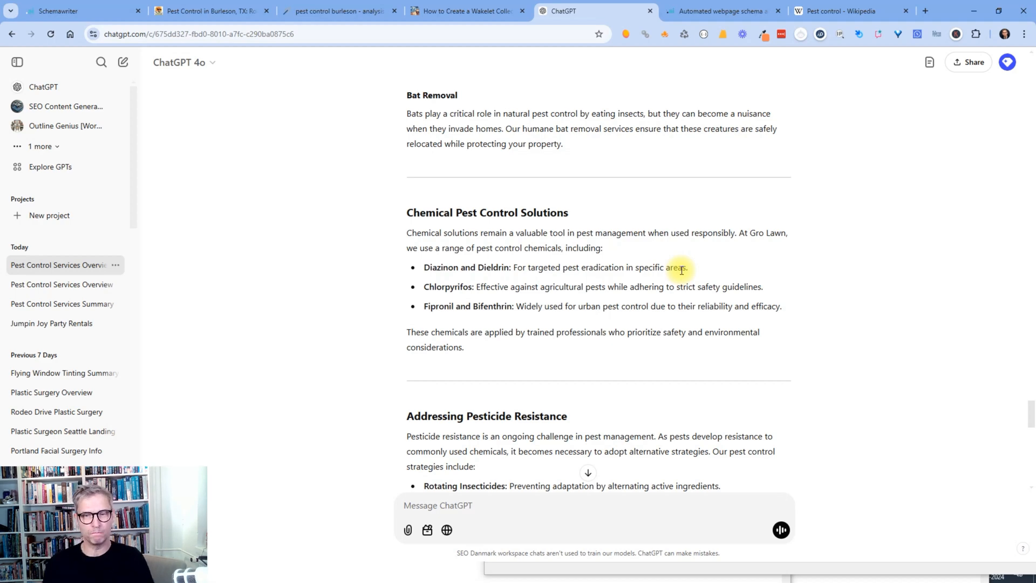
pyautogui.scroll(-3)
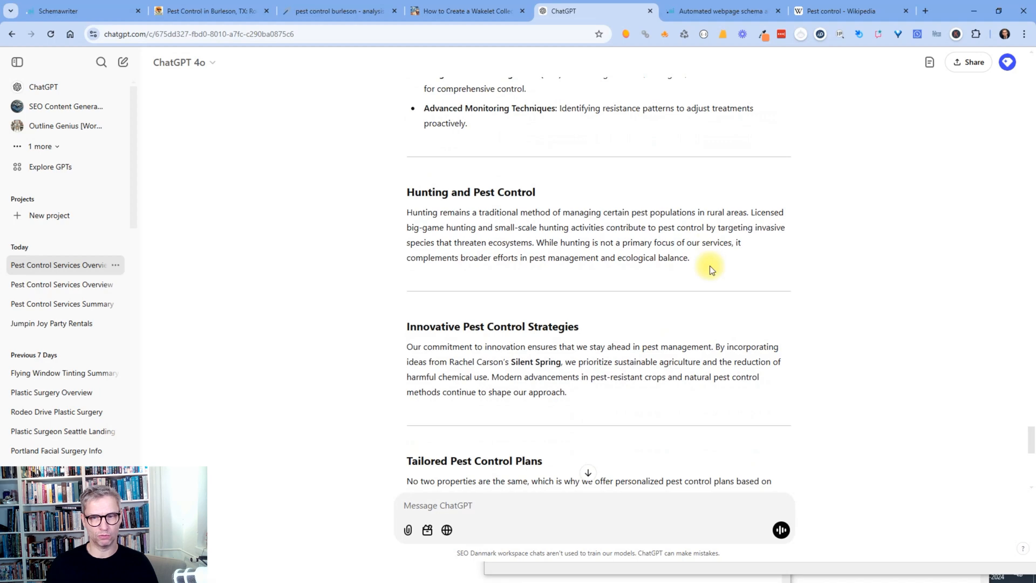
pyautogui.scroll(-3)
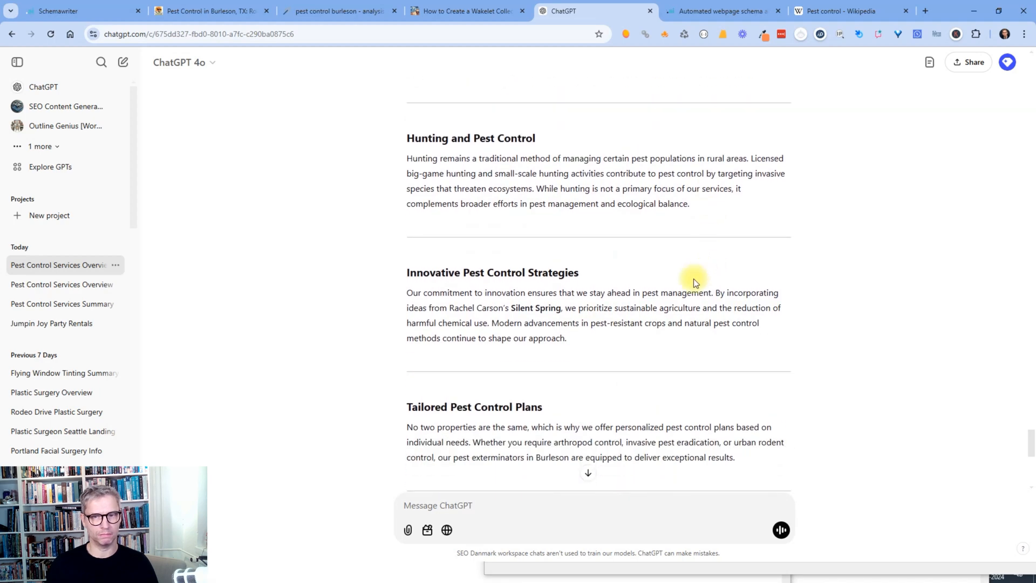
pyautogui.moveTo(394, 314)
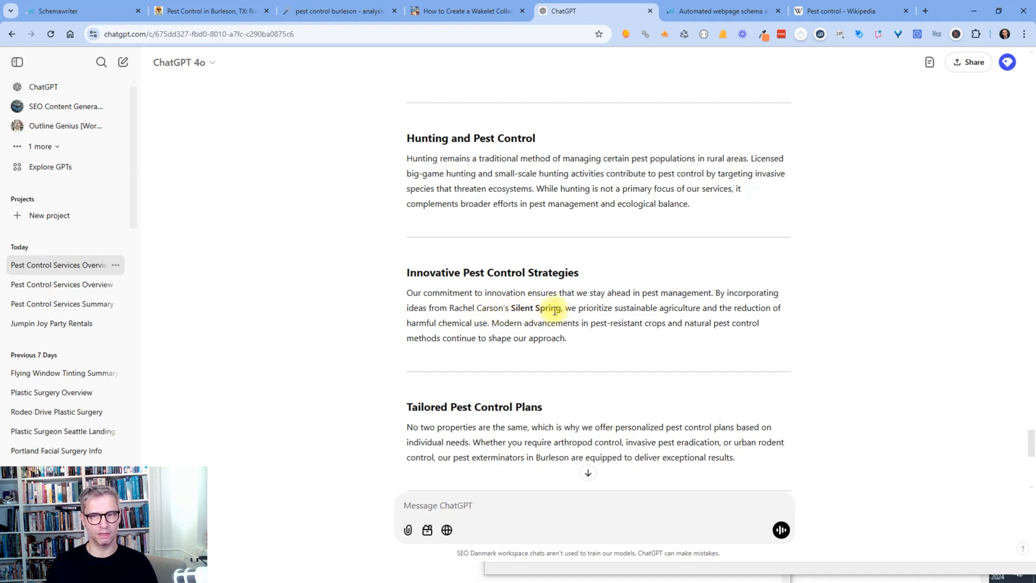
pyautogui.moveTo(690, 308)
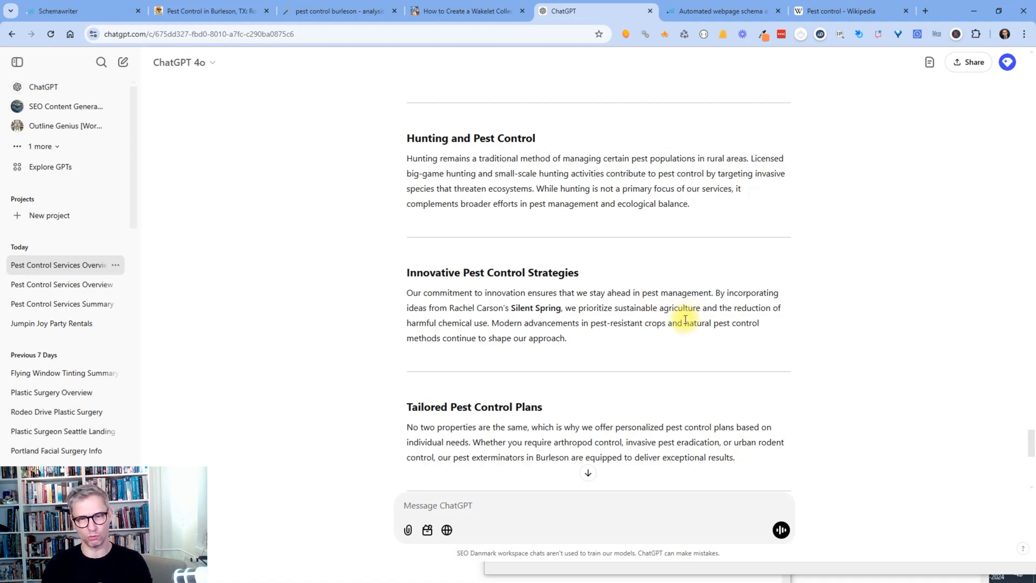
pyautogui.scroll(-3)
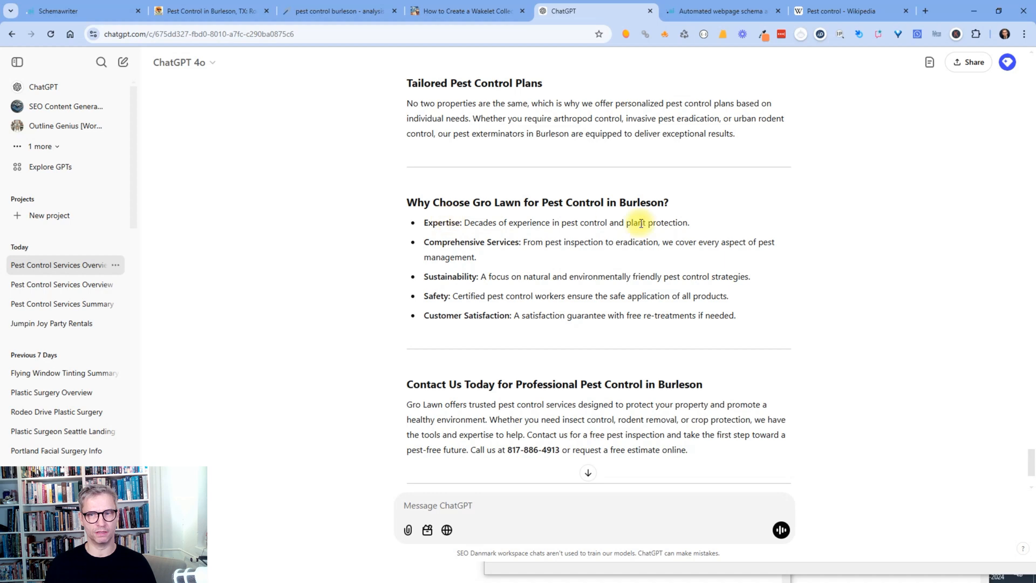
pyautogui.moveTo(922, 258)
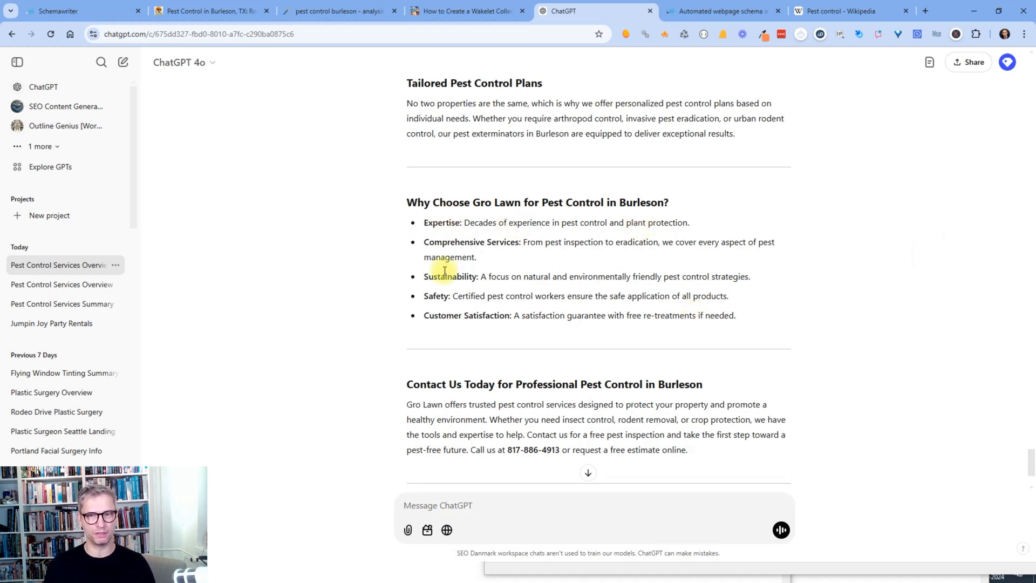
pyautogui.moveTo(563, 277)
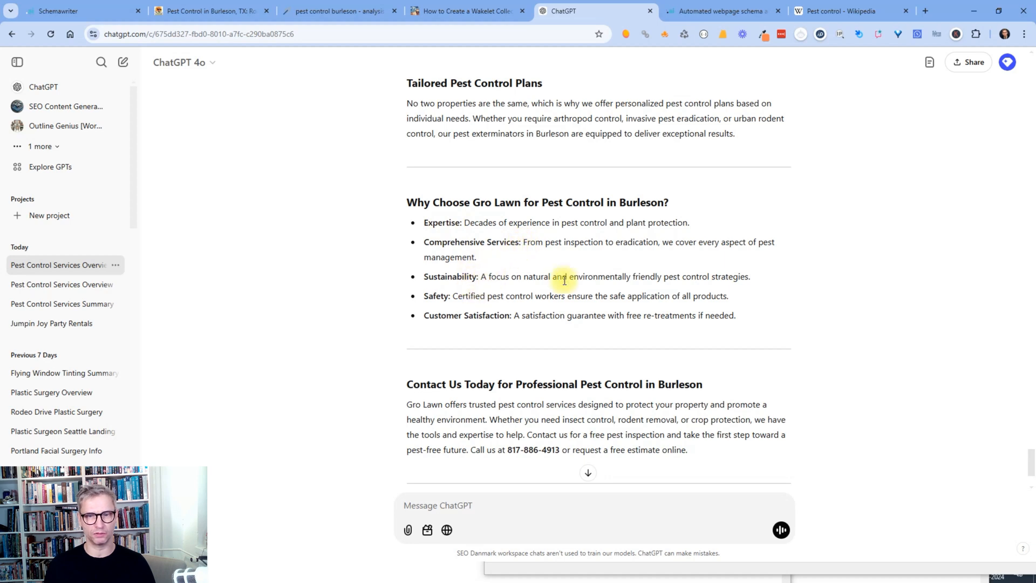
pyautogui.scroll(-3)
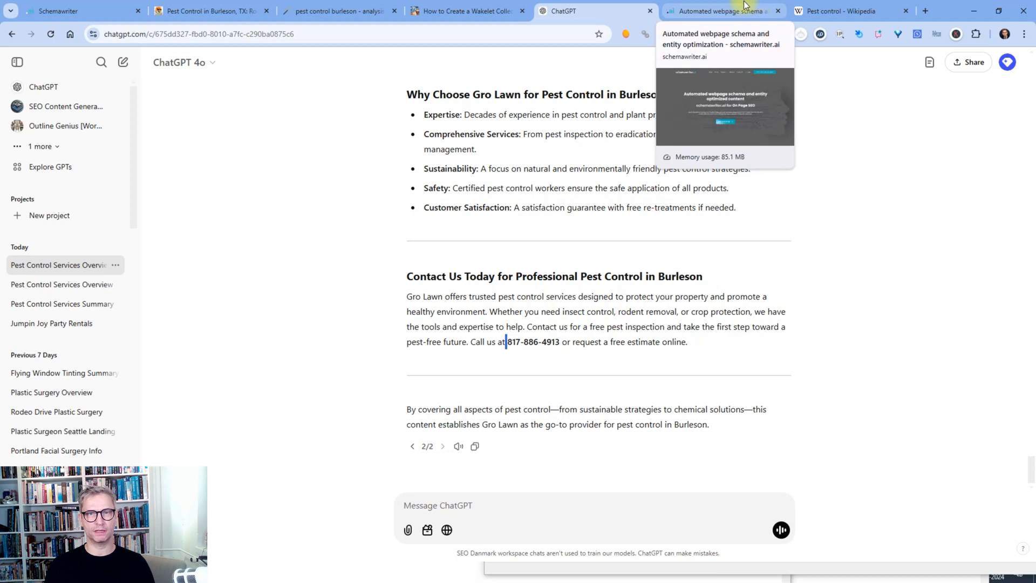
pyautogui.moveTo(339, 11)
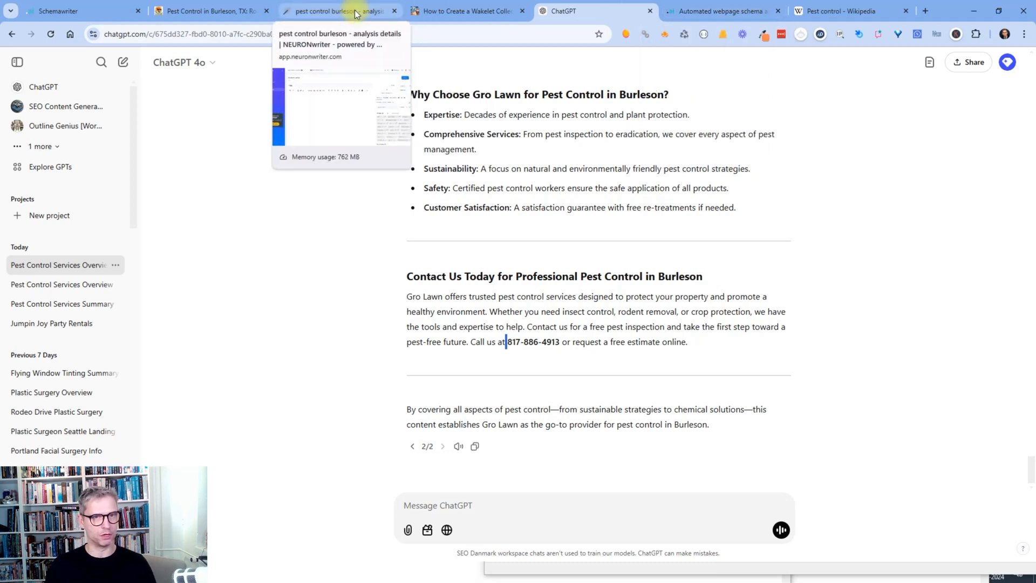
# Switch to the NeuronWriter analysis for pest control burleson.
pyautogui.click(336, 11)
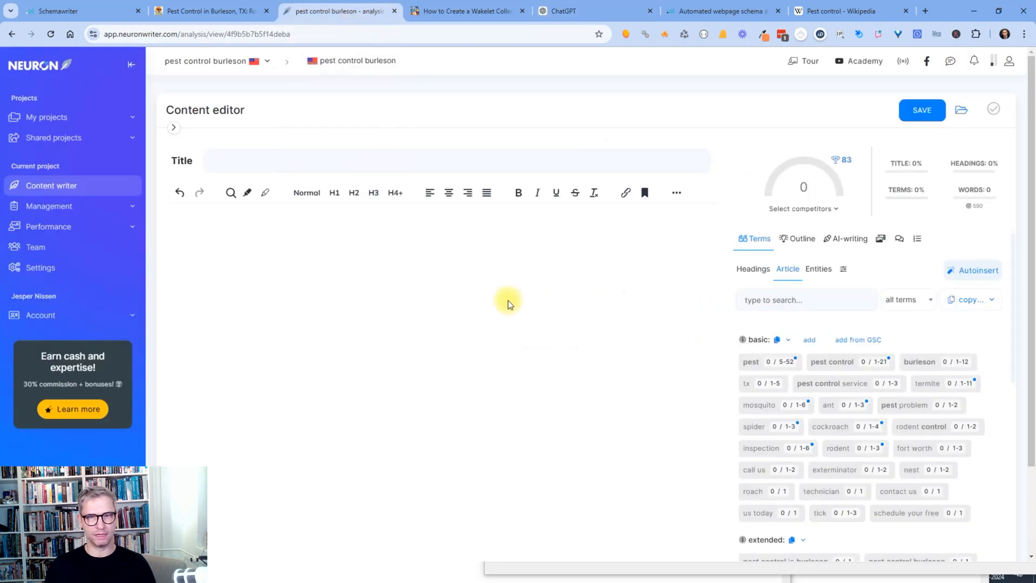
pyautogui.moveTo(292, 236)
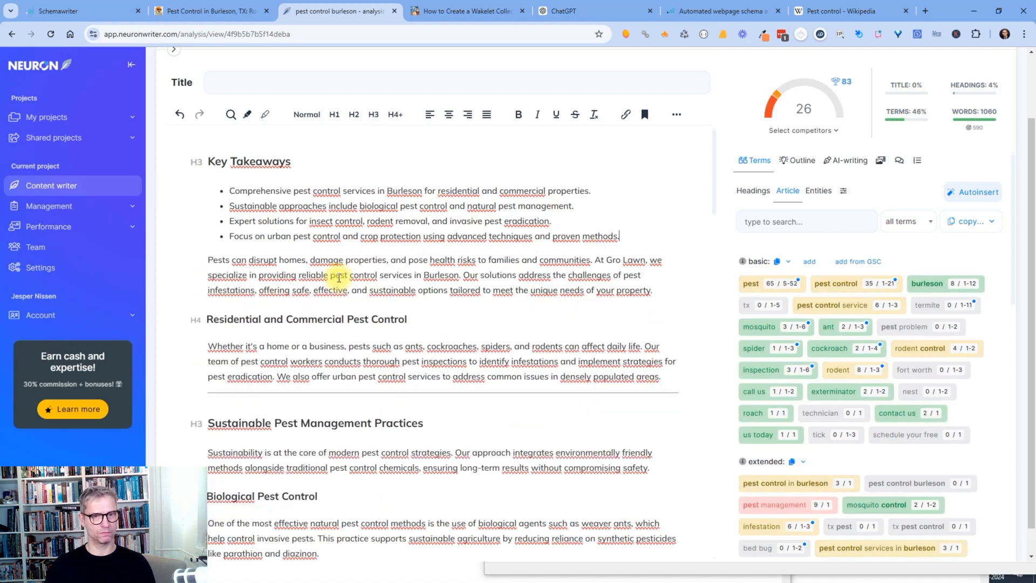
# Title the article 'Pest Control Services in Burleson: Protecting Your Home and Environment'.
pyautogui.click(644, 115)
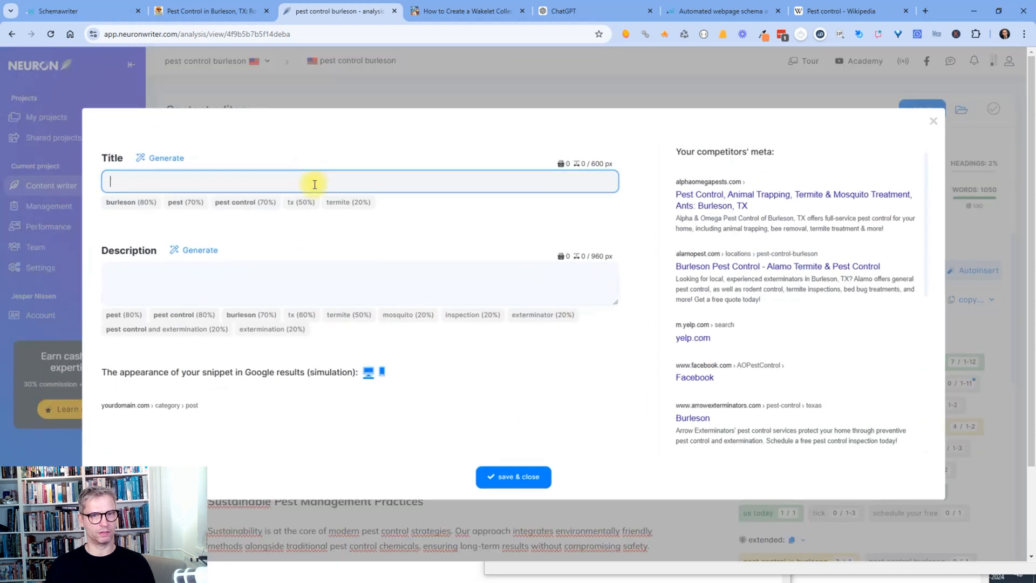
pyautogui.write('Pest Control Services in Burleson: Protecting Your Home and Environment')
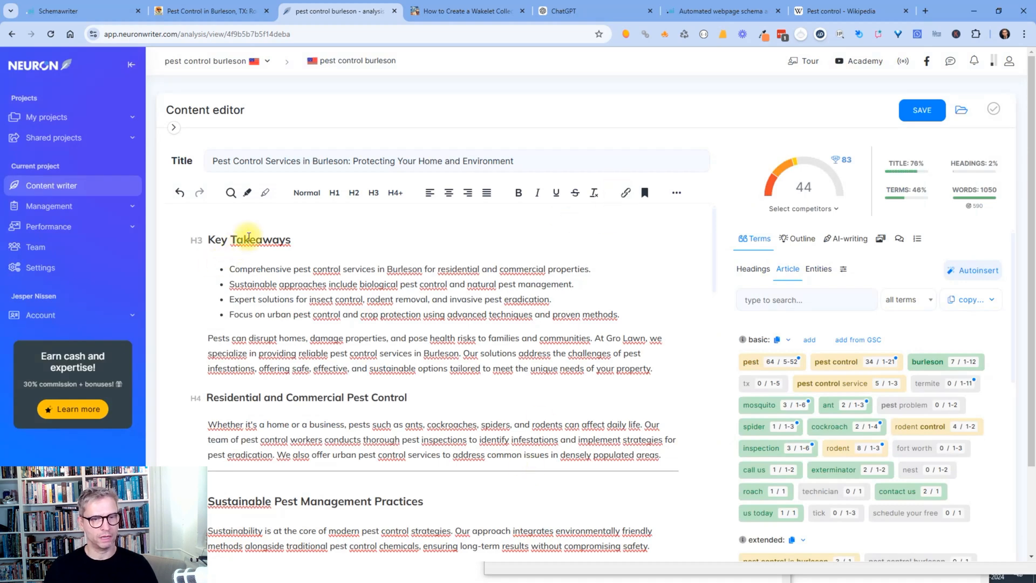
# Apply H2 and H3 to headings such as Key Takeaways while scrolling through the article, reaching score 52.
pyautogui.scroll(-3)
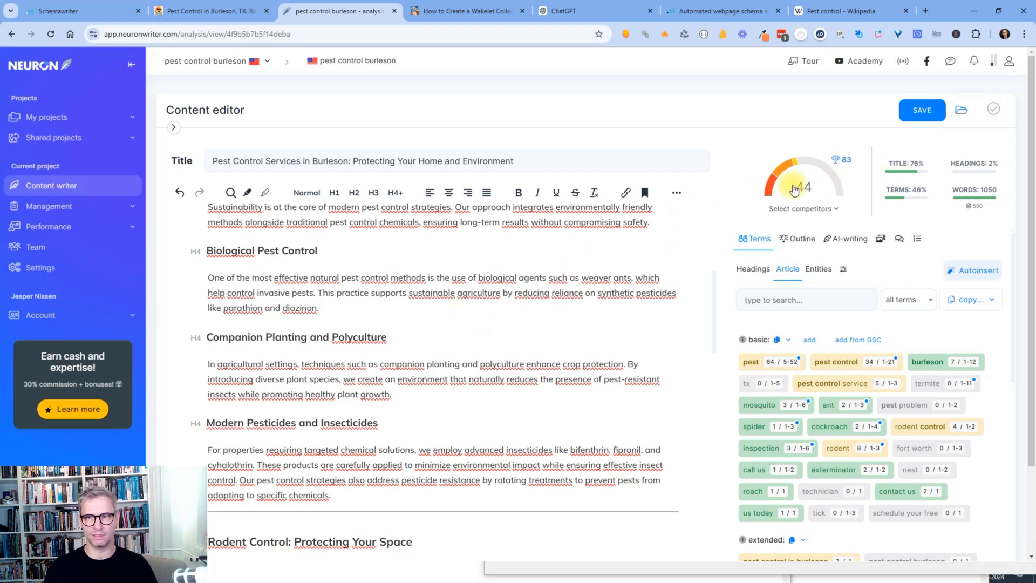
pyautogui.moveTo(420, 276)
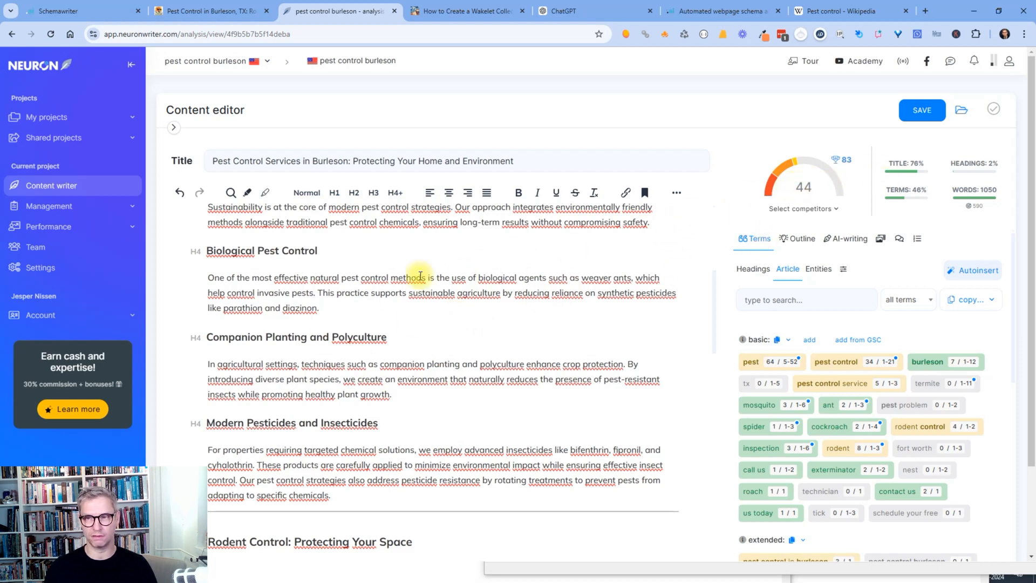
pyautogui.scroll(-3)
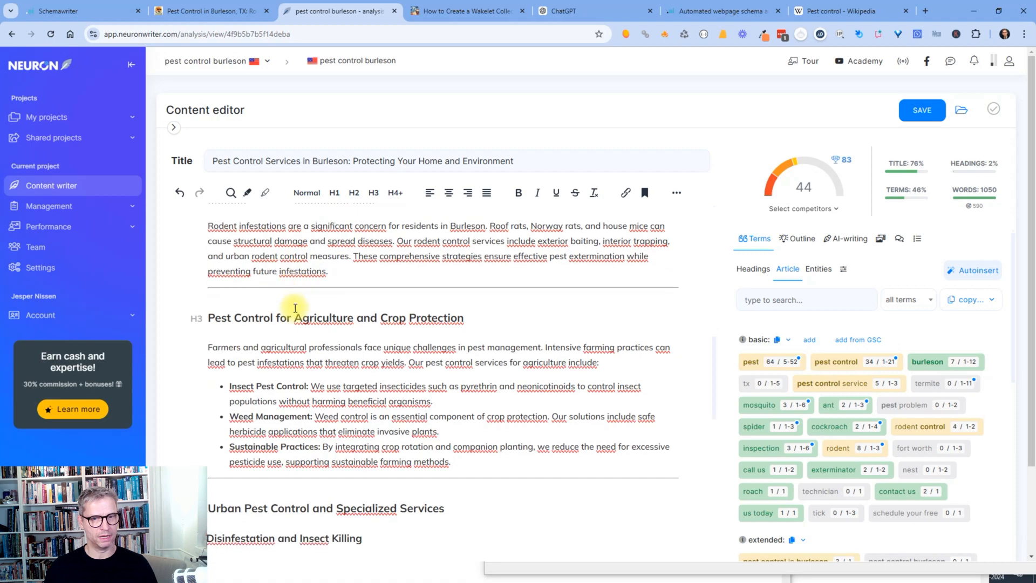
pyautogui.scroll(-3)
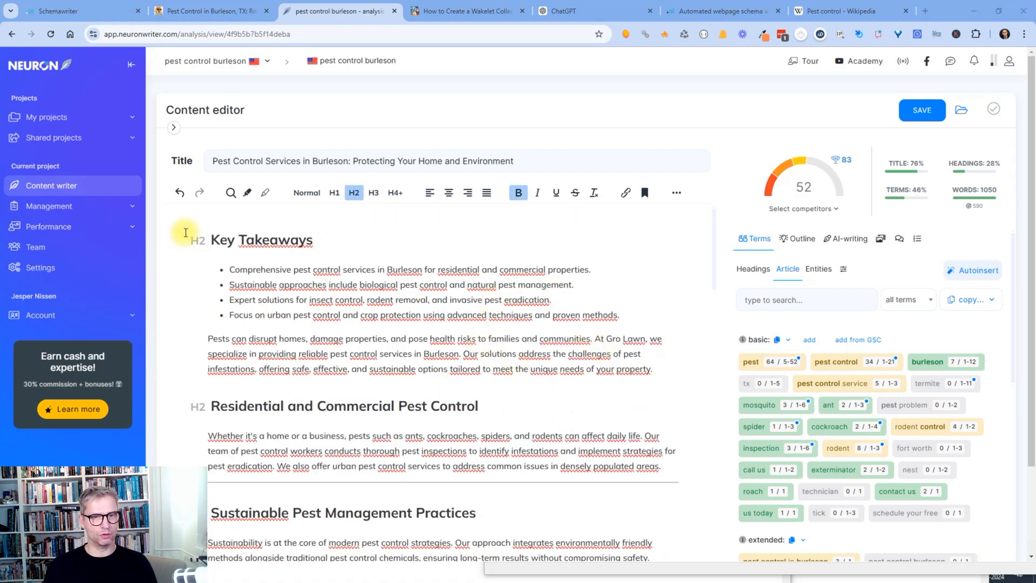
pyautogui.scroll(-3)
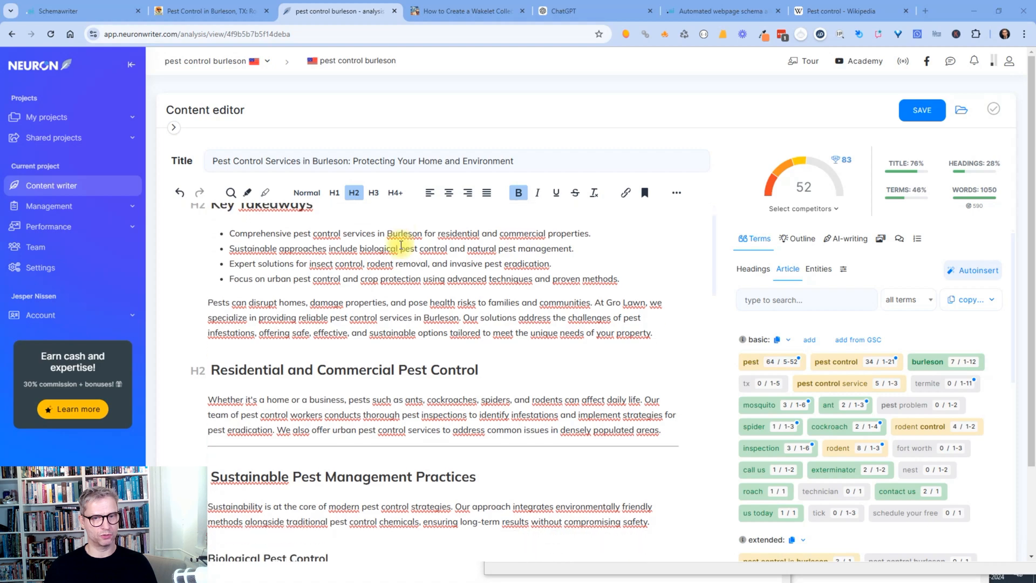
pyautogui.scroll(-3)
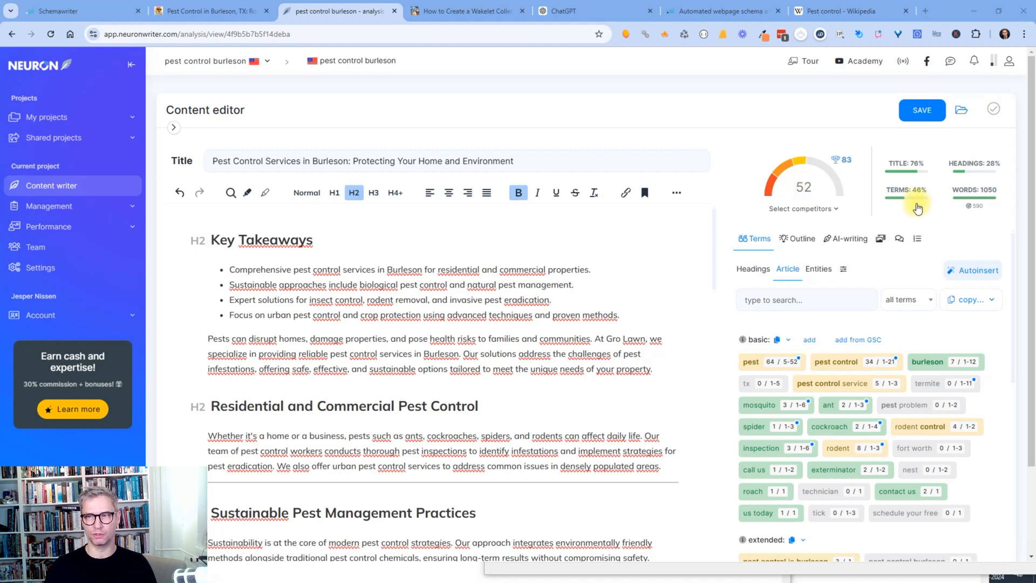
pyautogui.moveTo(916, 212)
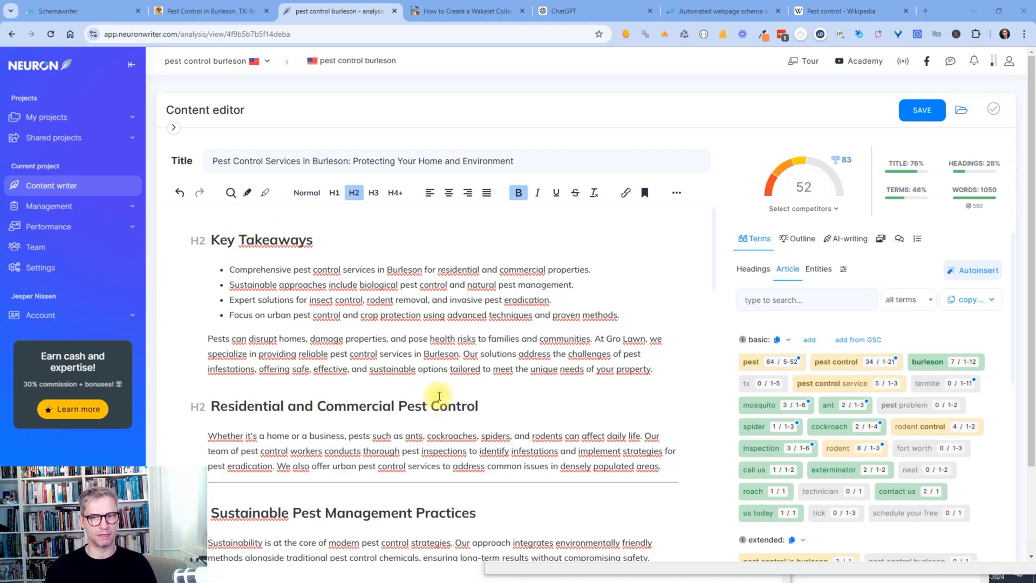
pyautogui.scroll(-3)
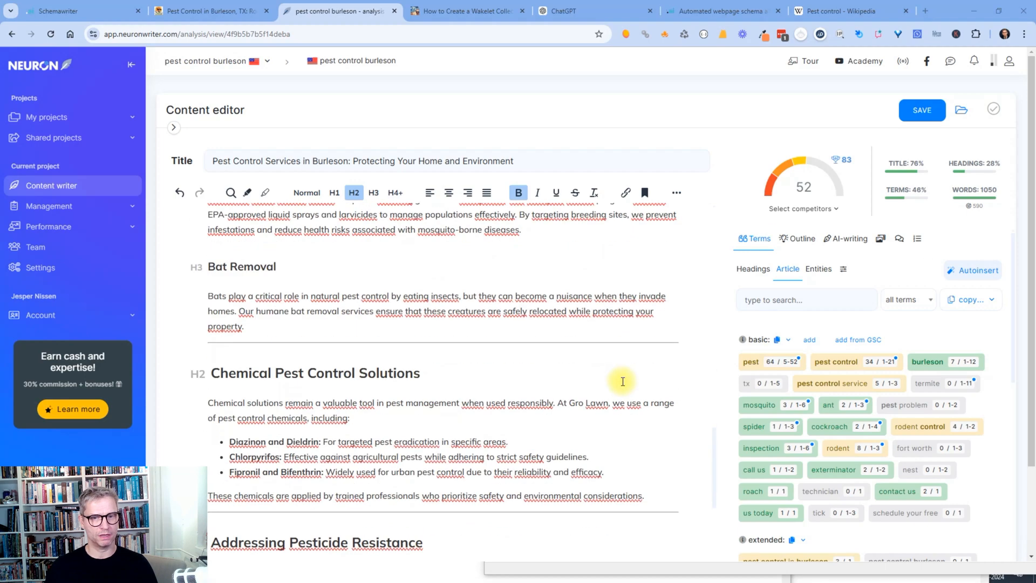